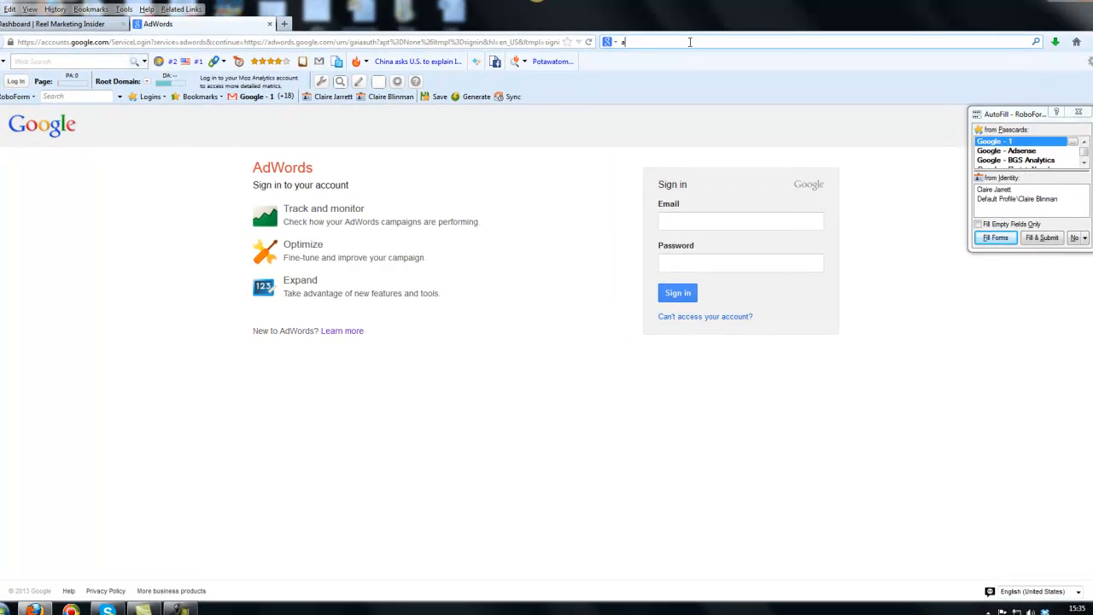
Search Google for 'adwords' to reach the Google AdWords page
type("dwords")
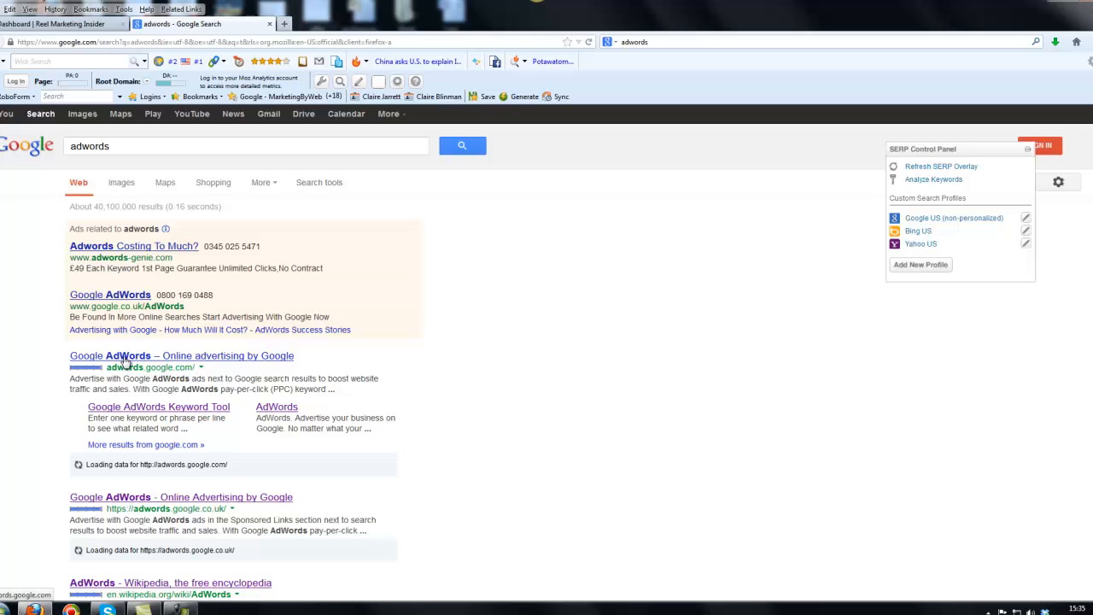
mouse_move(140, 354)
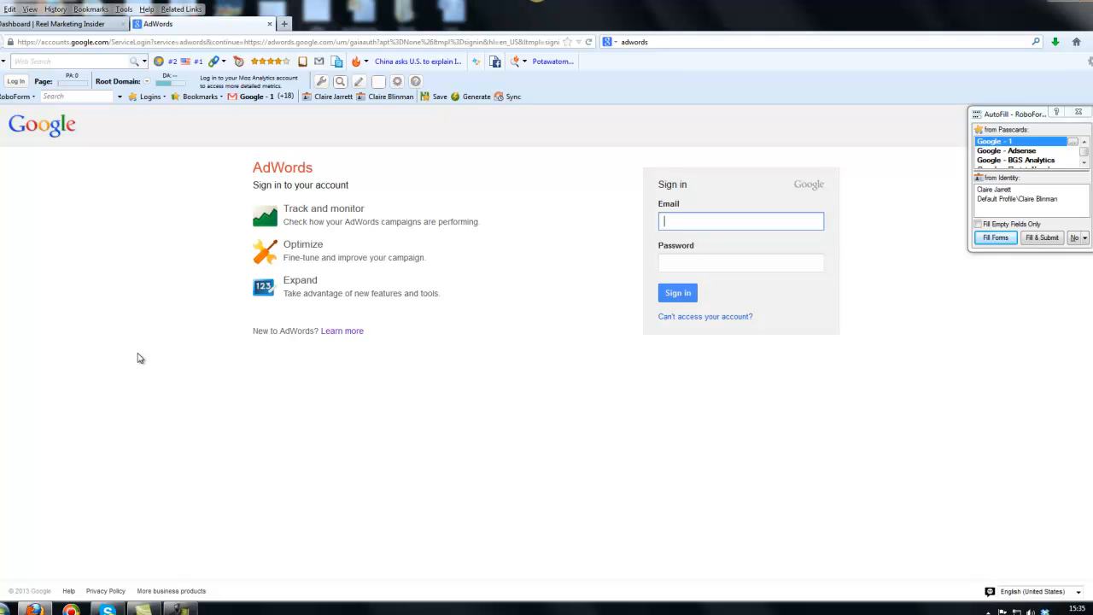
mouse_move(342, 333)
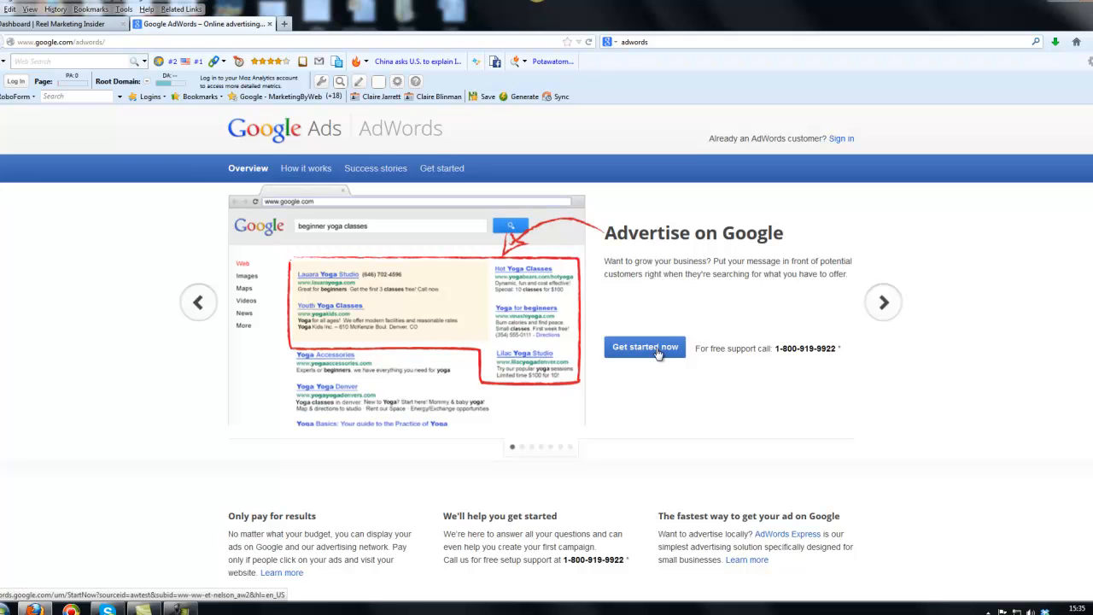
Begin AdWords signup choosing to use an existing Google account with email and password
left_click(646, 347)
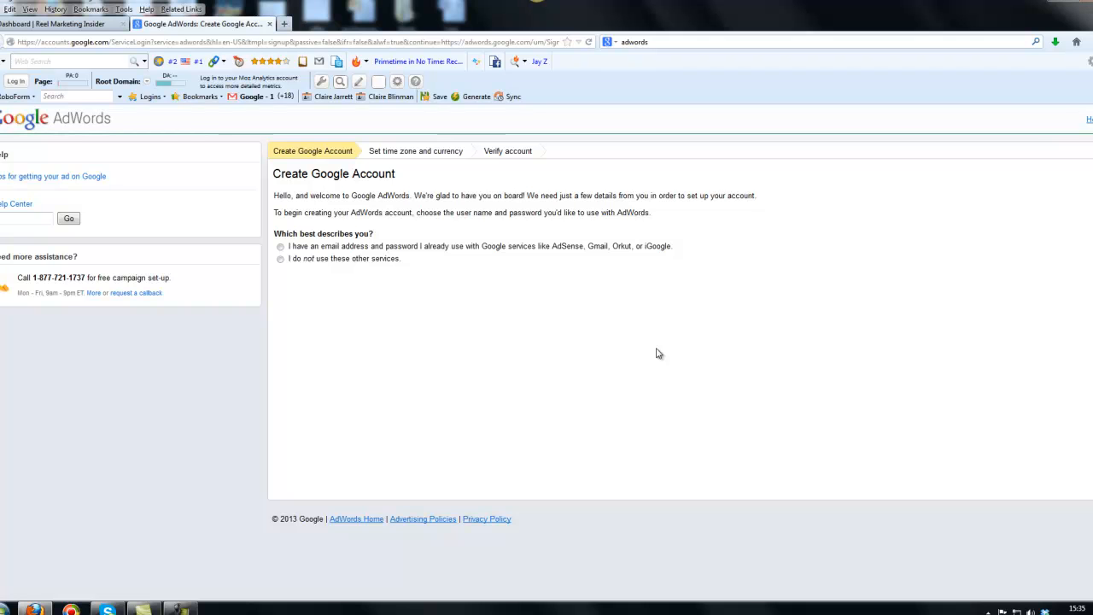
left_click(280, 246)
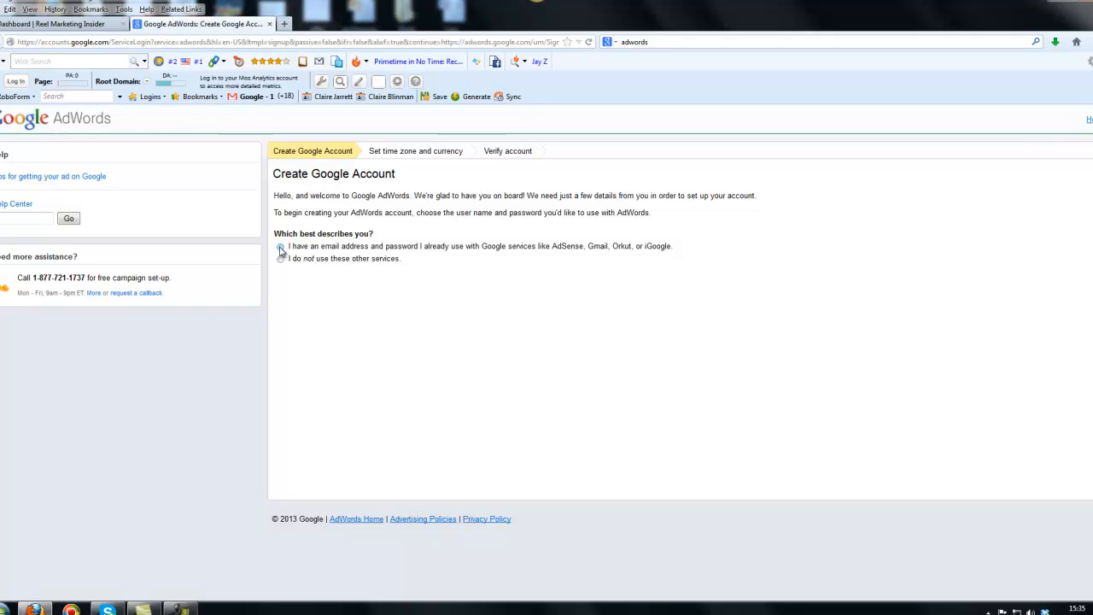
left_click(281, 259)
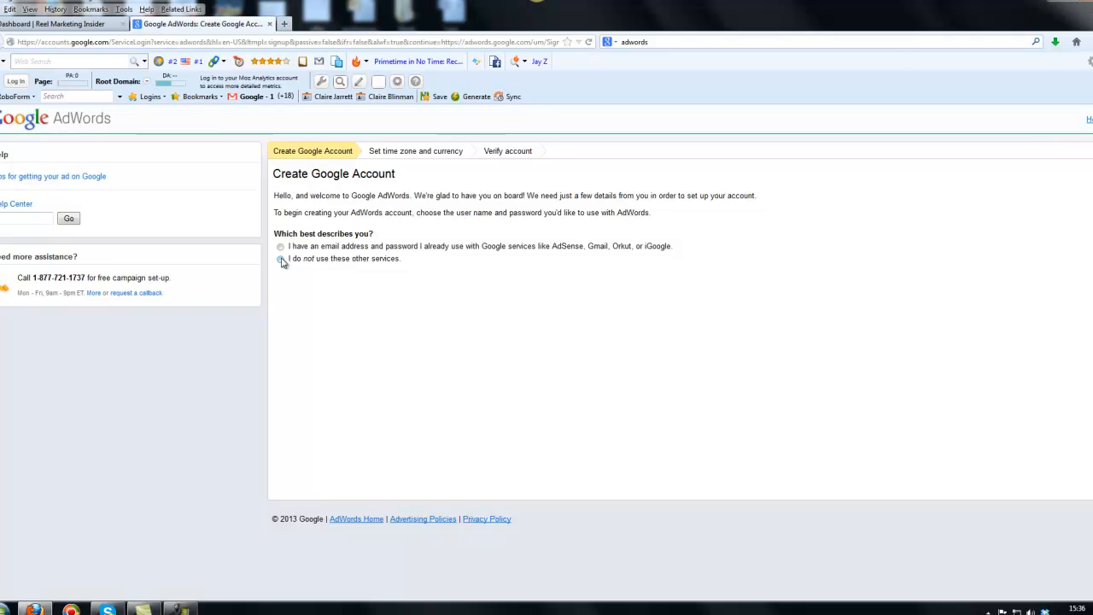
left_click(280, 246)
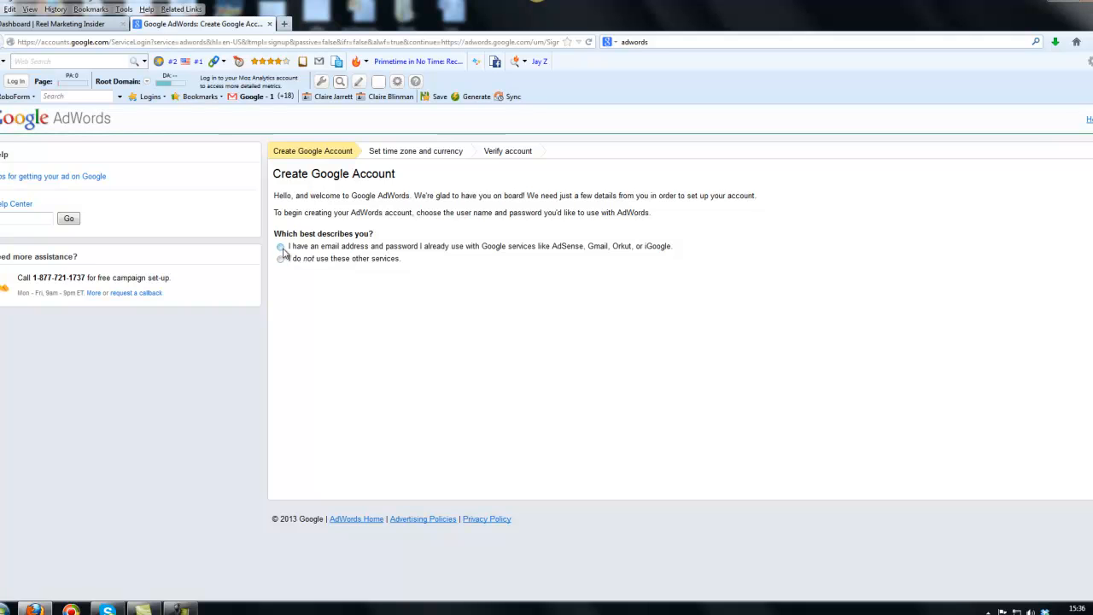
left_click(280, 246)
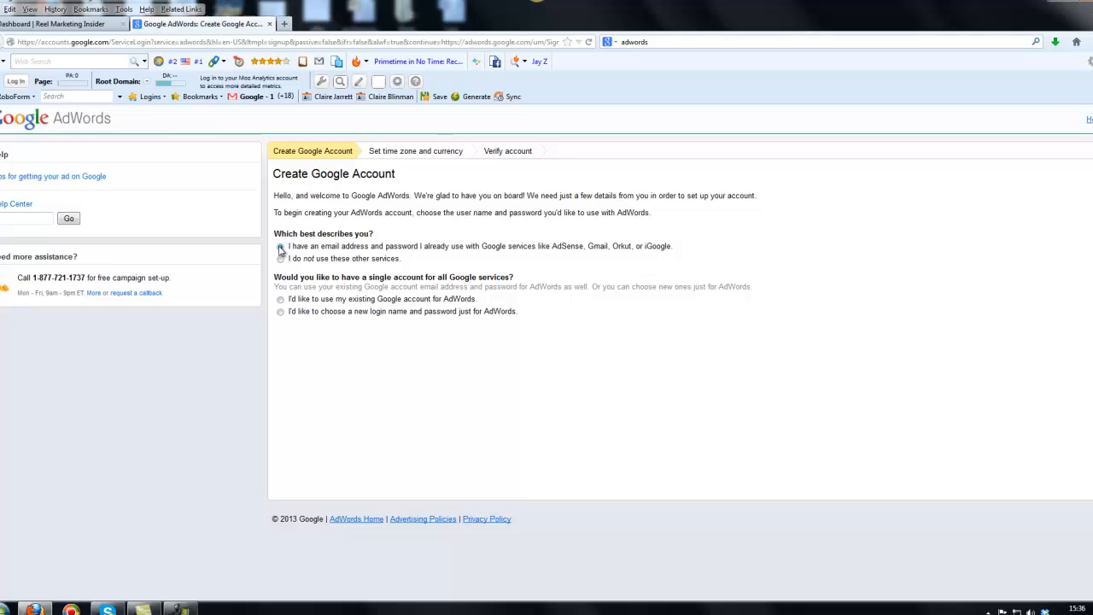
left_click(280, 246)
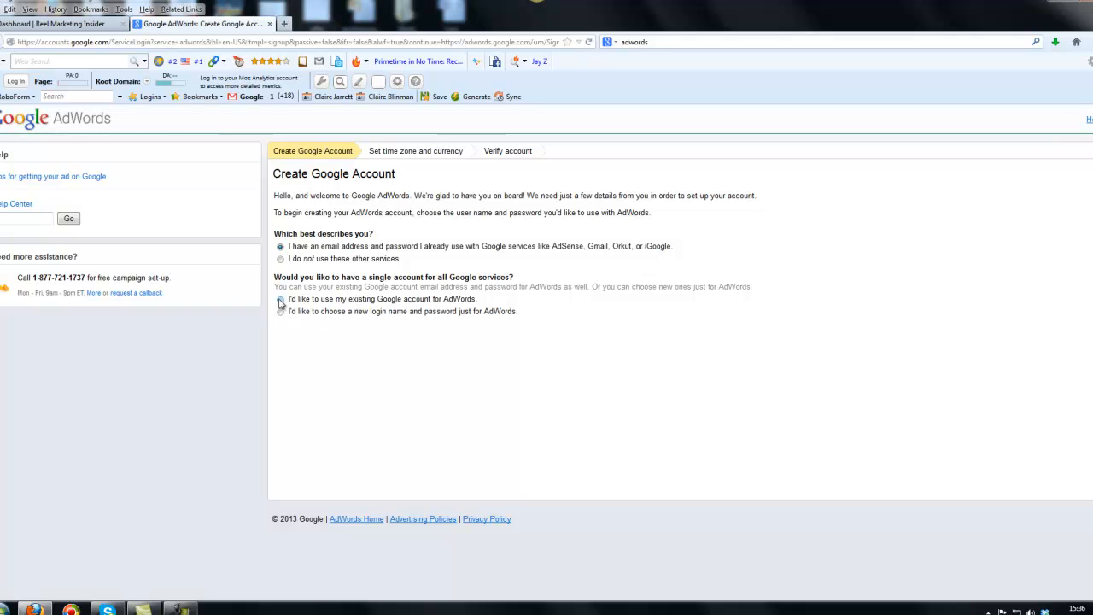
left_click(280, 299)
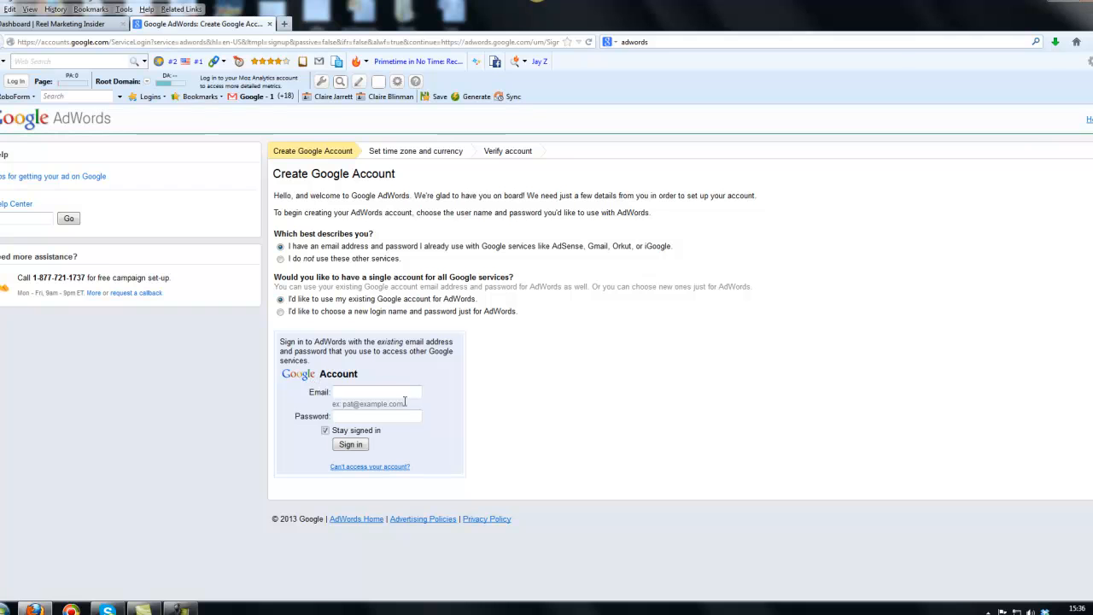
left_click(379, 391)
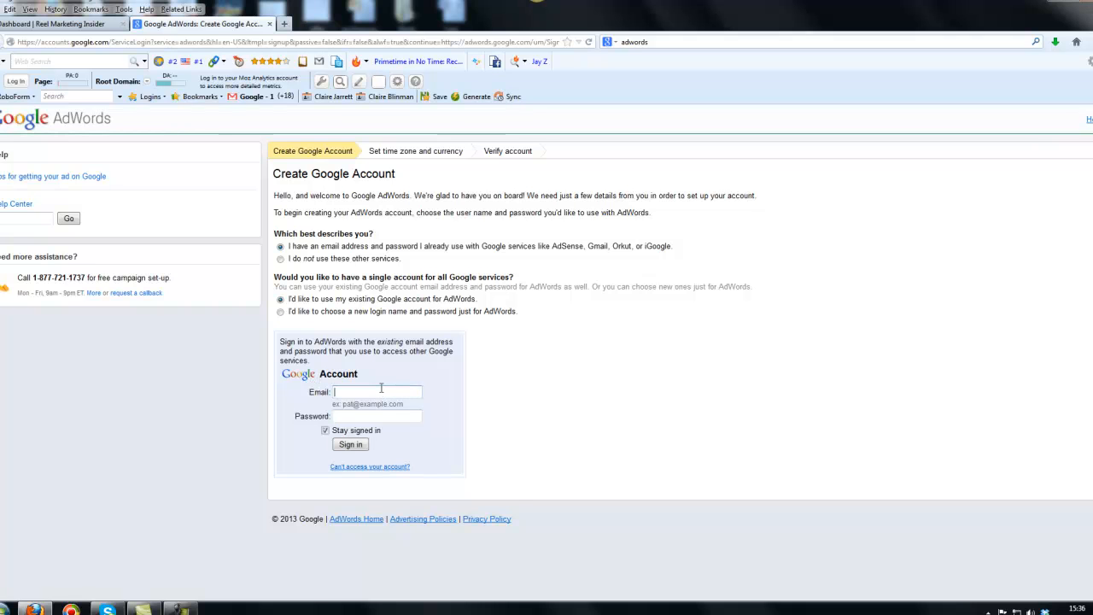
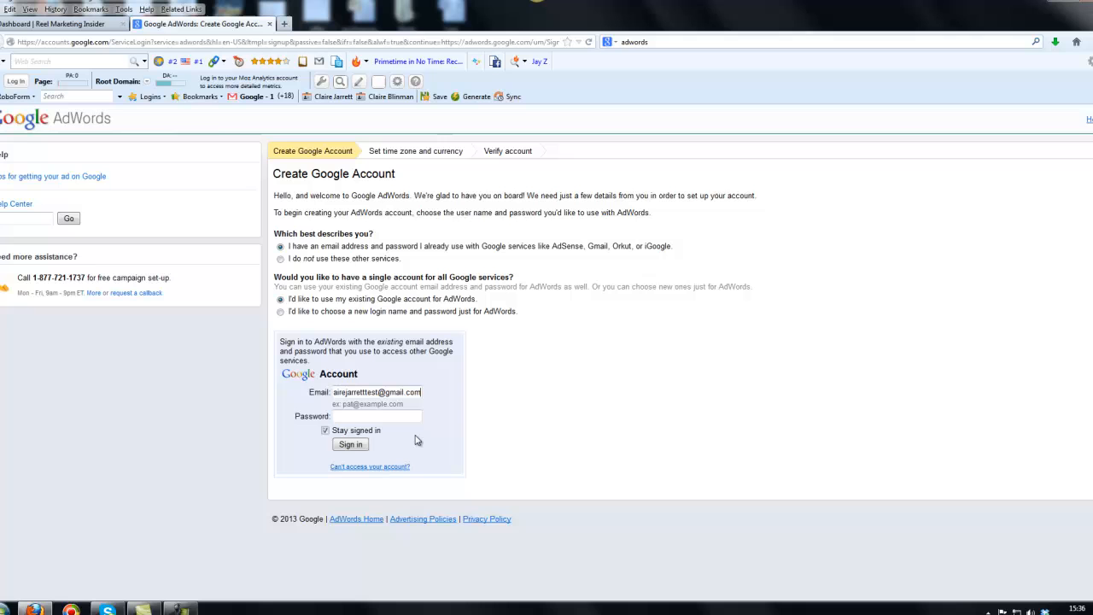
left_click(378, 417)
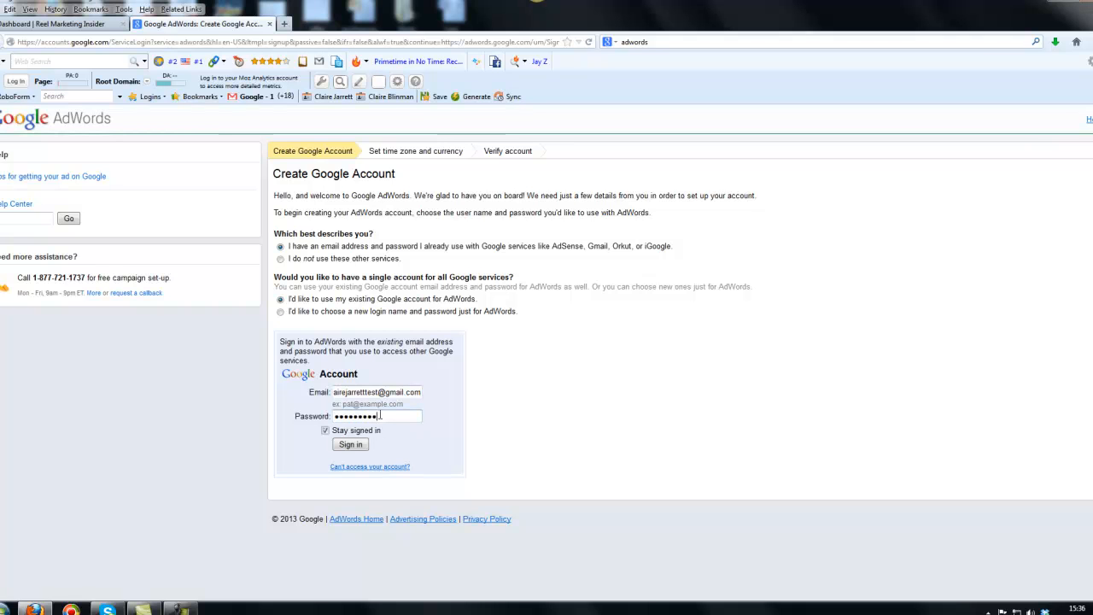
left_click(350, 444)
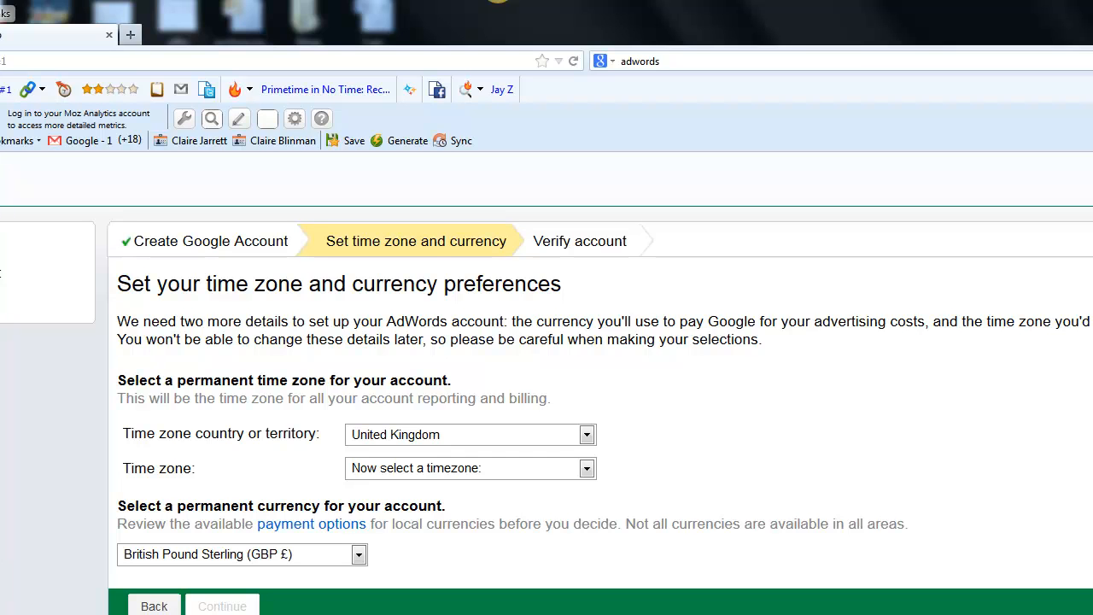
mouse_move(386, 435)
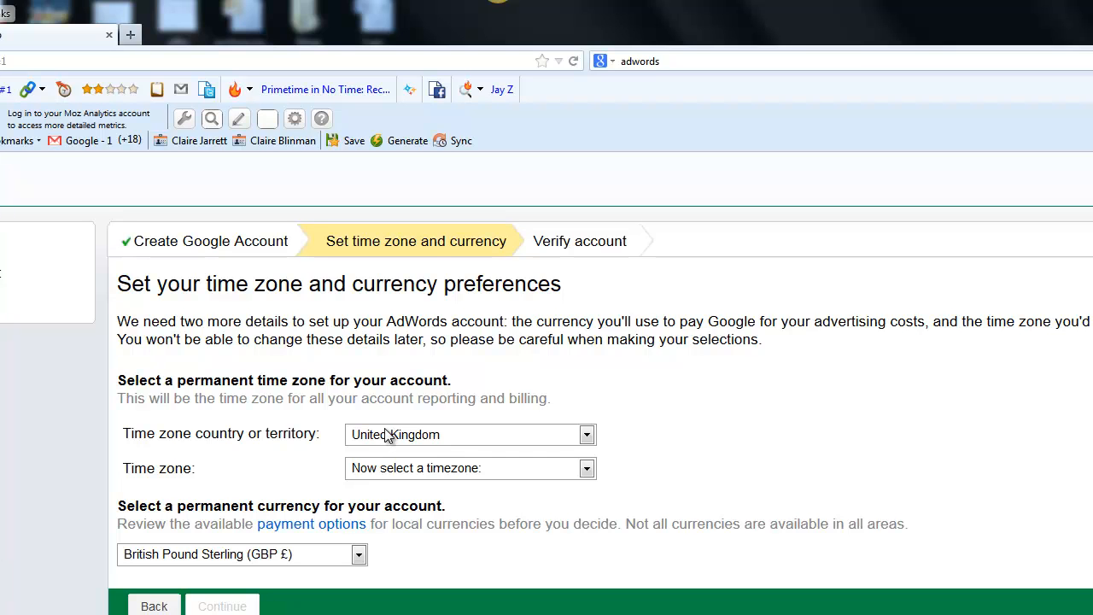
mouse_move(454, 444)
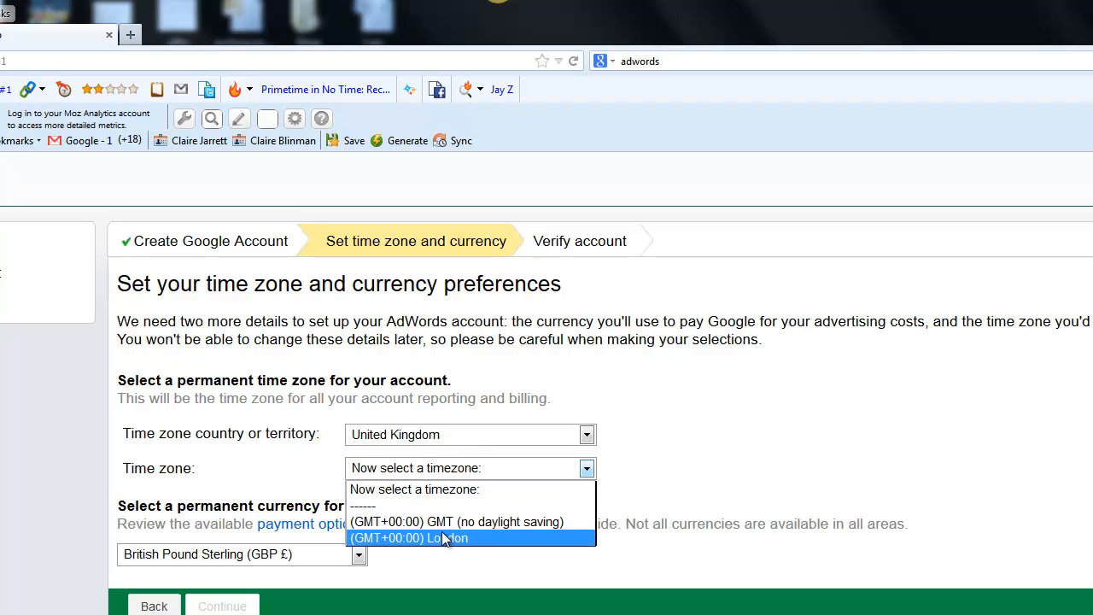
Set the account time zone to (GMT+00:00) London, keep GBP currency and continue
left_click(427, 536)
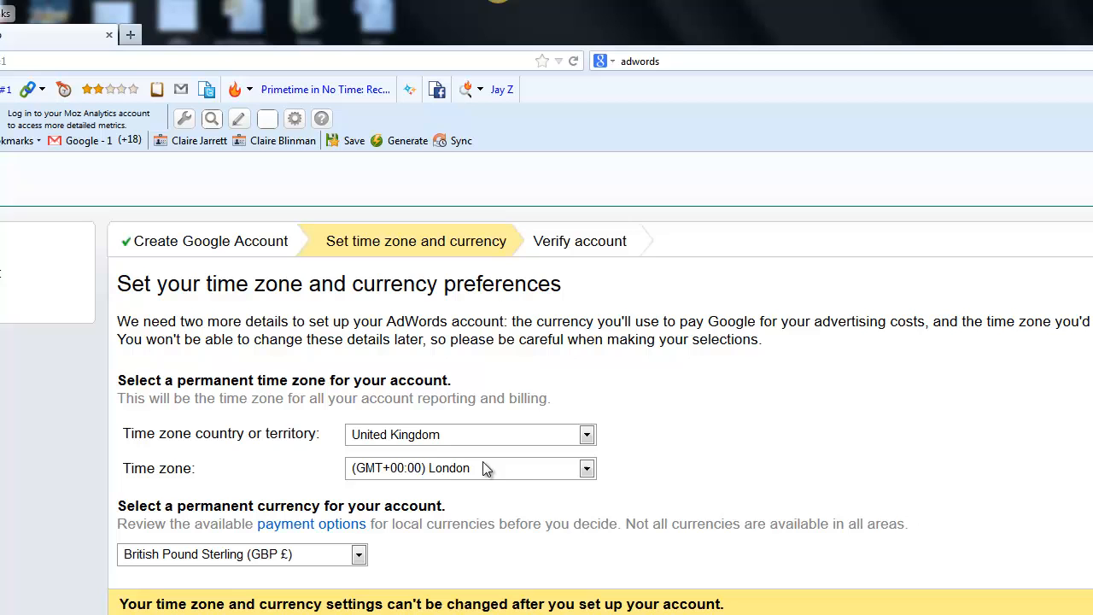
mouse_move(418, 487)
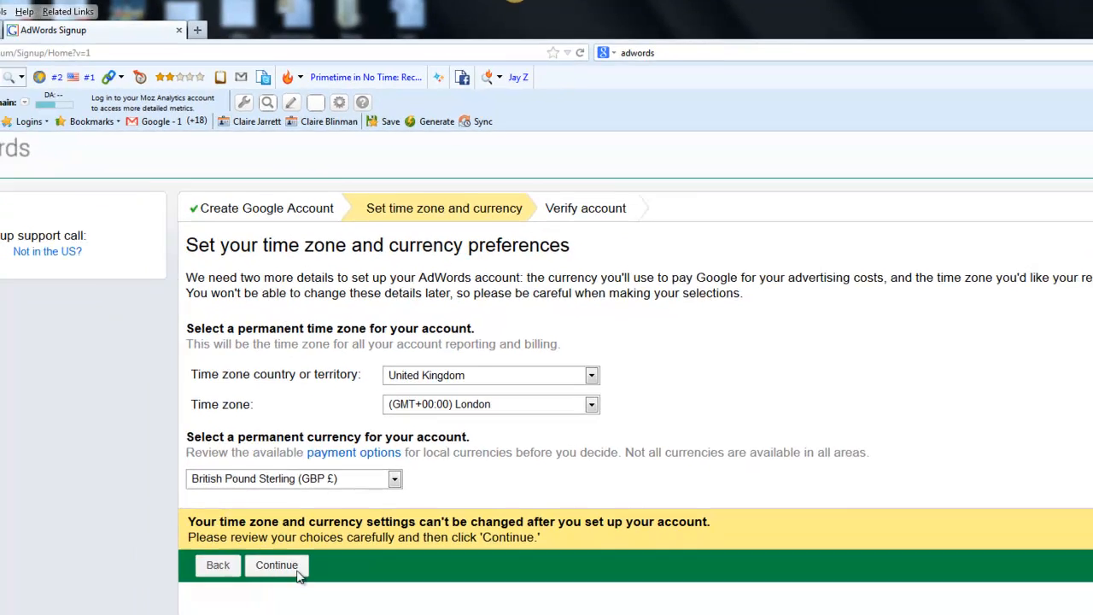
left_click(277, 566)
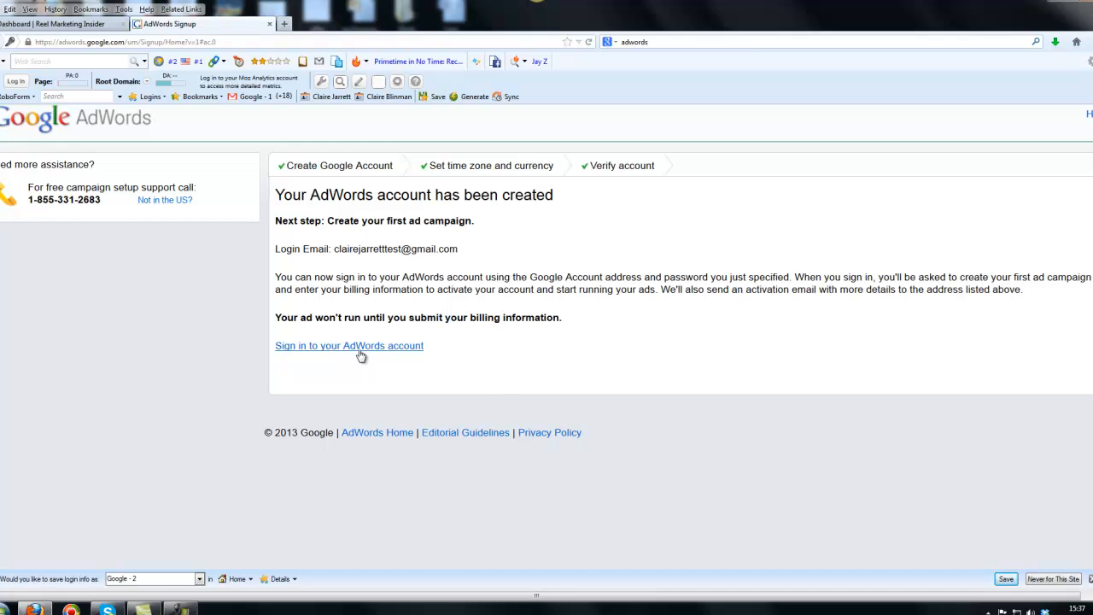
mouse_move(362, 352)
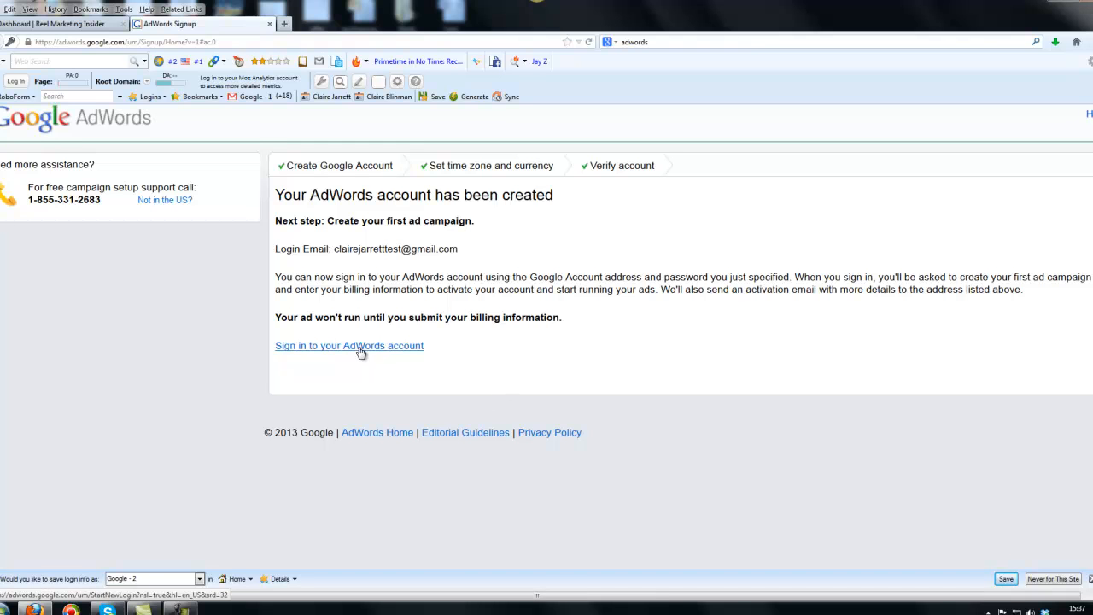
Sign in to the new account and begin a first campaign named 'First Campaign'
left_click(349, 345)
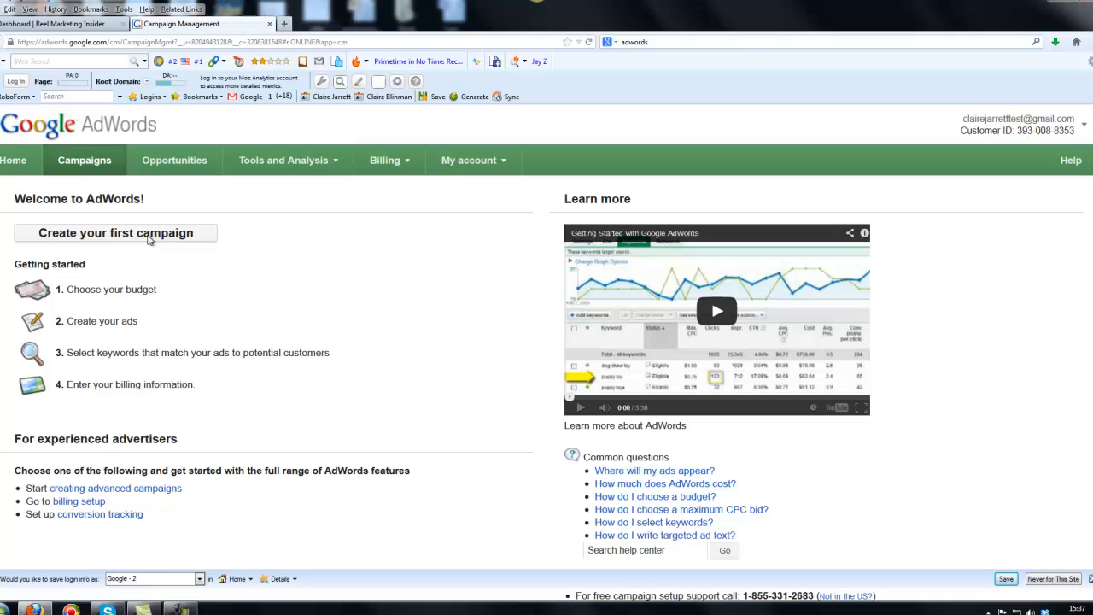
left_click(114, 232)
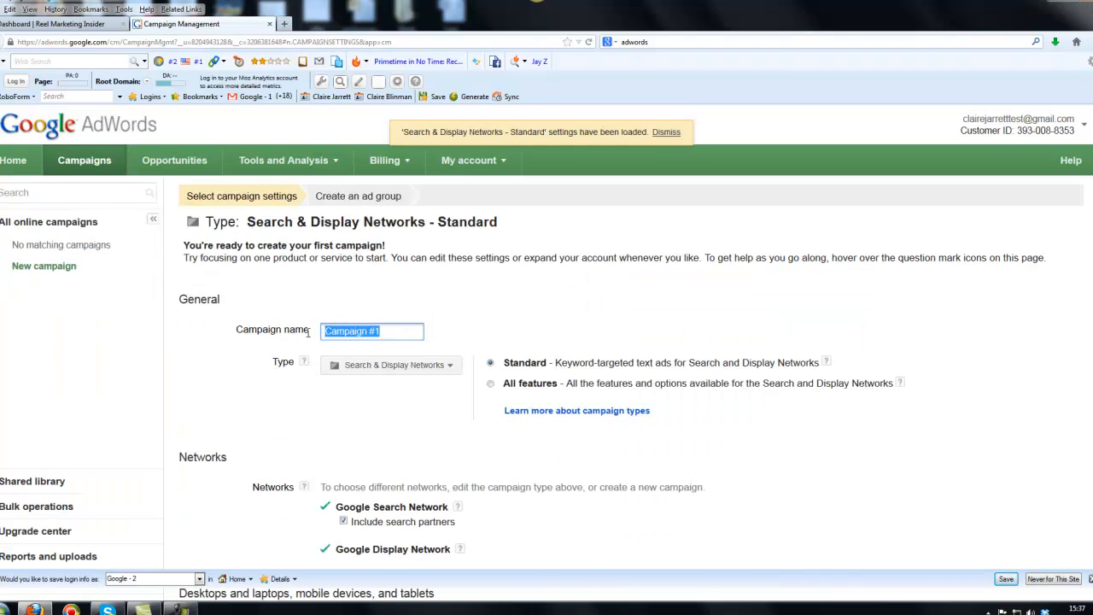
type("First")
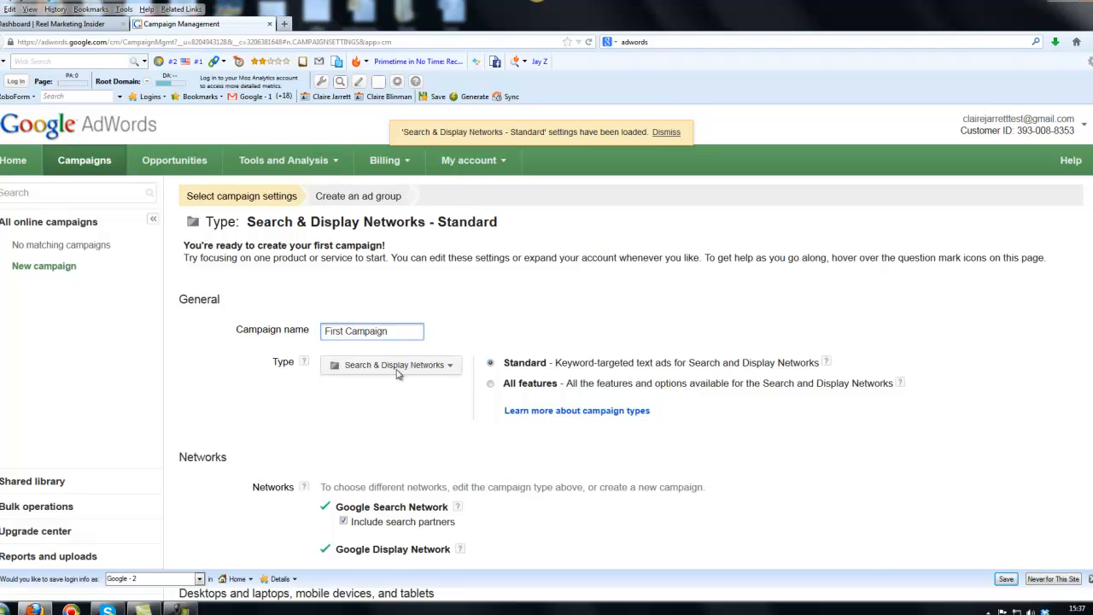
scroll("down", 3)
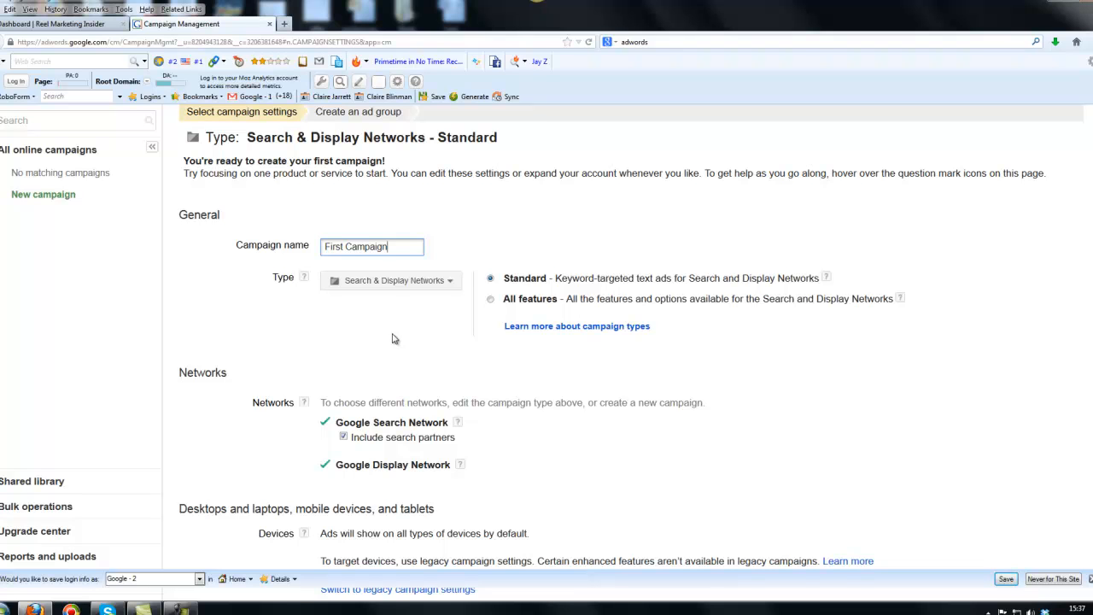
mouse_move(383, 287)
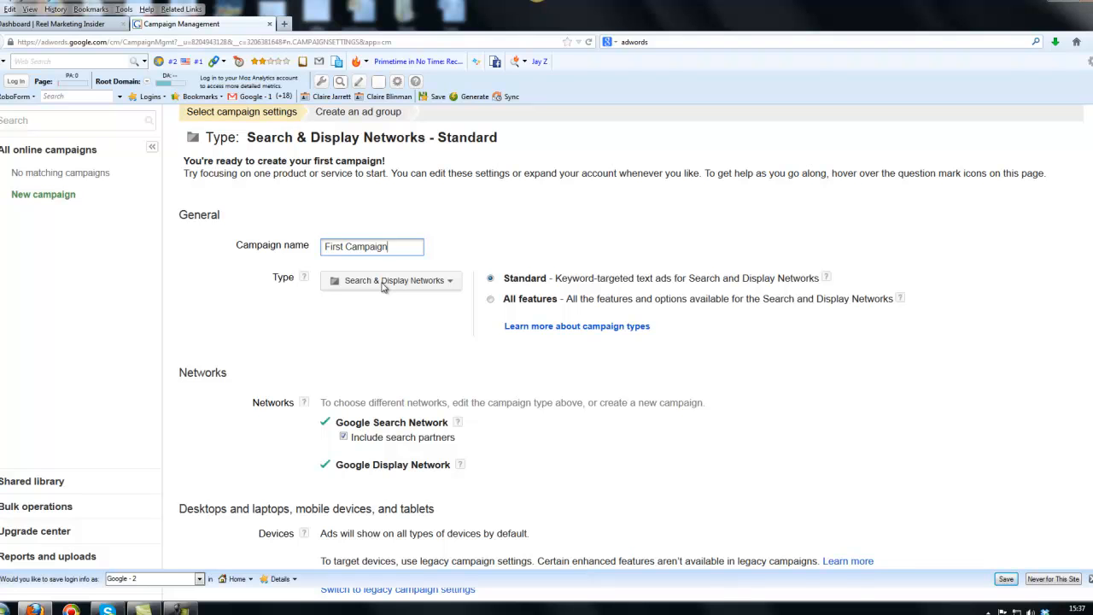
left_click(390, 280)
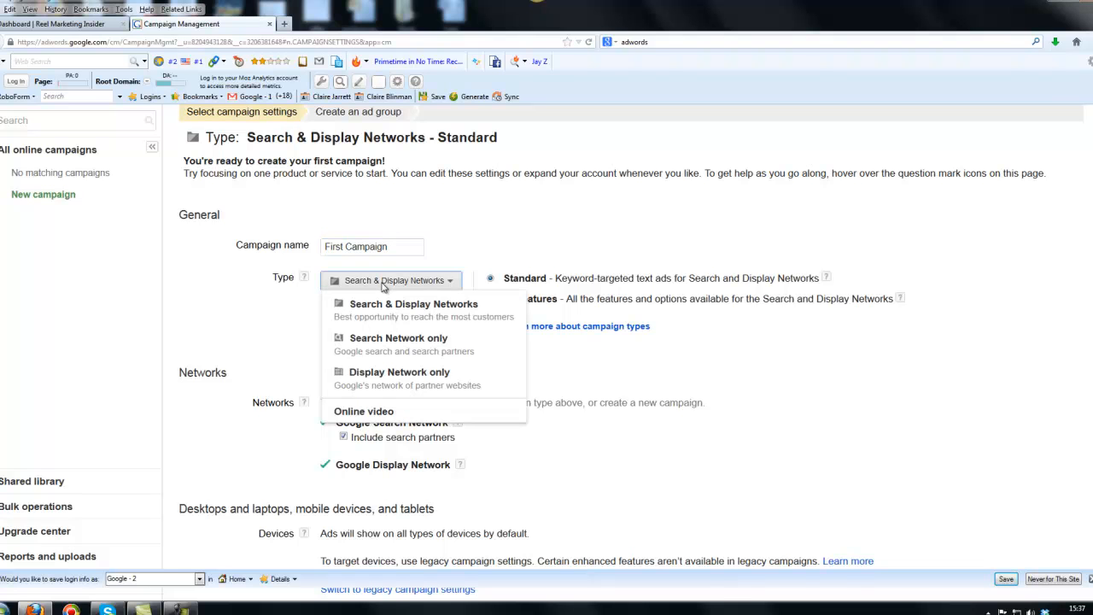
mouse_move(370, 350)
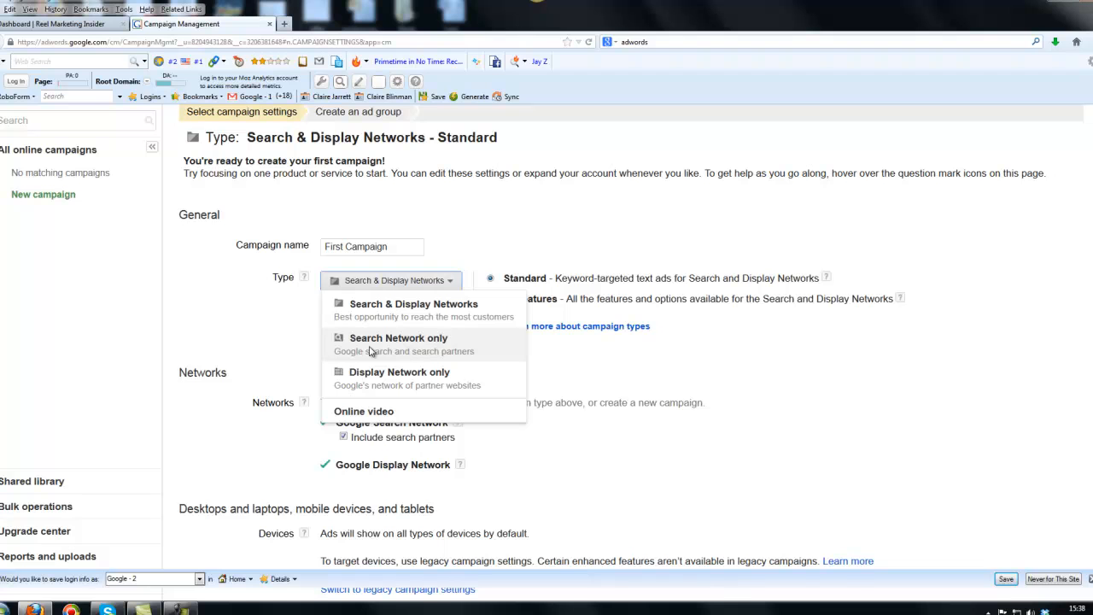
Set the campaign type to Search Network only, Standard, and name it 'First Campaign'
left_click(399, 338)
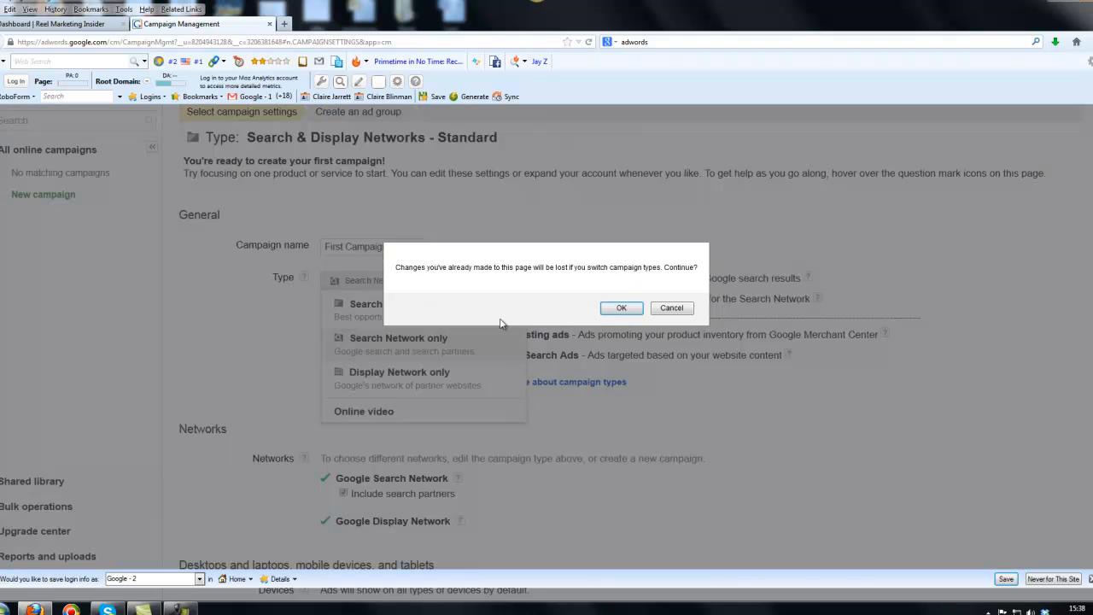
left_click(622, 307)
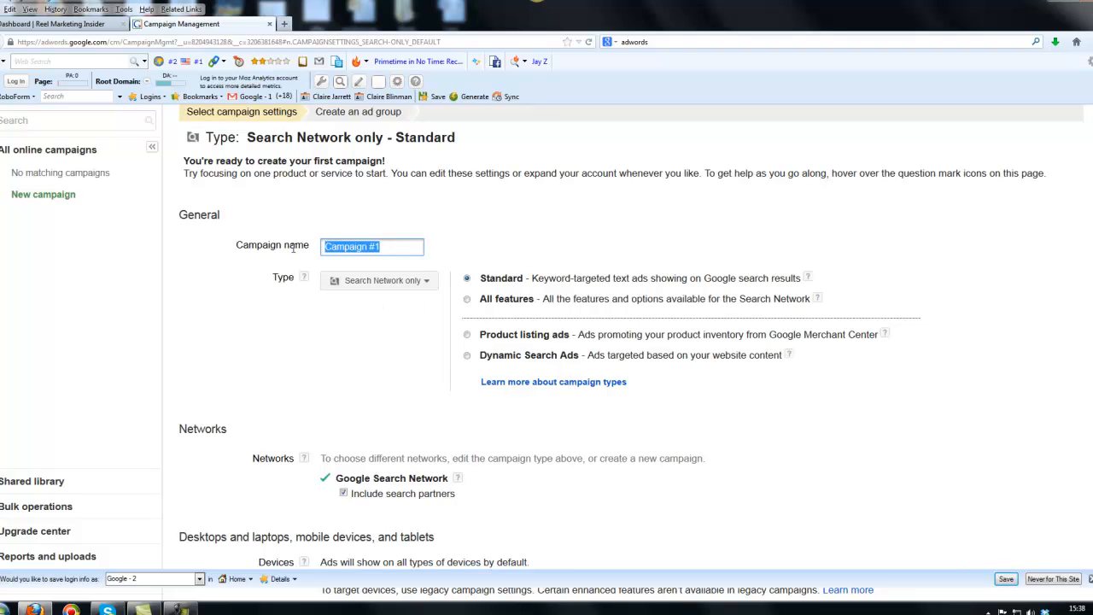
type("First Cam")
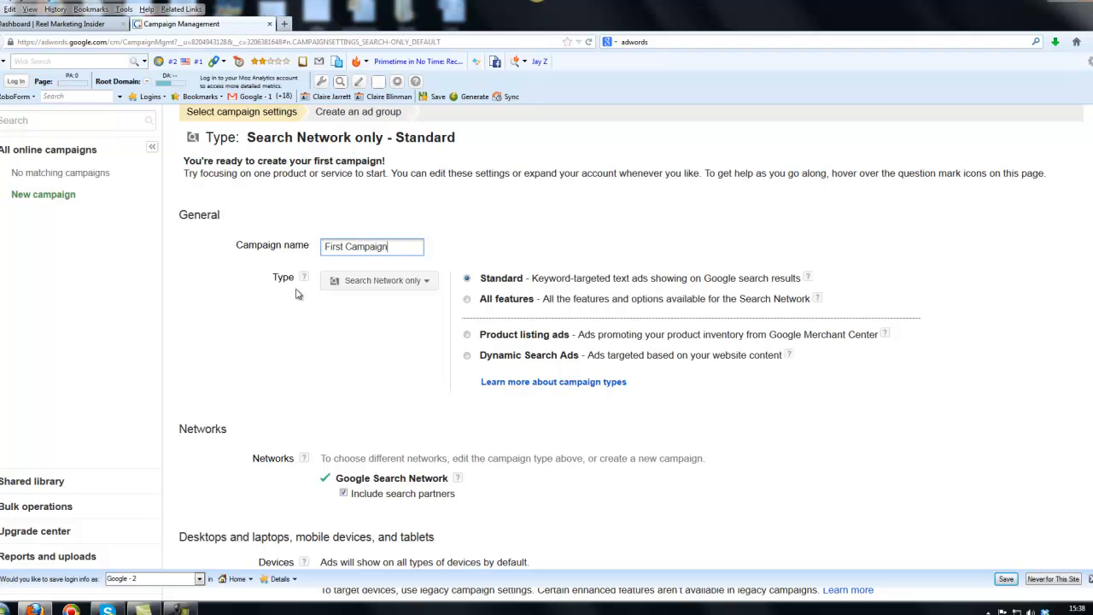
mouse_move(393, 338)
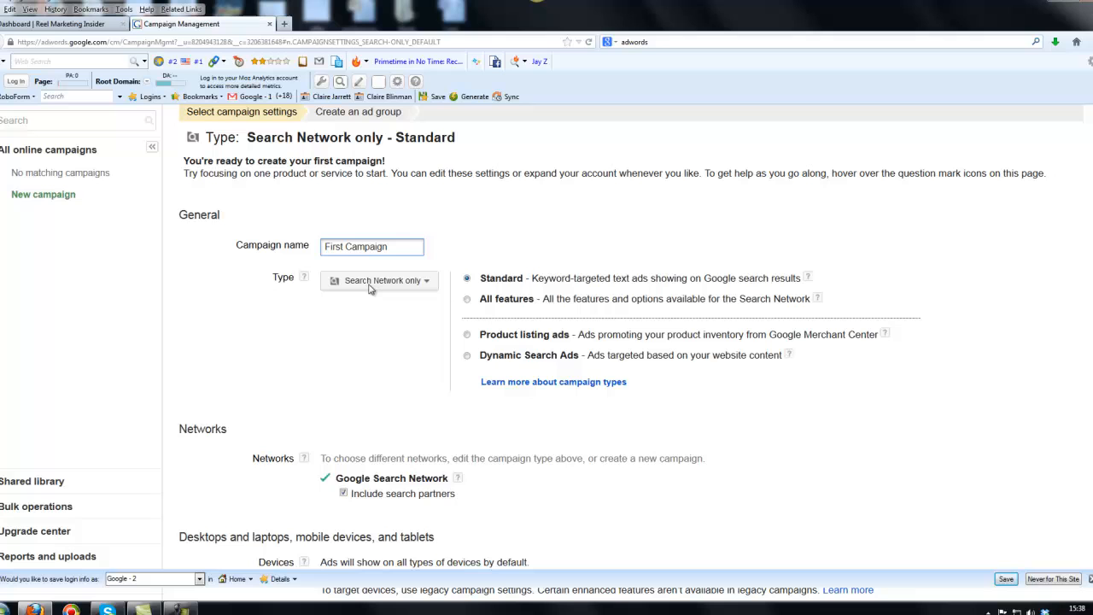
left_click(372, 246)
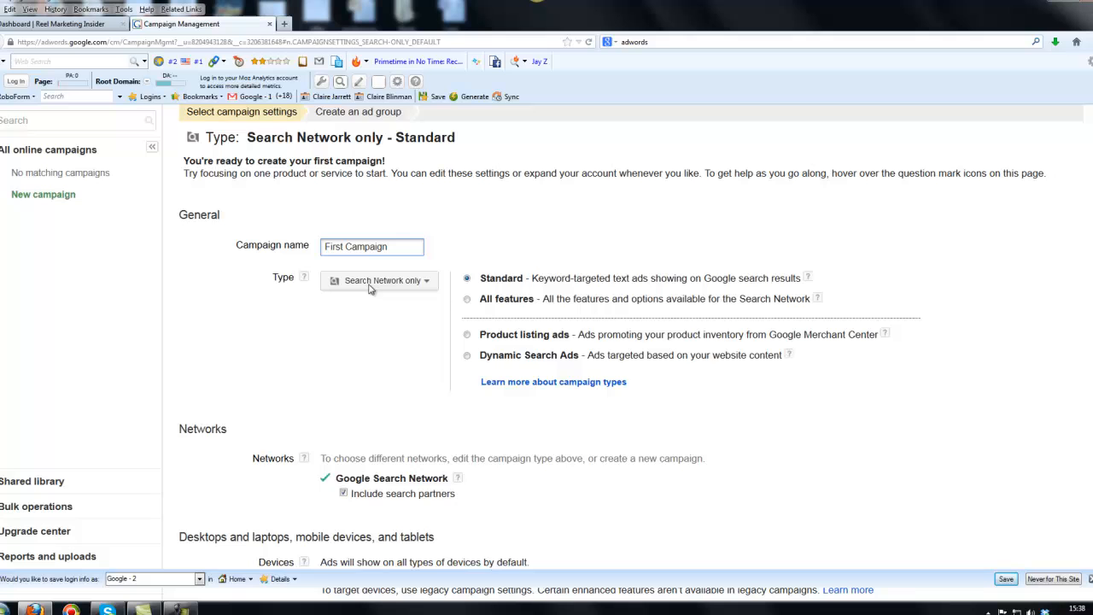
Set location targeting to 'Let me choose...' and bring up the location picker
scroll("down", 3)
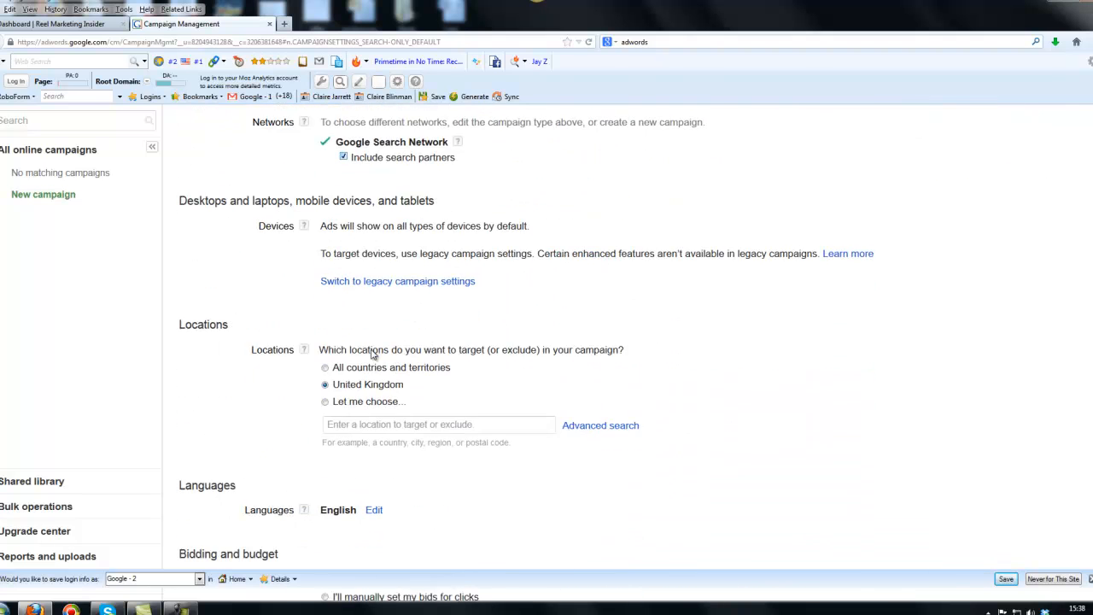
scroll("down", 3)
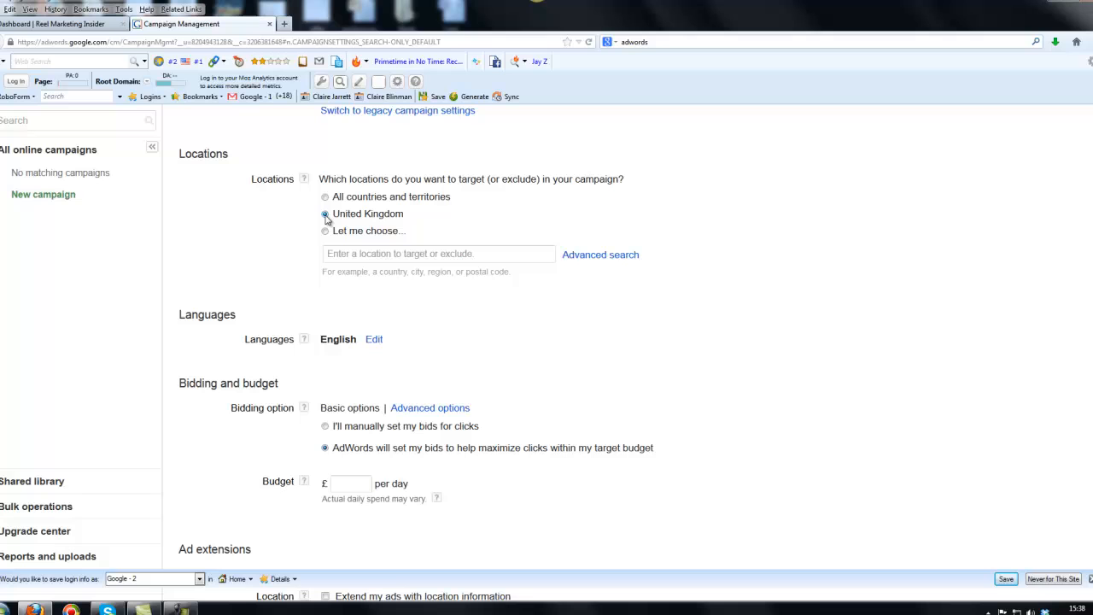
left_click(324, 230)
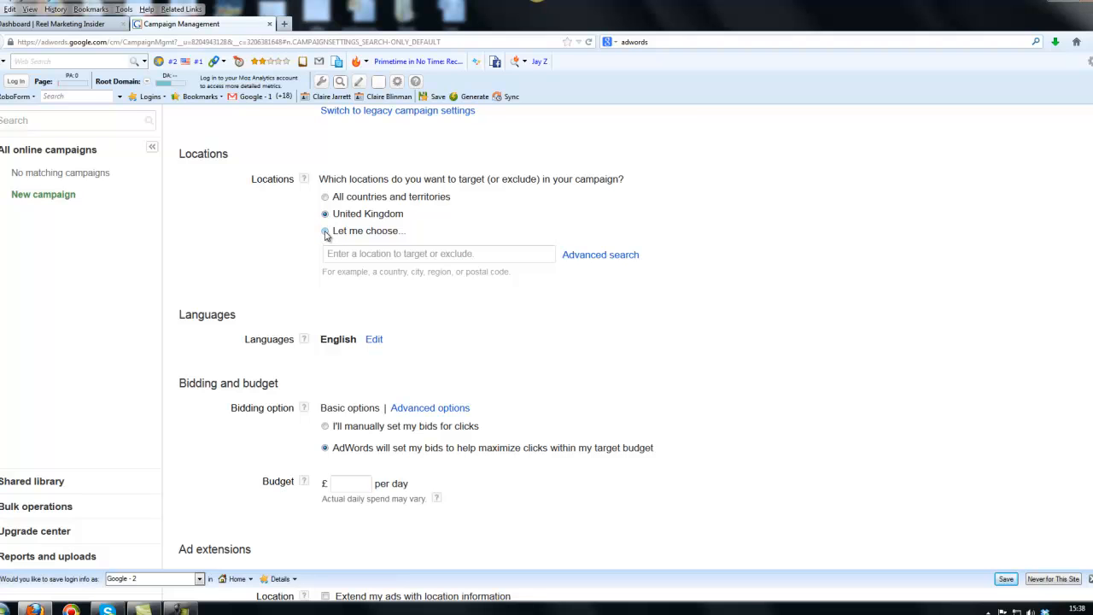
left_click(324, 233)
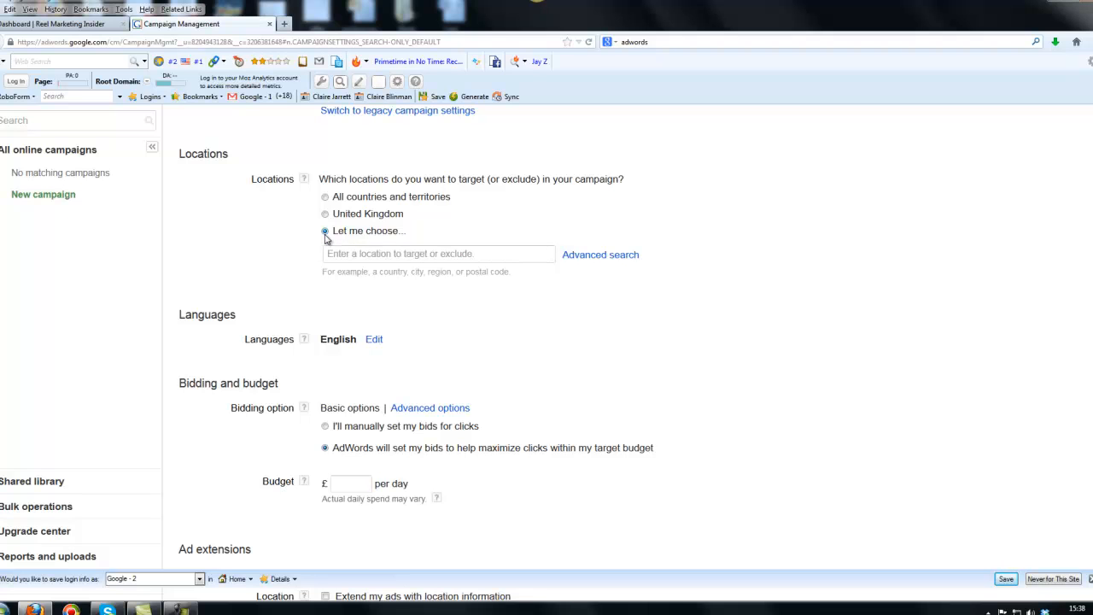
left_click(601, 254)
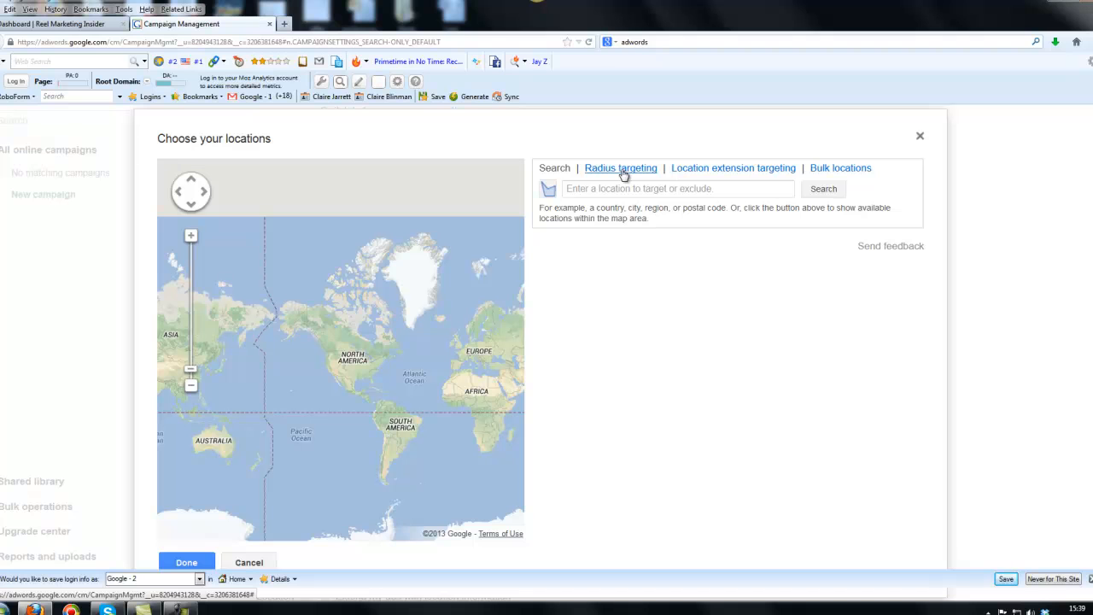
Add a 30 mile radius around Bristol, GB as the campaign's targeted location
left_click(620, 168)
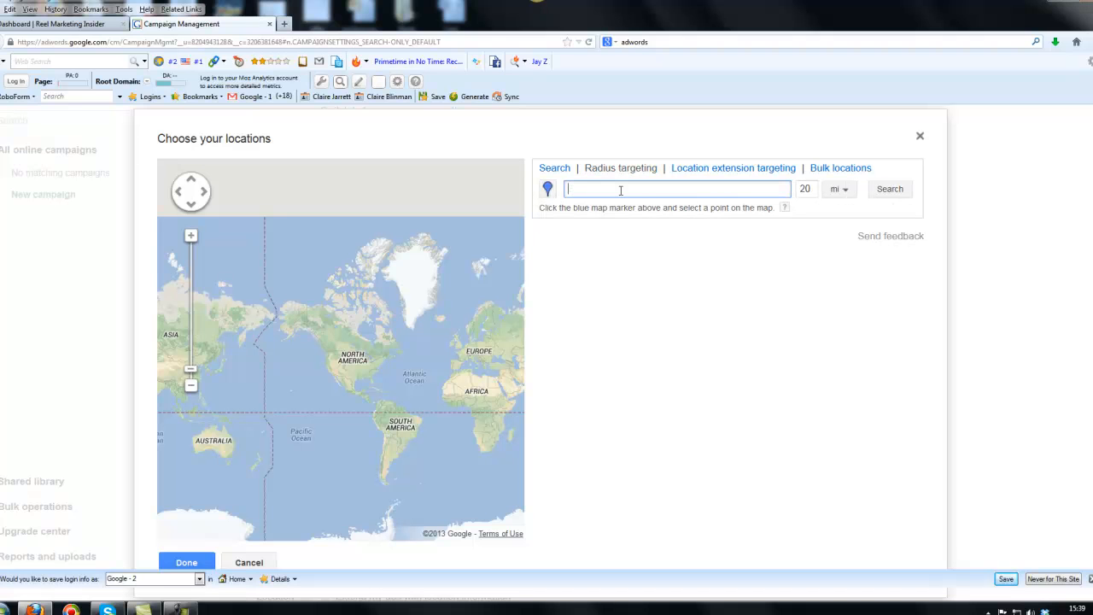
type("Bristol")
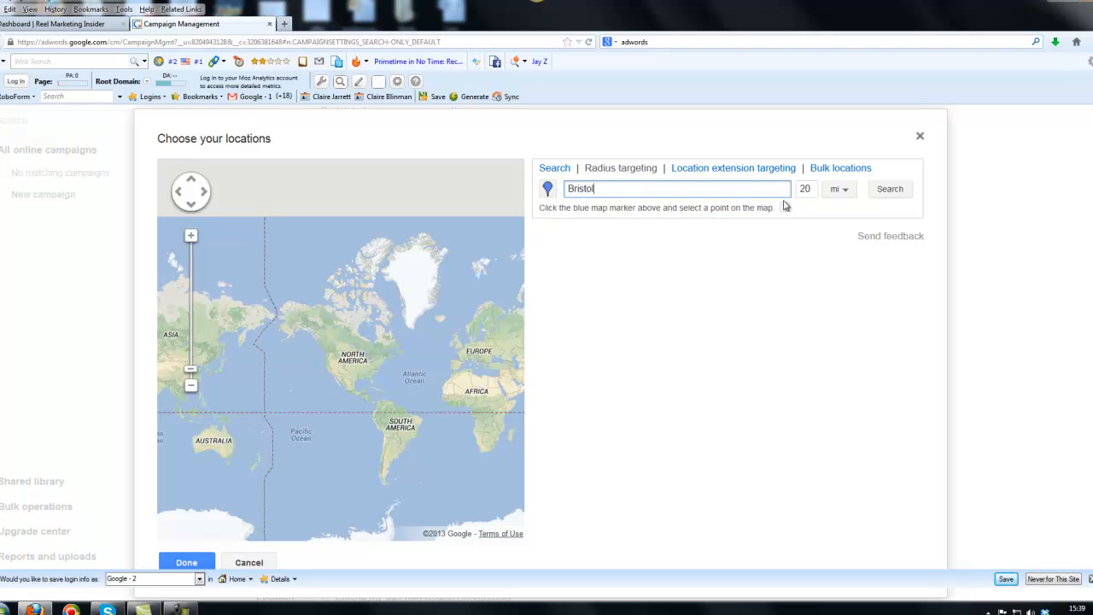
left_click(806, 187)
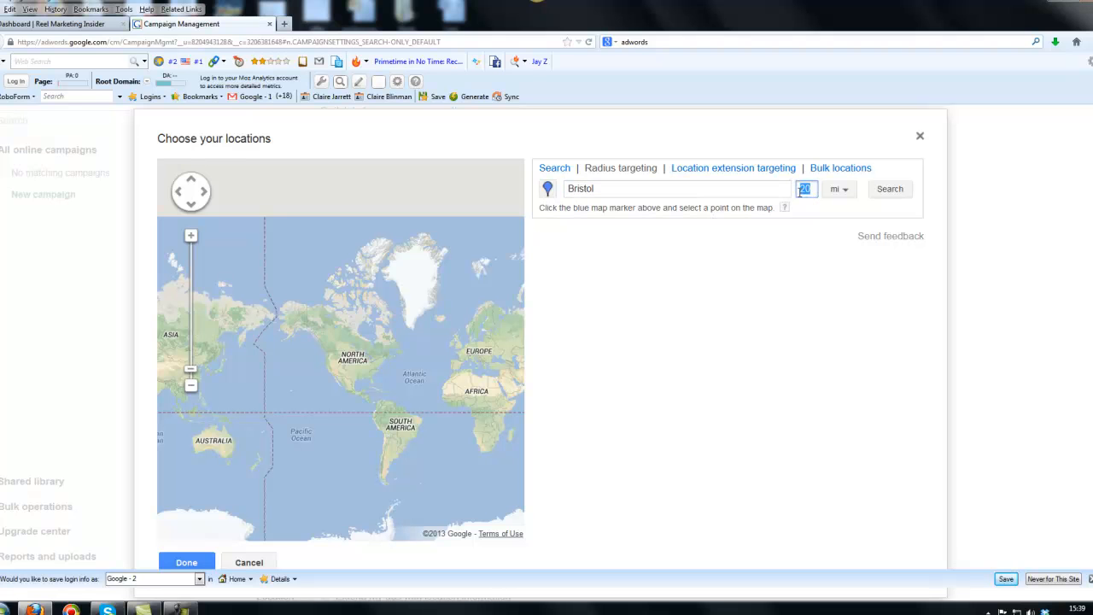
type("30")
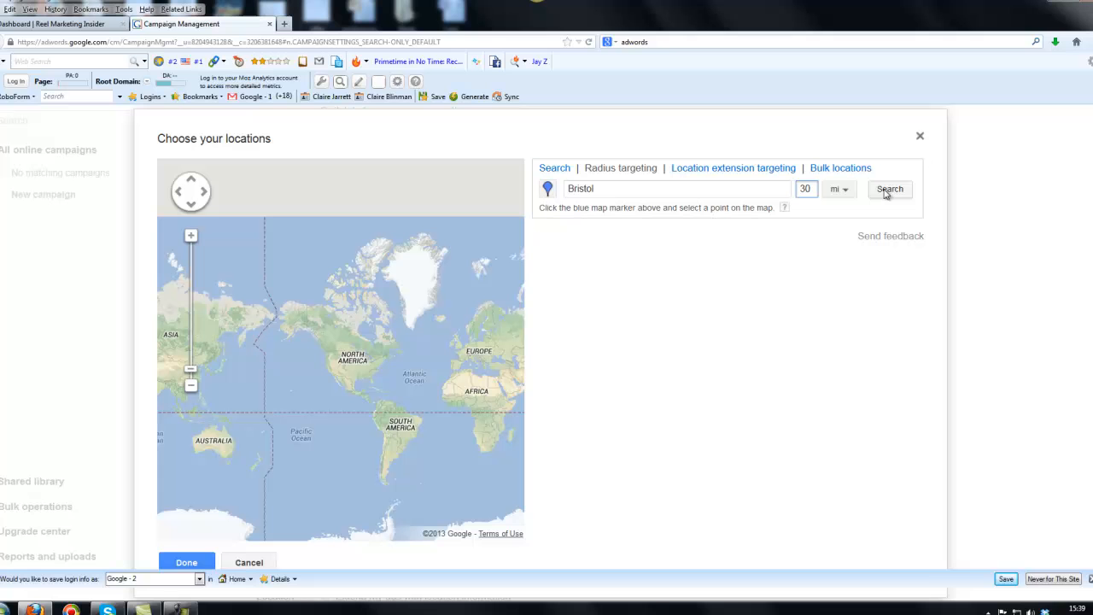
left_click(888, 188)
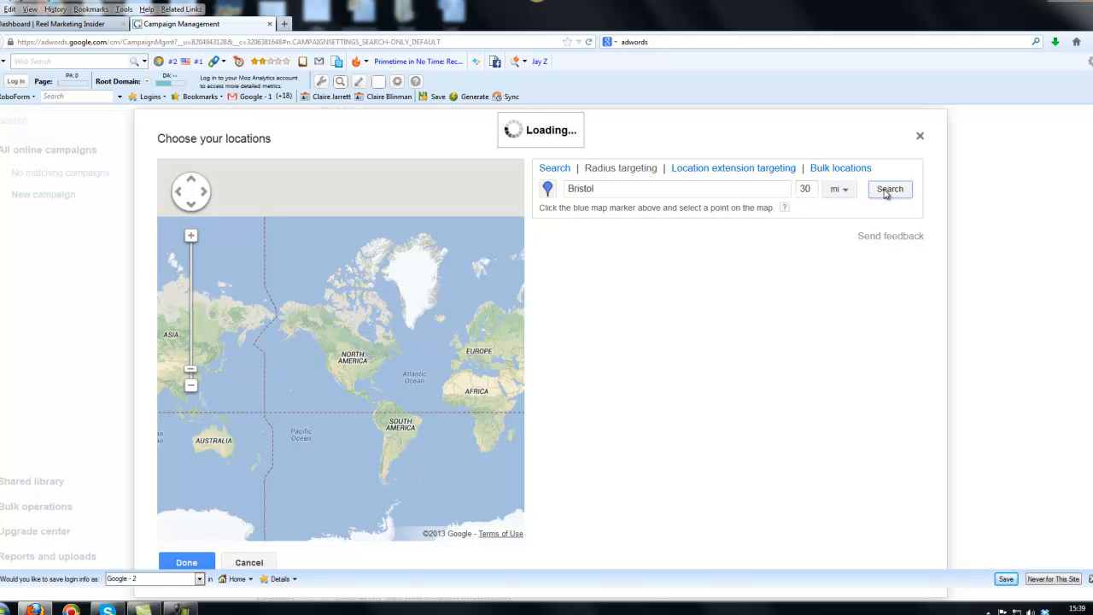
left_click(888, 187)
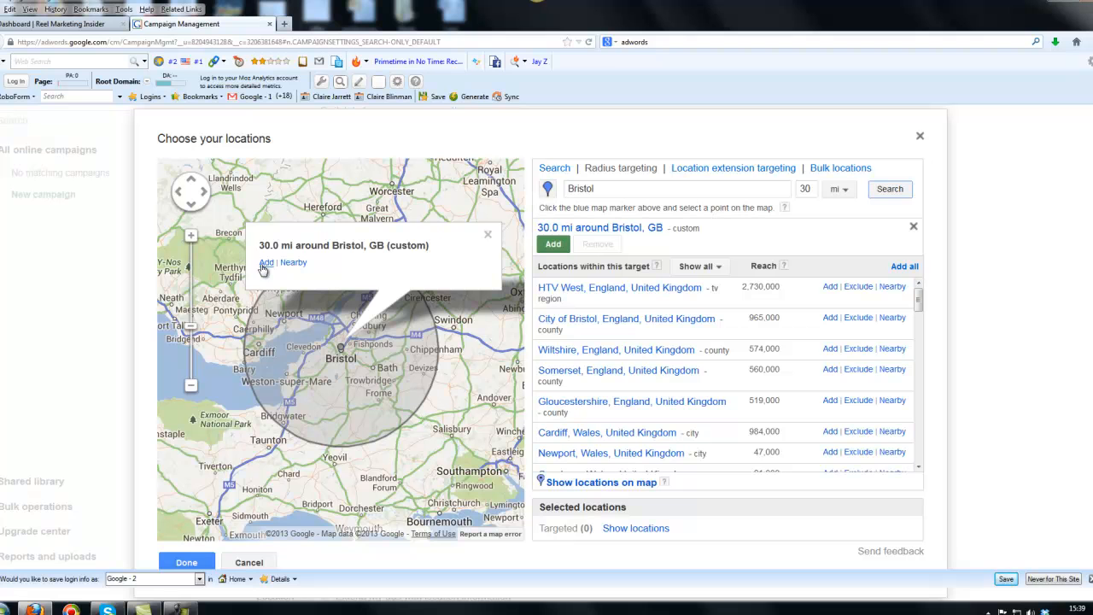
left_click(553, 242)
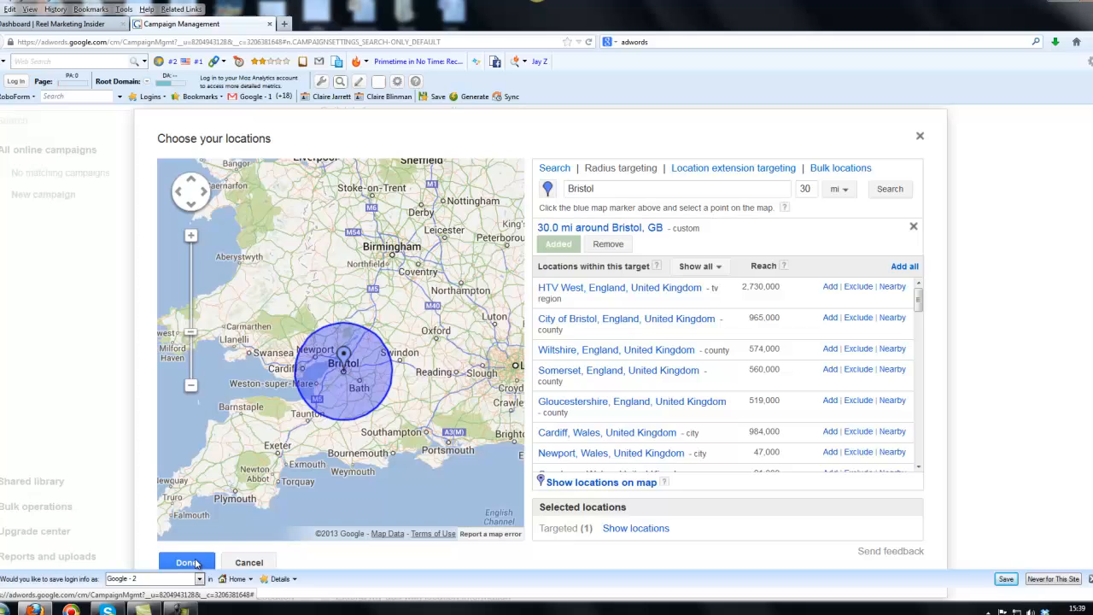
left_click(186, 562)
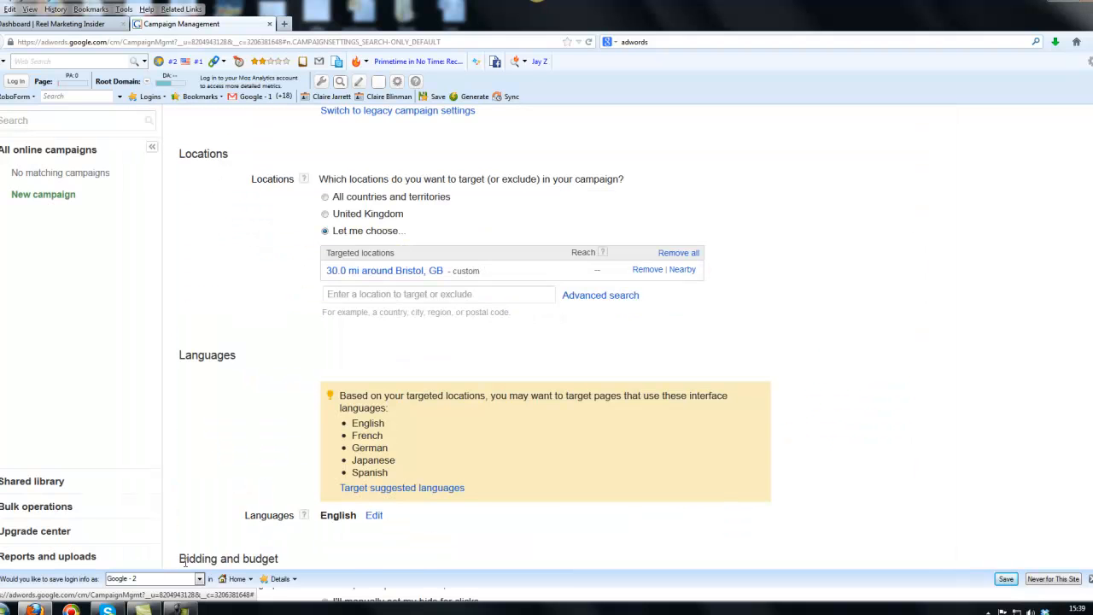
mouse_move(331, 345)
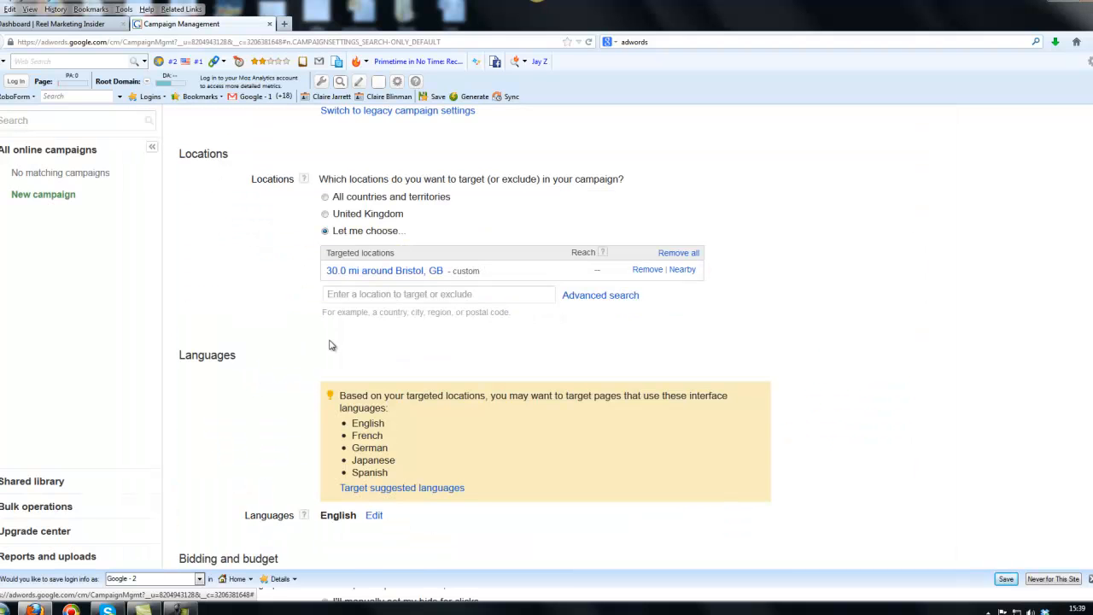
Set bidding to 'I'll manually set my bids for clicks'
scroll("down", 3)
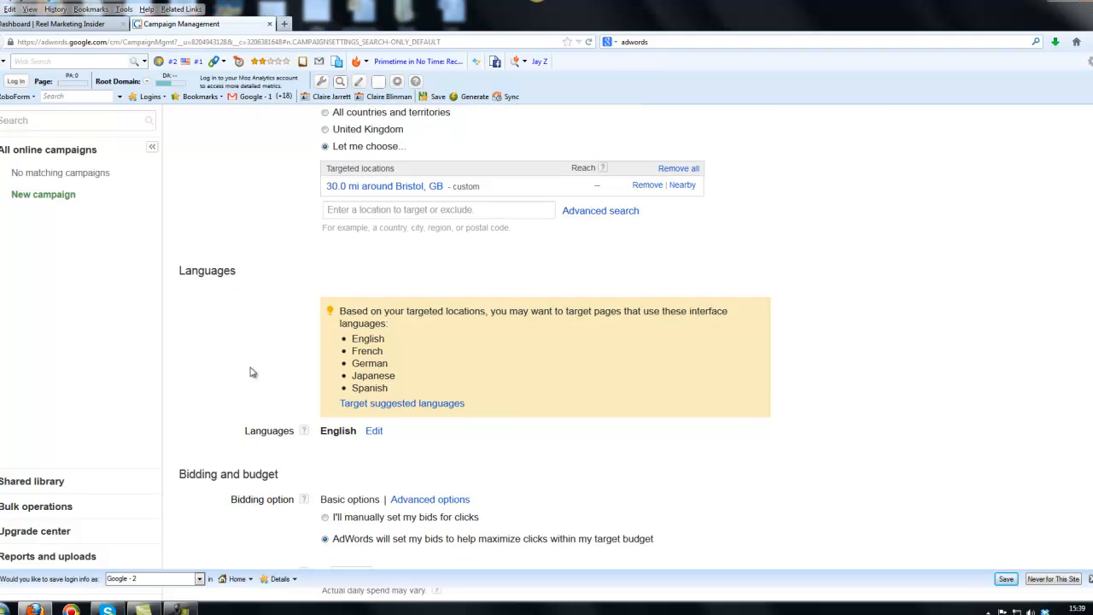
scroll("down", 3)
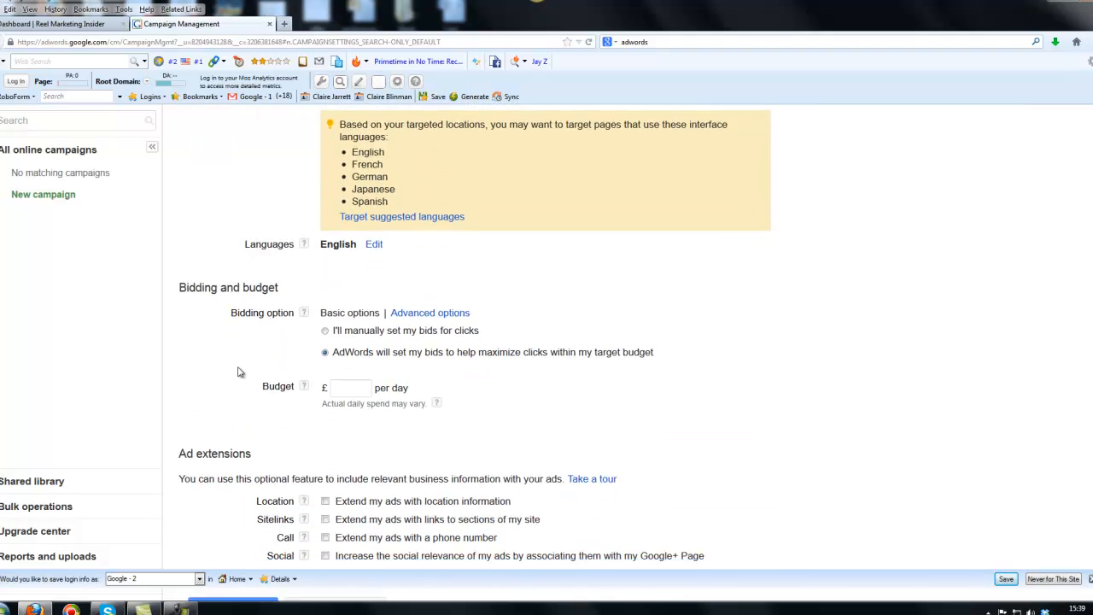
scroll("down", 3)
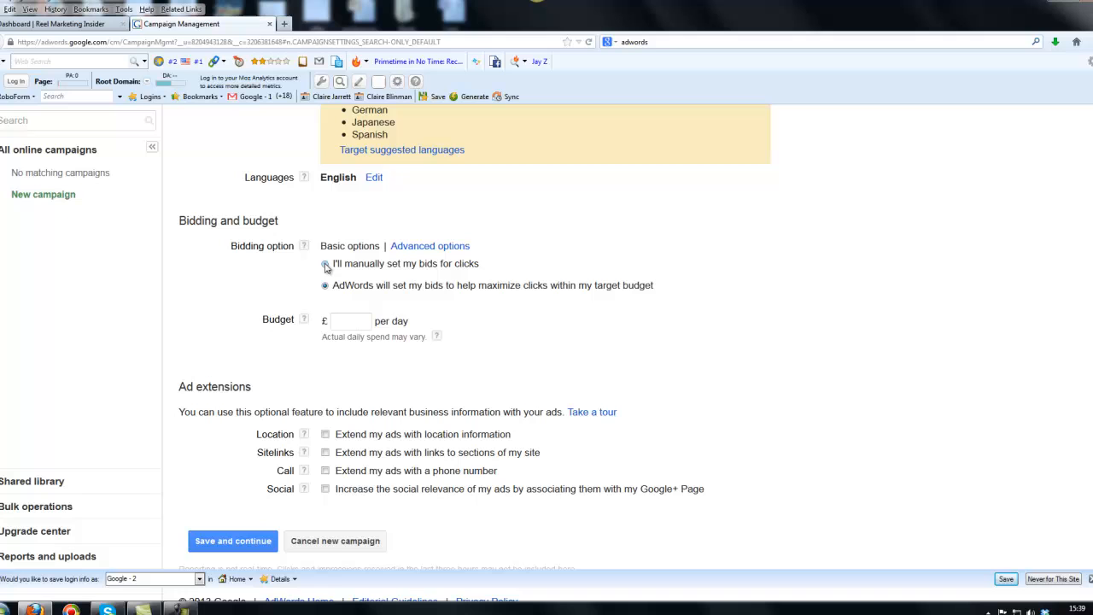
left_click(325, 263)
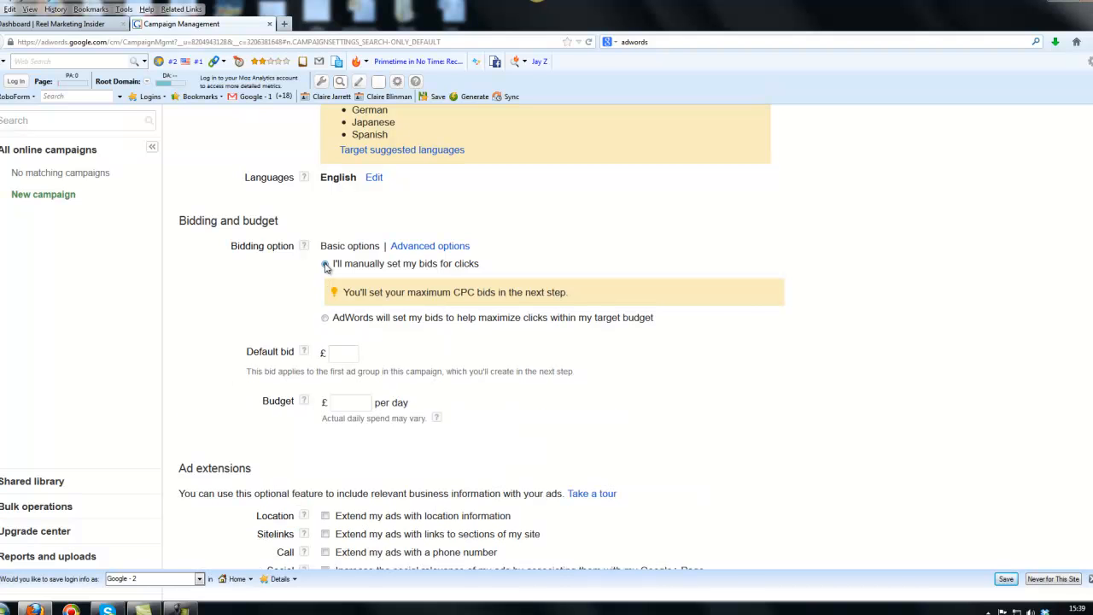
left_click(325, 263)
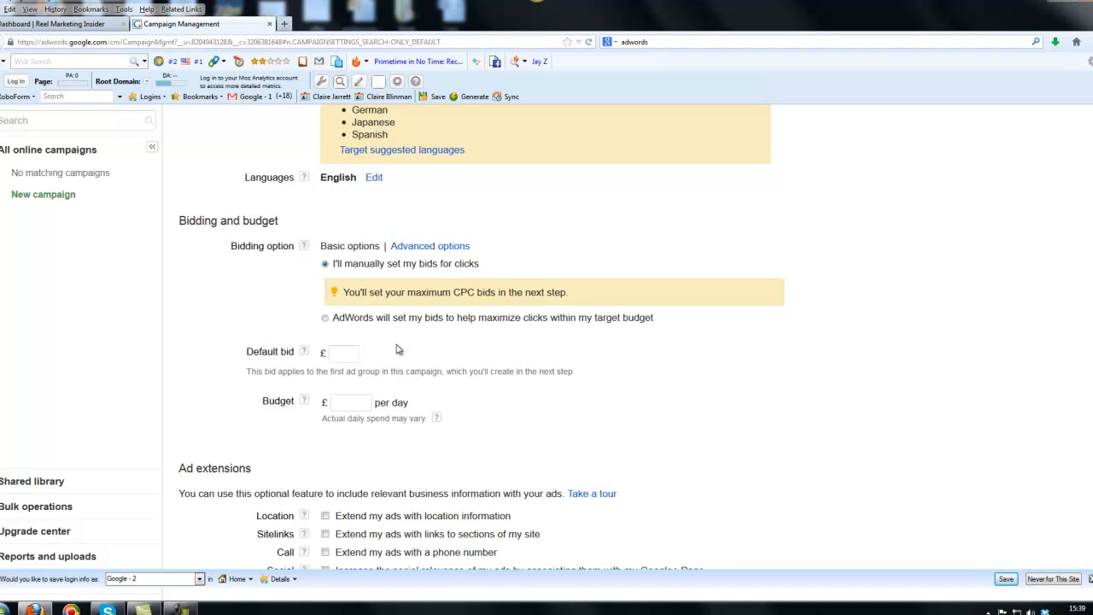
scroll("down", 3)
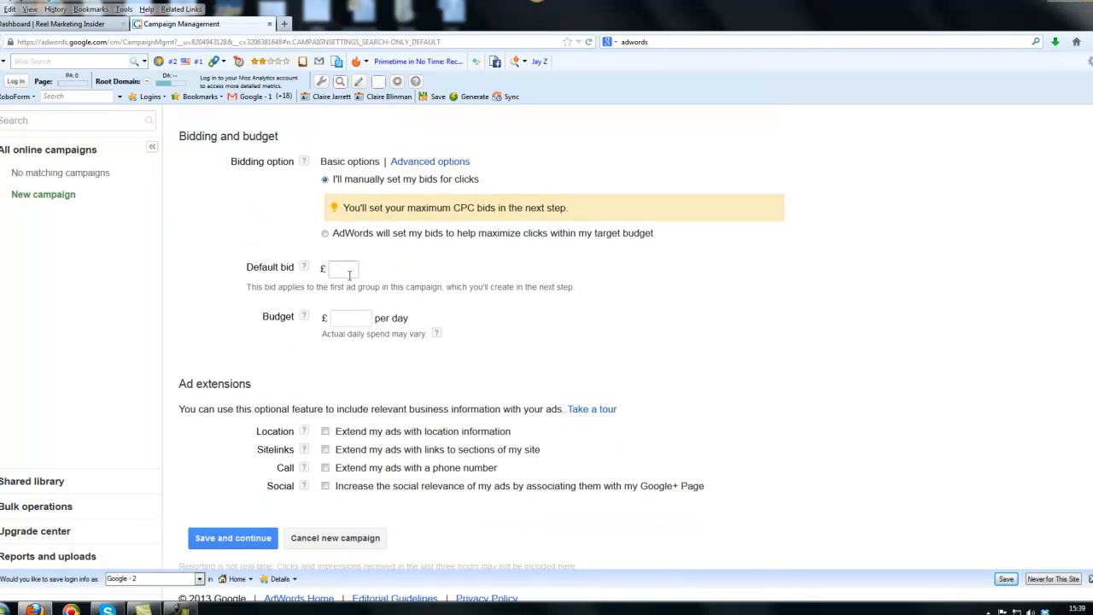
Enter a £0.50 default bid and £3 daily budget, then save and continue
left_click(343, 267)
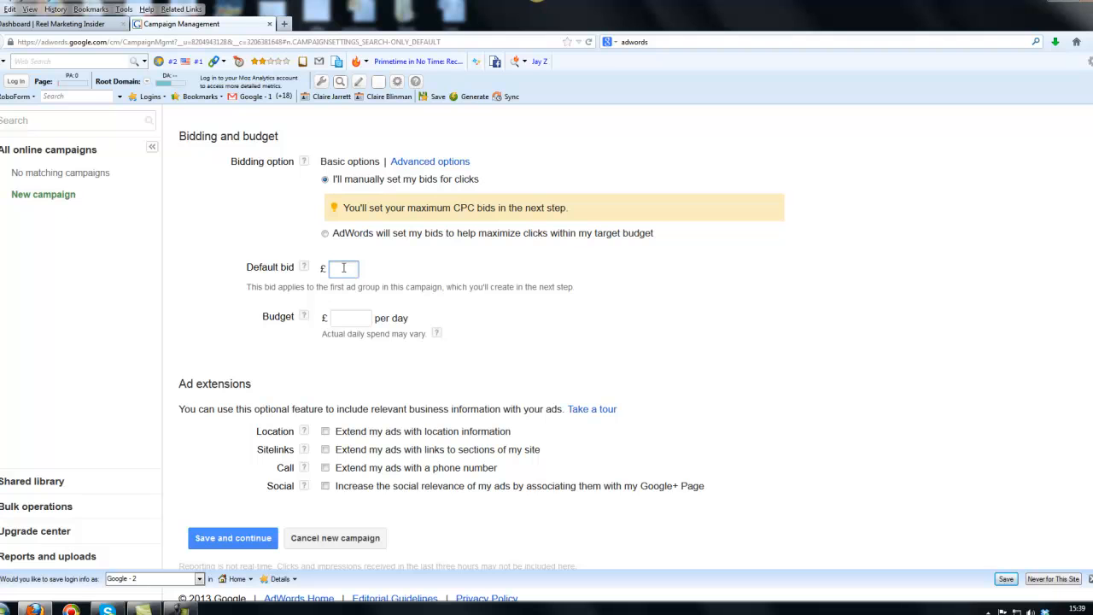
type("0.5")
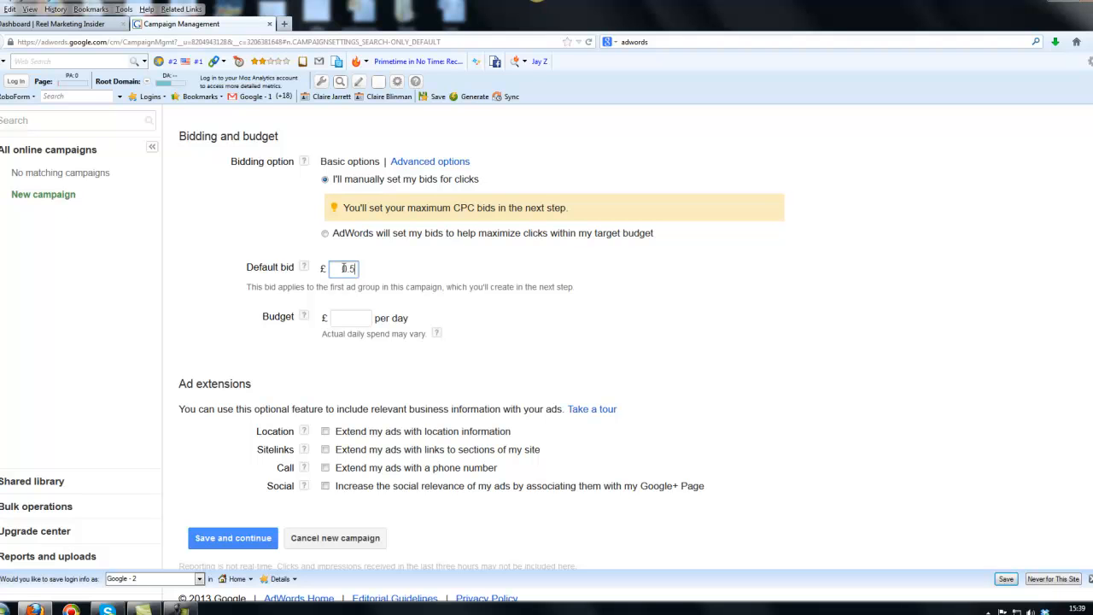
type("0.50")
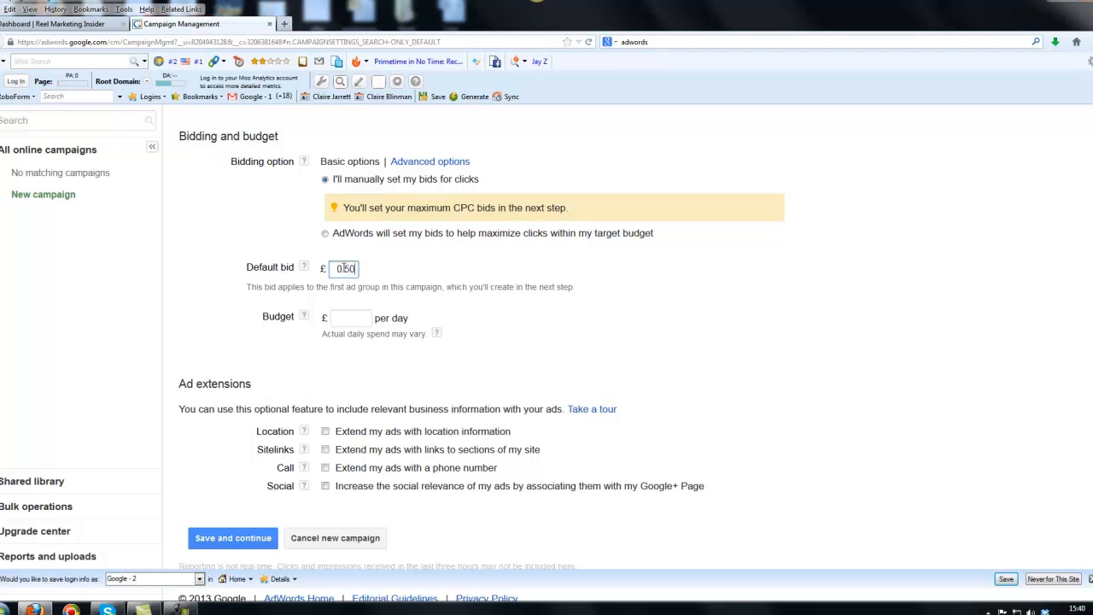
left_click(350, 320)
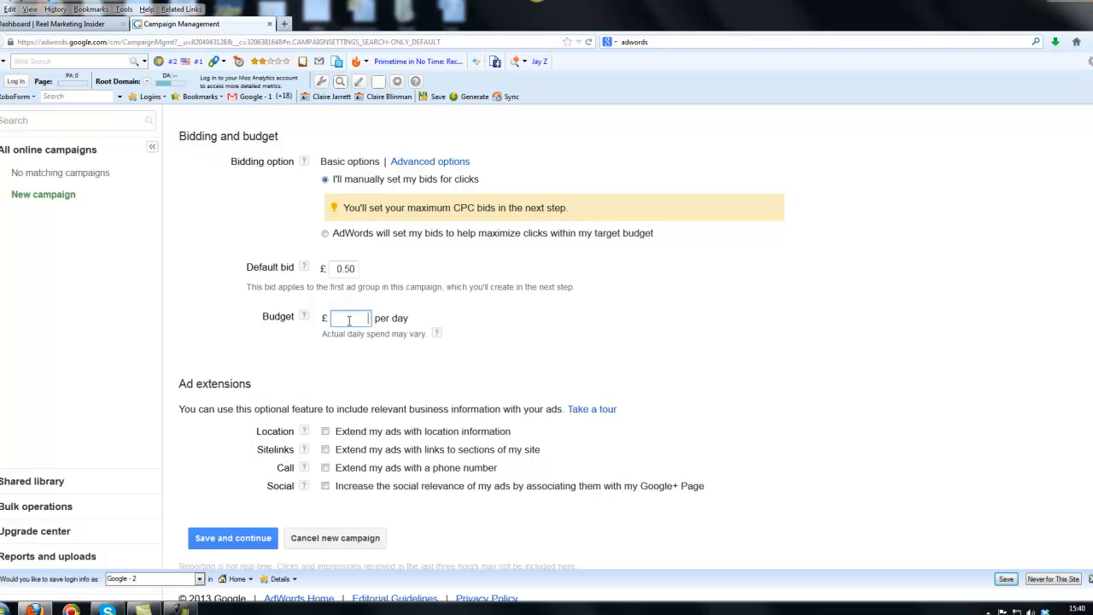
type("3")
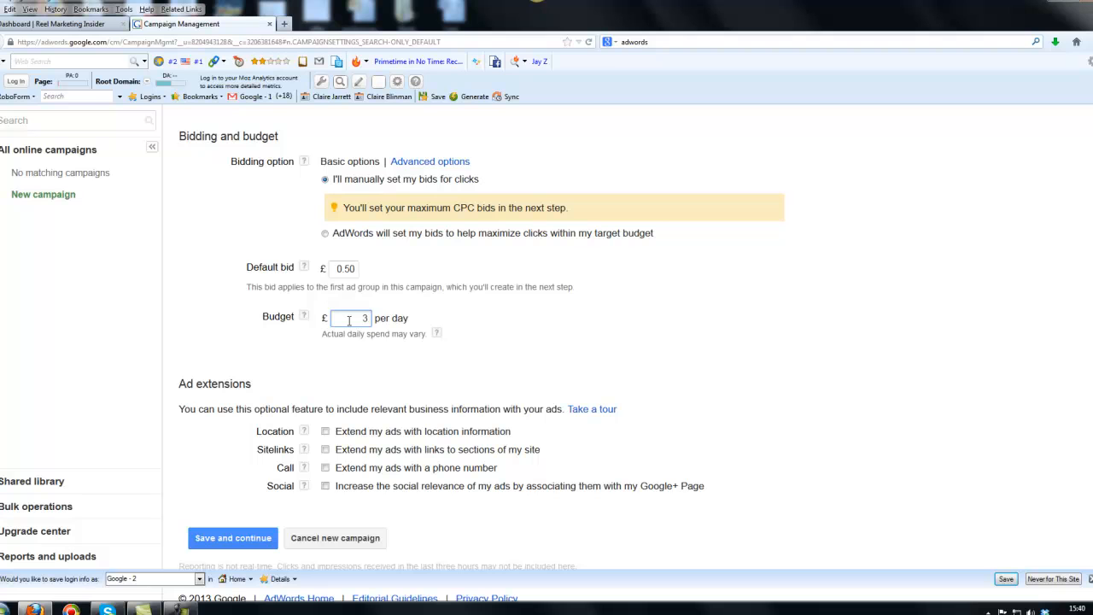
mouse_move(350, 319)
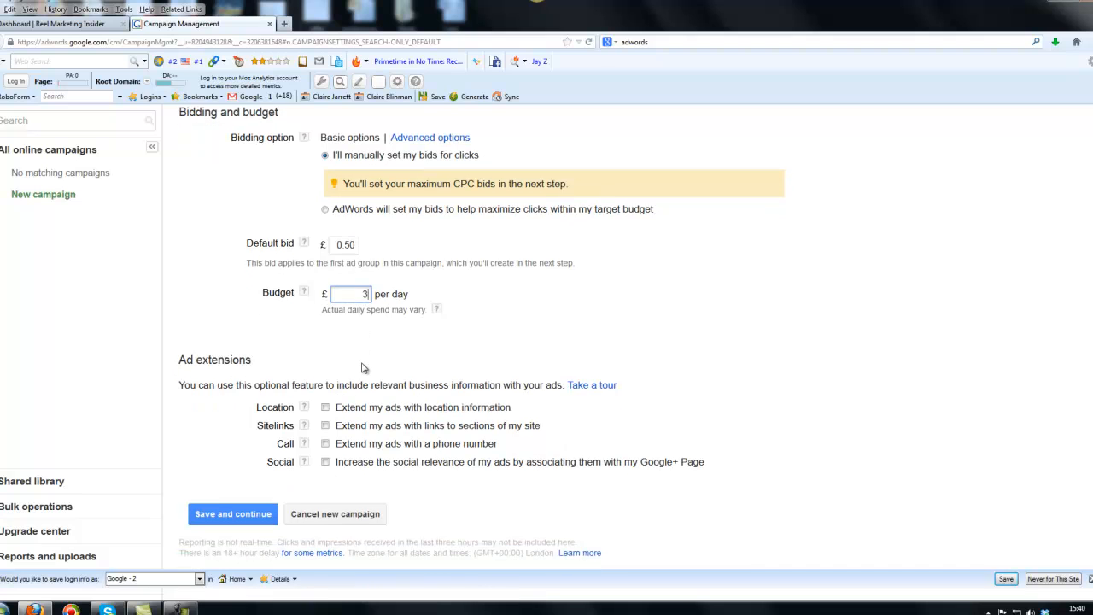
scroll("down", 3)
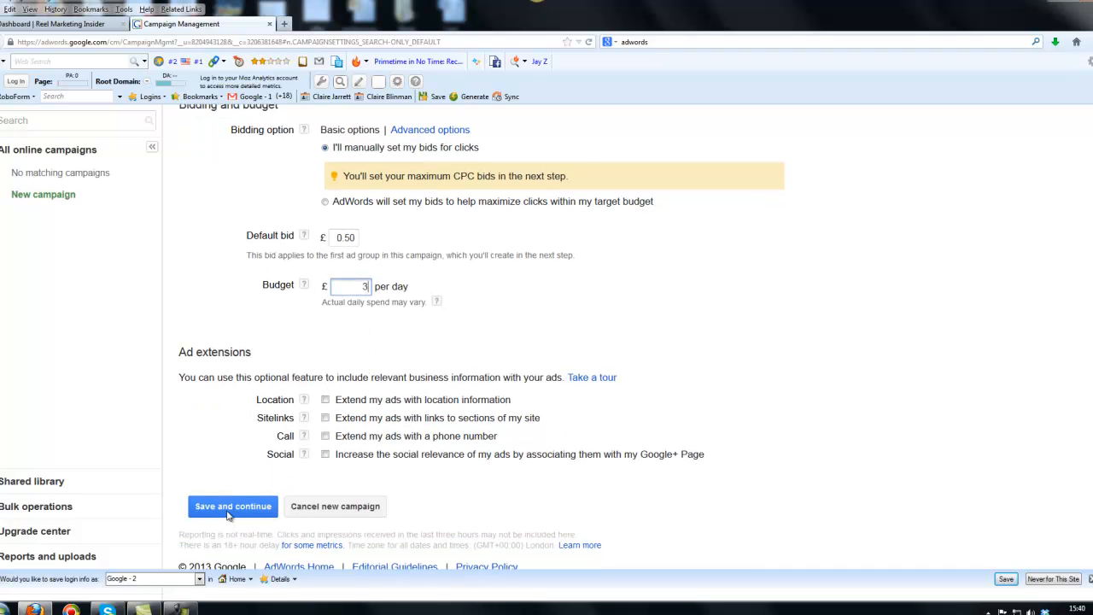
left_click(232, 506)
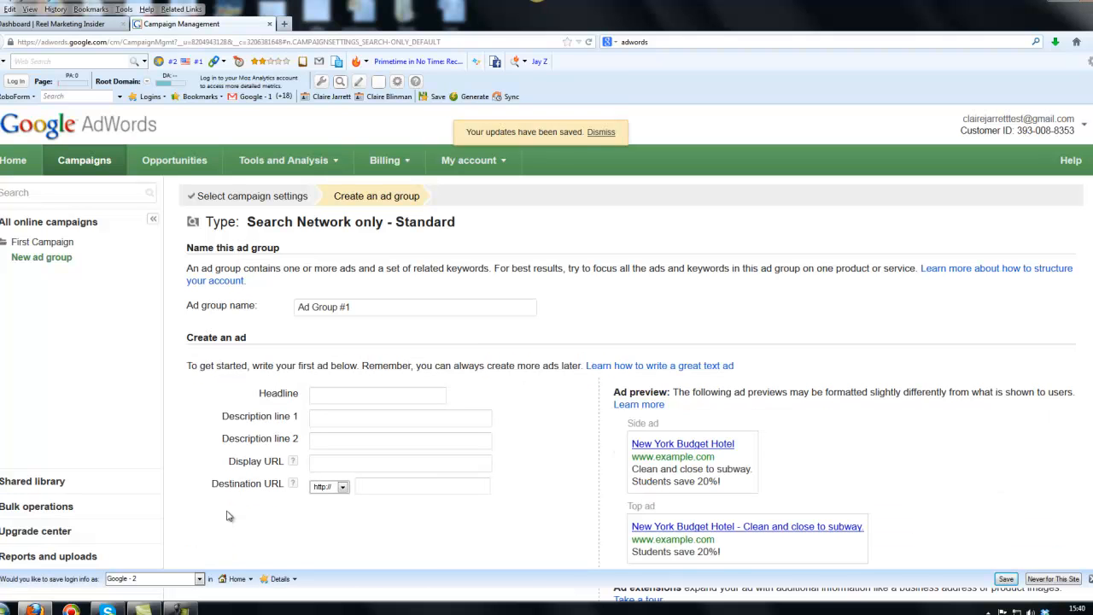
mouse_move(382, 335)
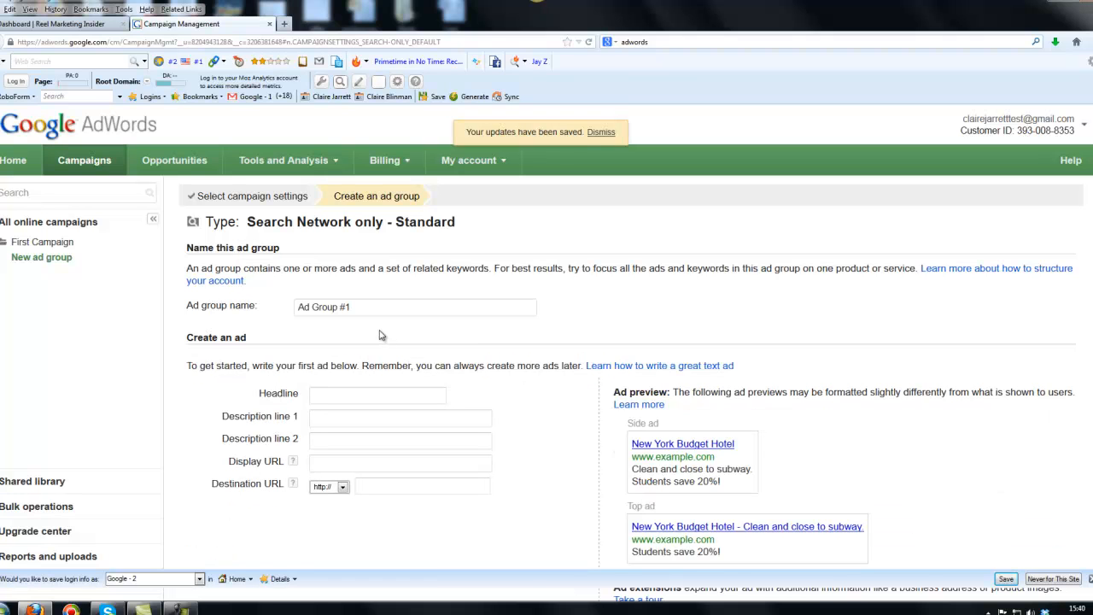
mouse_move(410, 334)
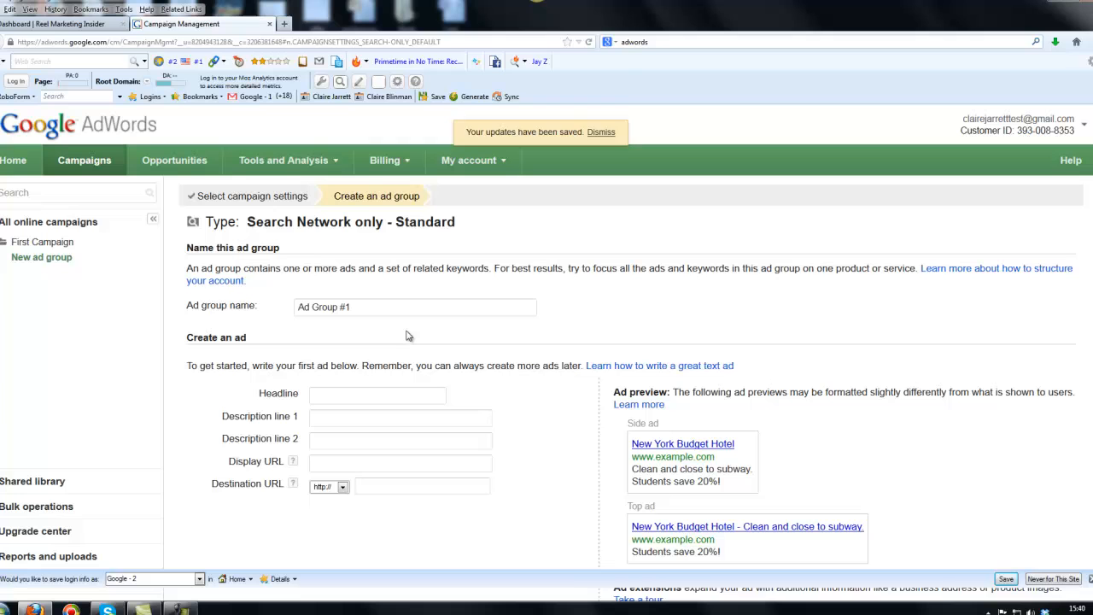
Name the ad group 'Locksmith Bristol'
left_click(601, 131)
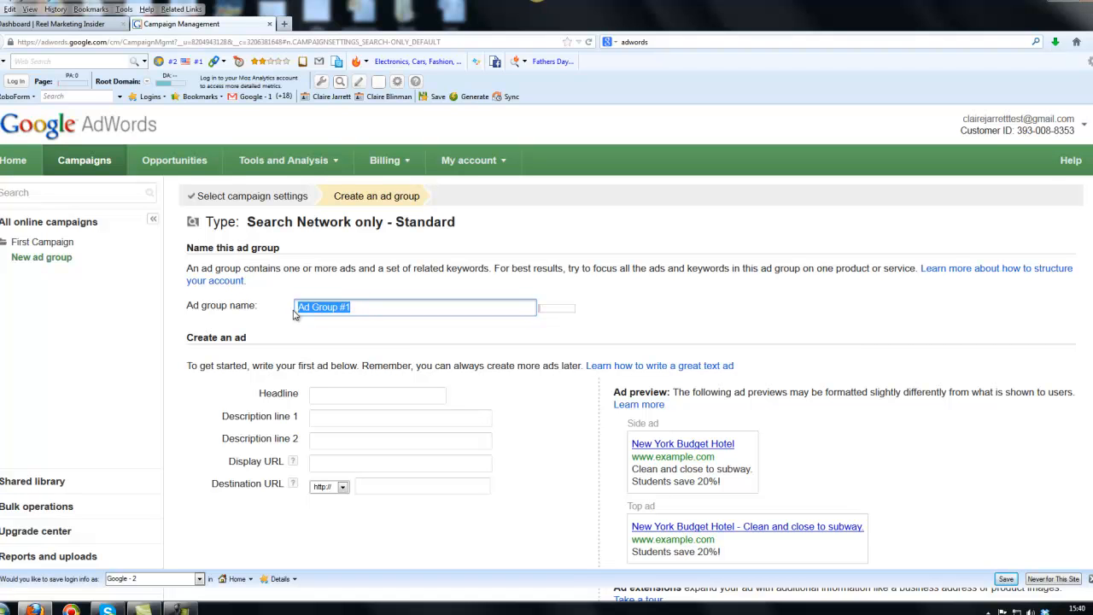
type("Locksmith")
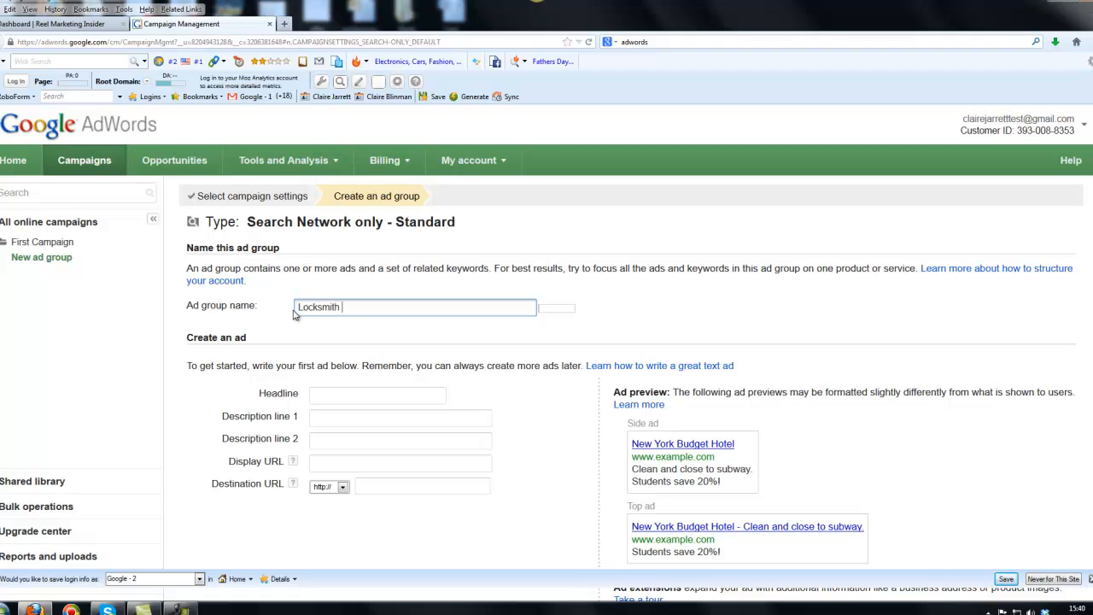
type("Bristol")
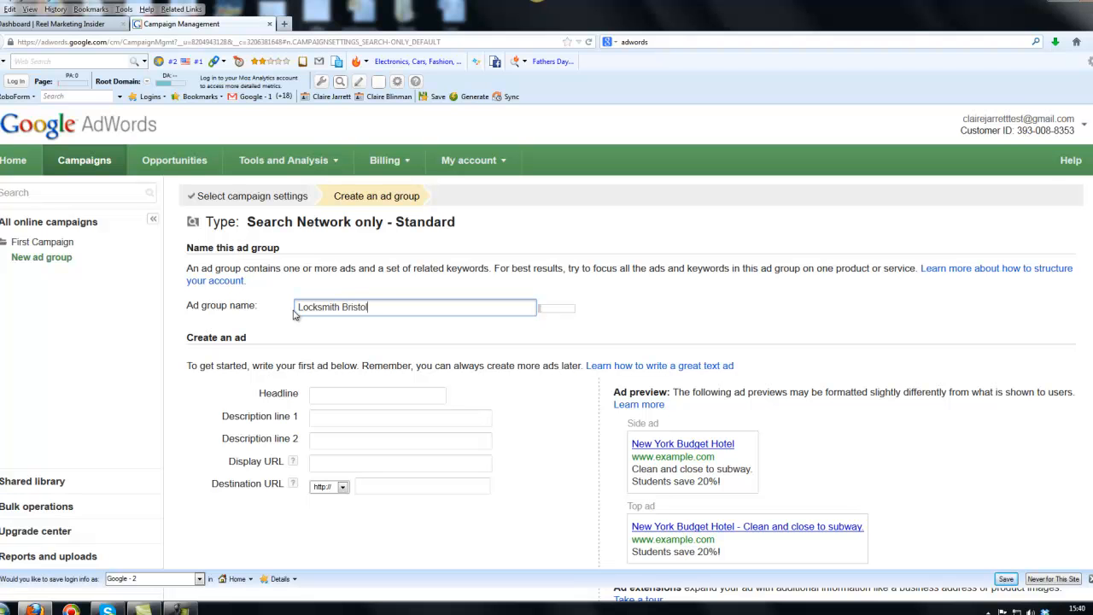
scroll("down", 3)
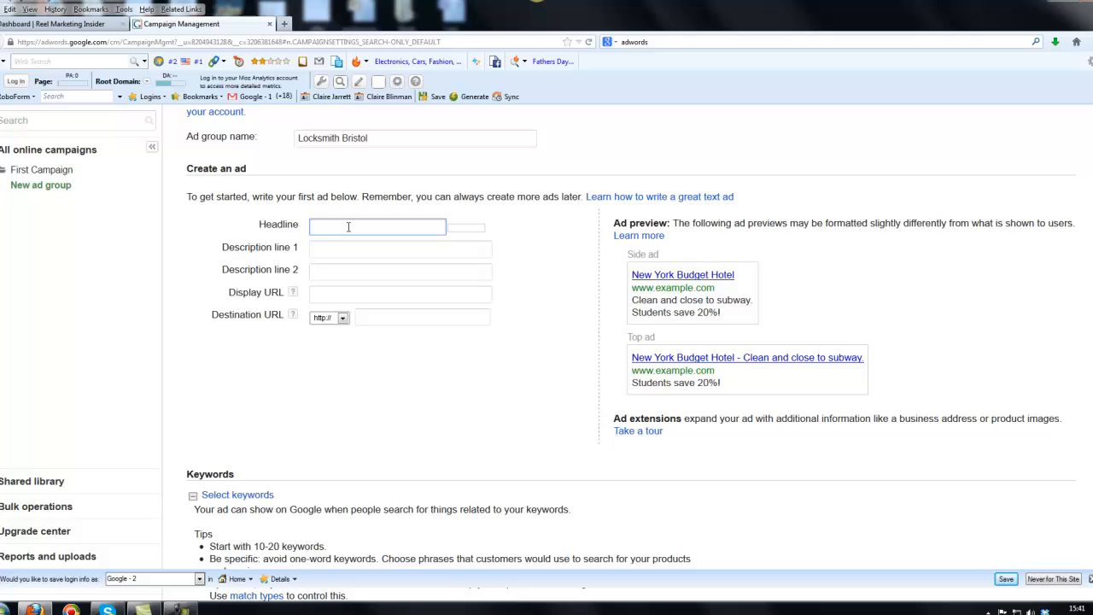
Enter the ad headline 'Locksmith Bristol' and first description line 'Looking For A Locksmith?'
left_click(376, 226)
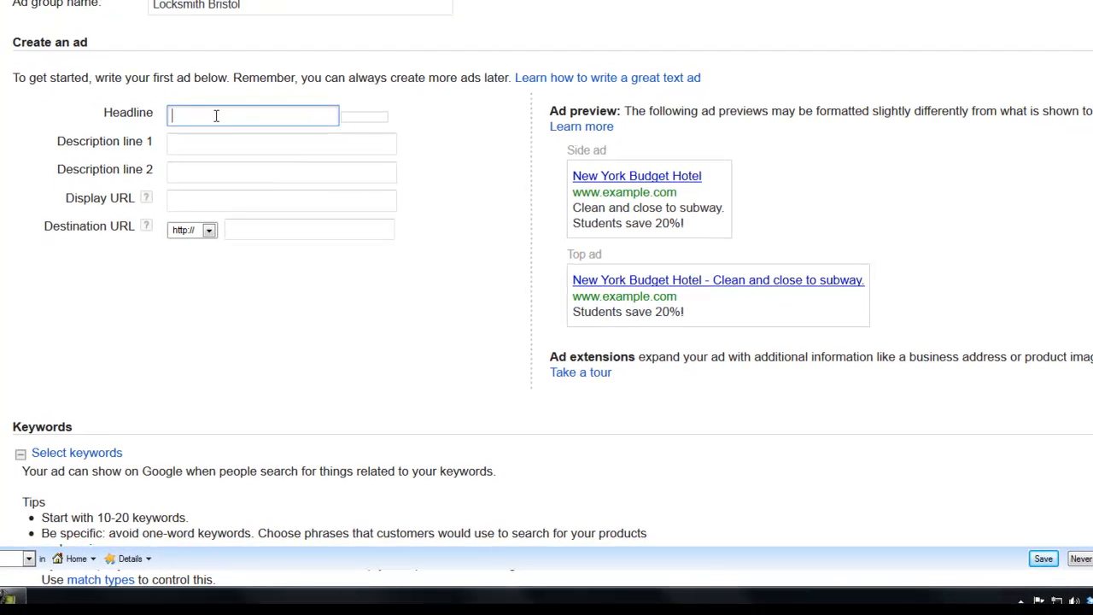
type("Locksmith Bristol")
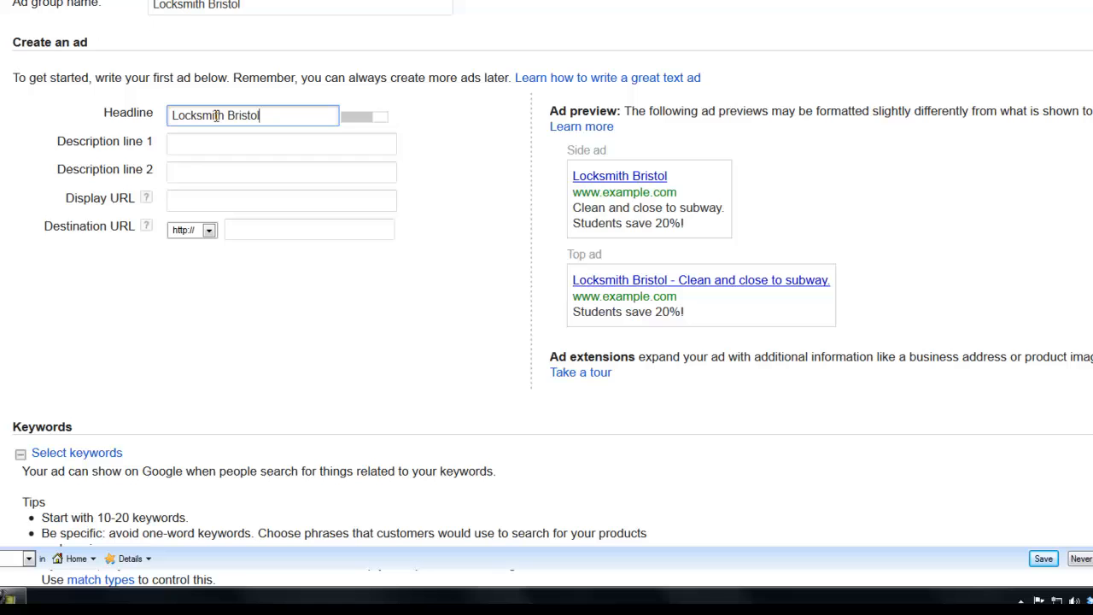
left_click(280, 144)
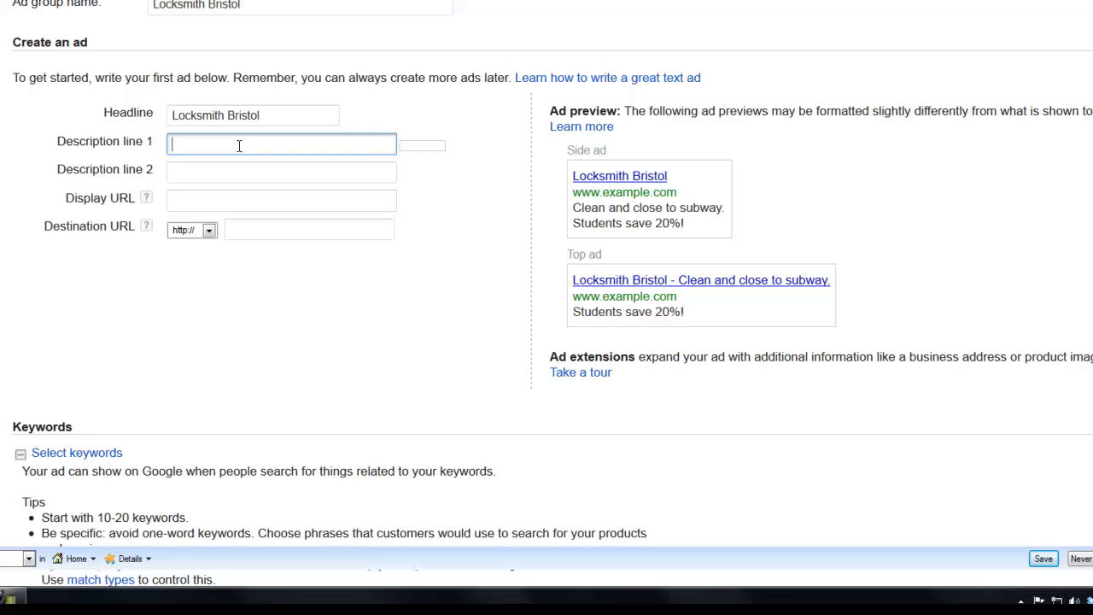
type("Looking For A Locksmith?")
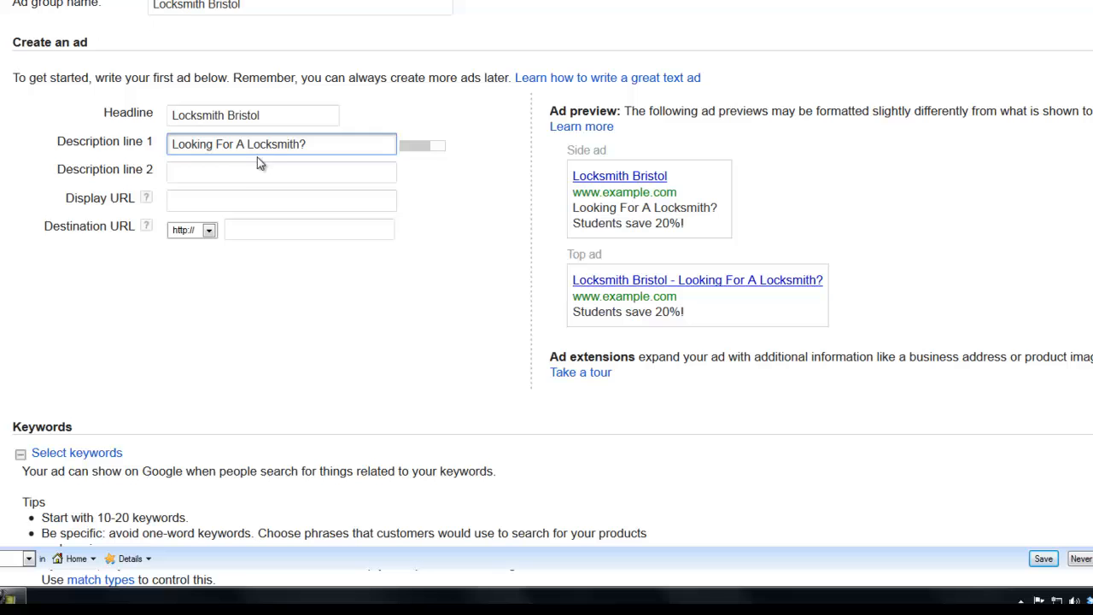
Enter the second description line 'Call Now For Fast Response!' with a capital F in Fast
left_click(280, 171)
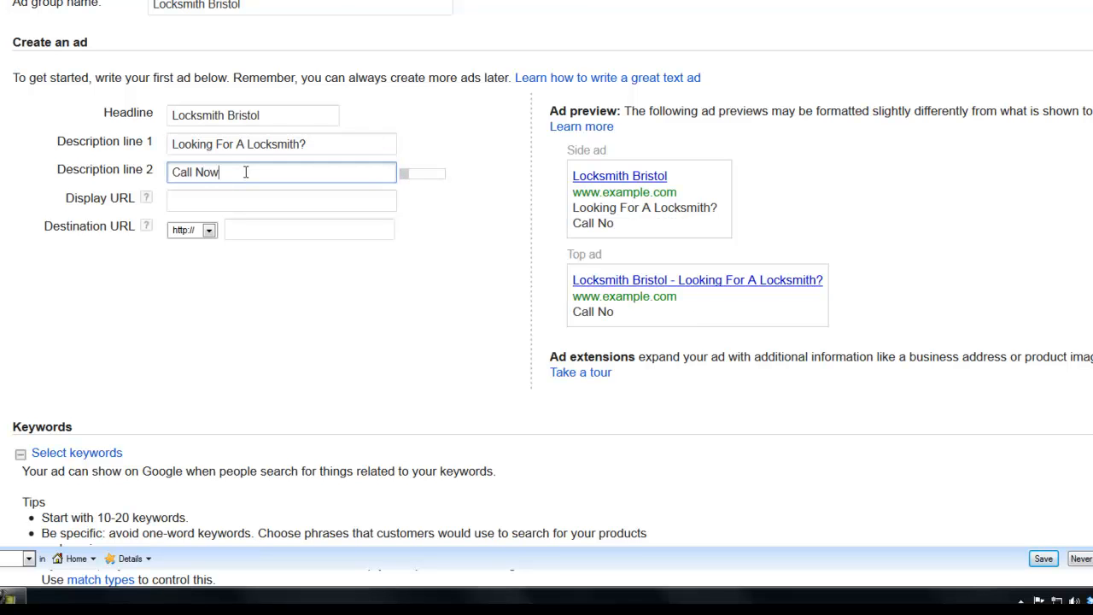
type("For fast")
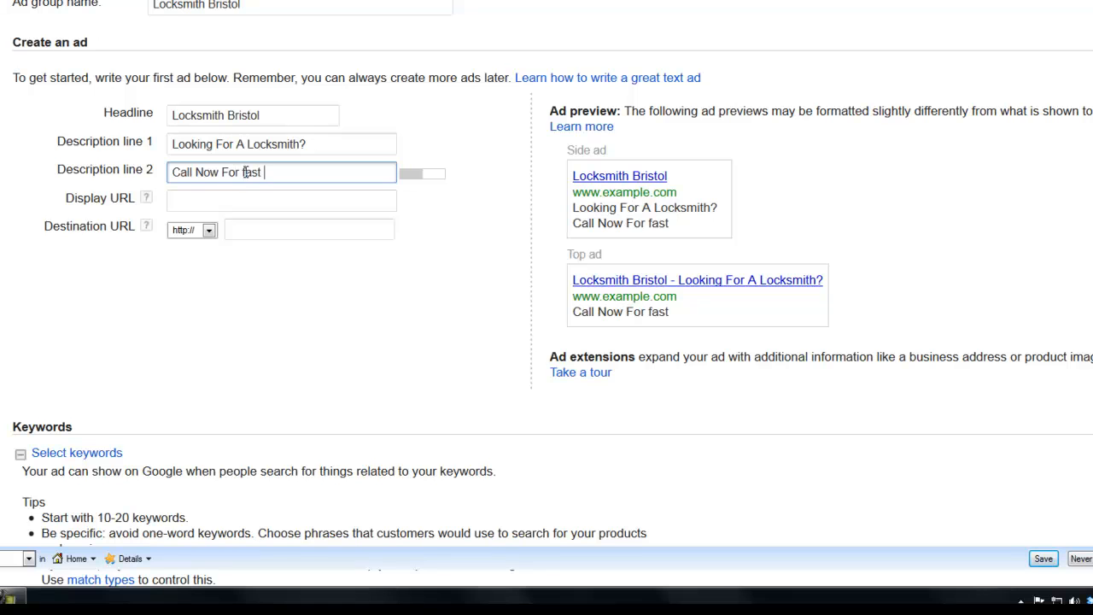
key("BackSpace")
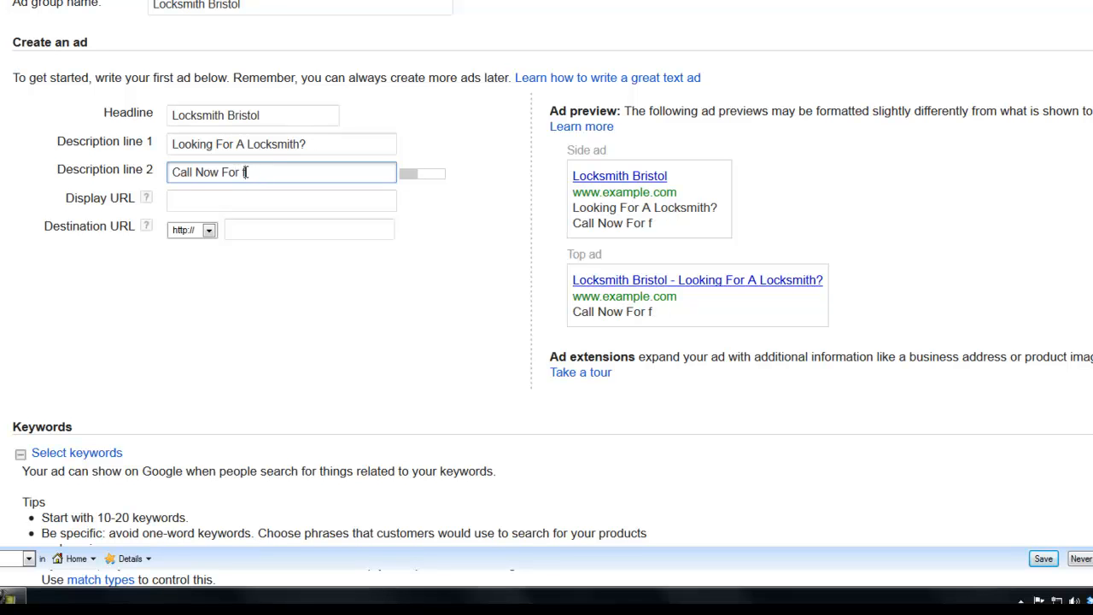
type("ast")
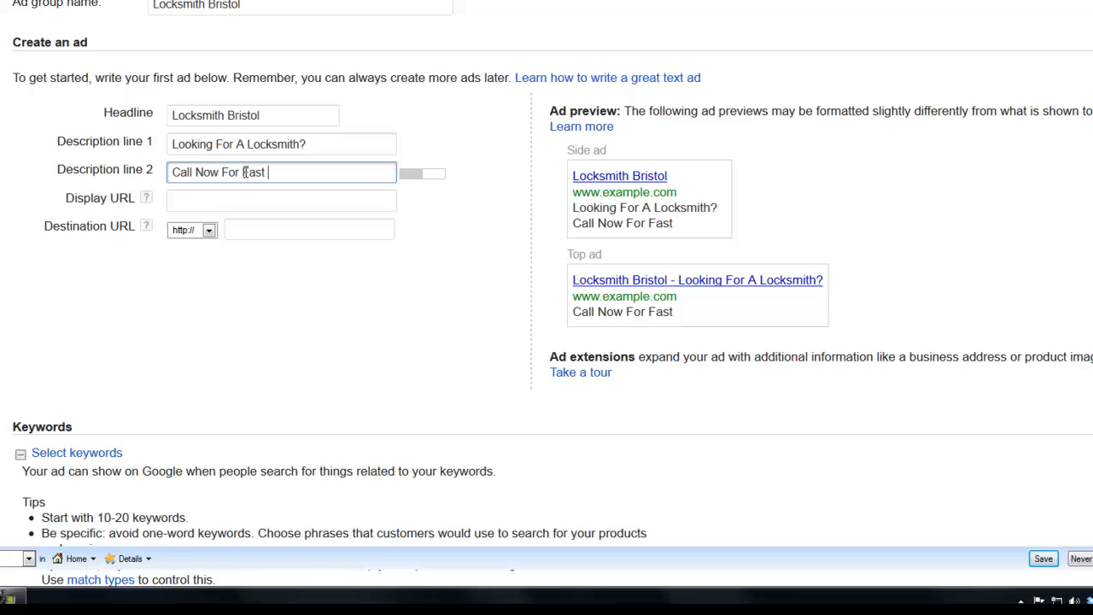
type("Re")
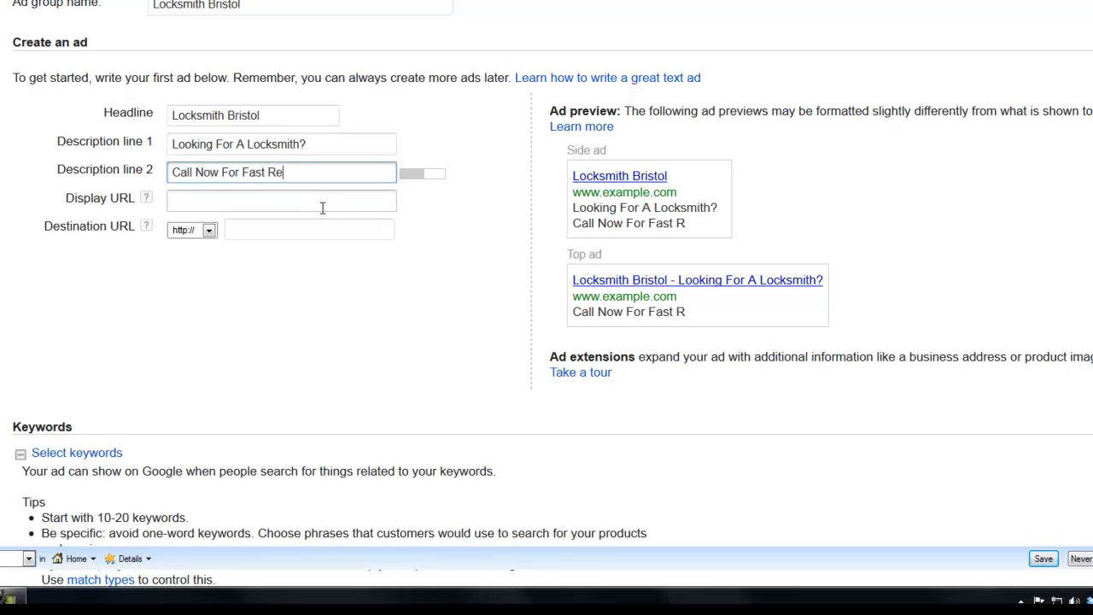
type("sponse!")
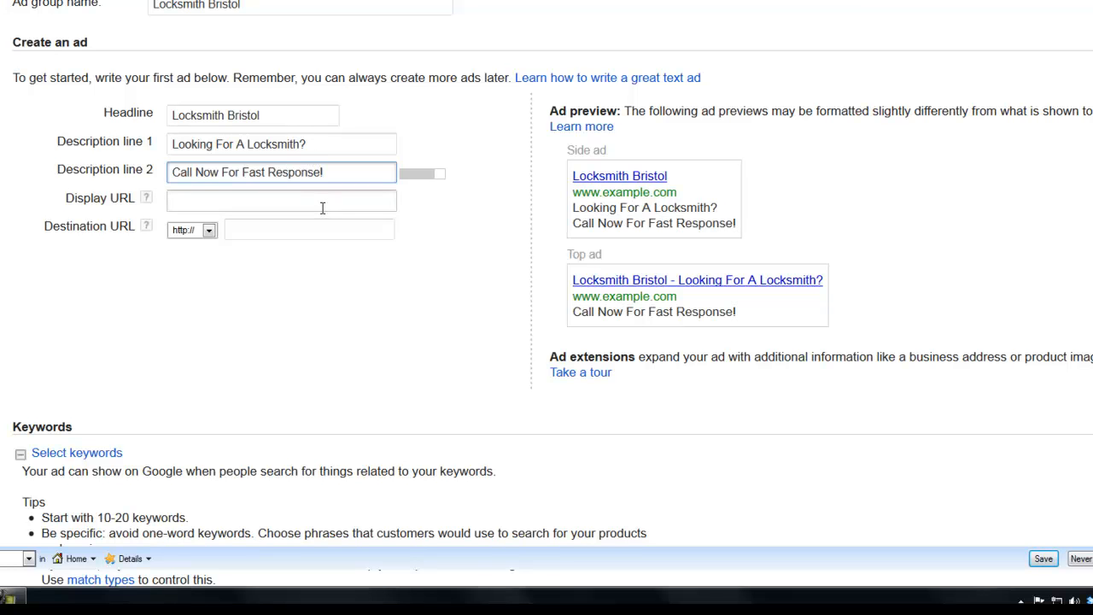
left_click(280, 200)
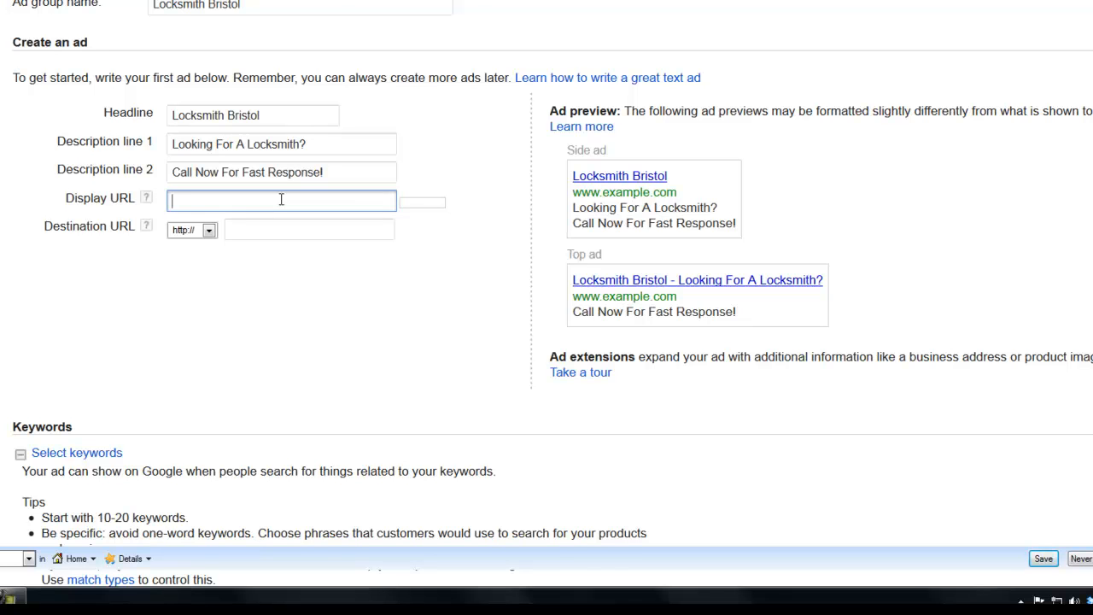
type("www.")
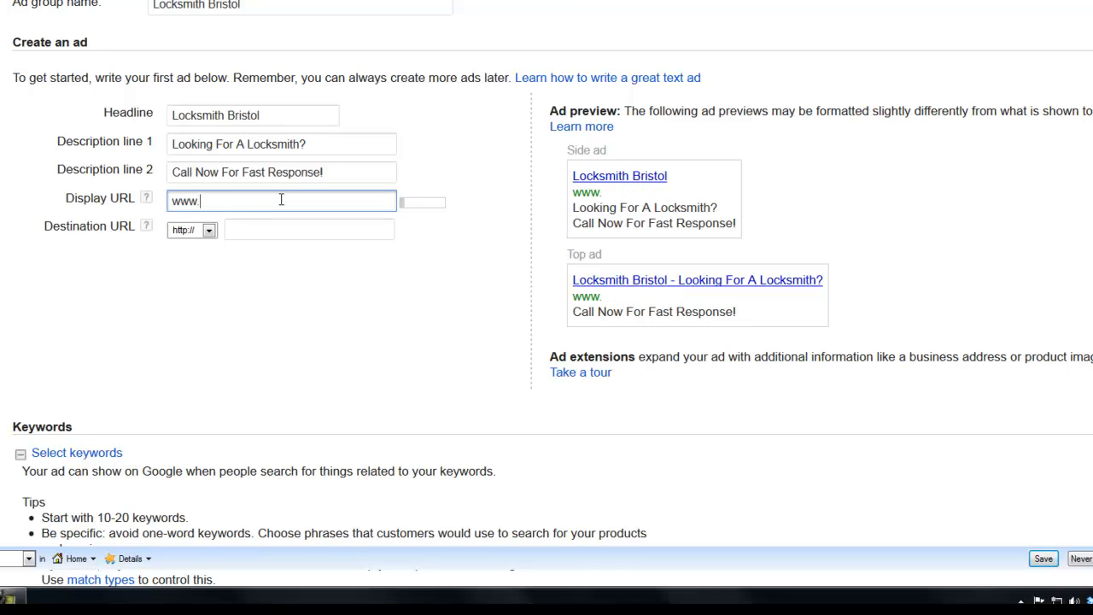
type("kjlocksmiths")
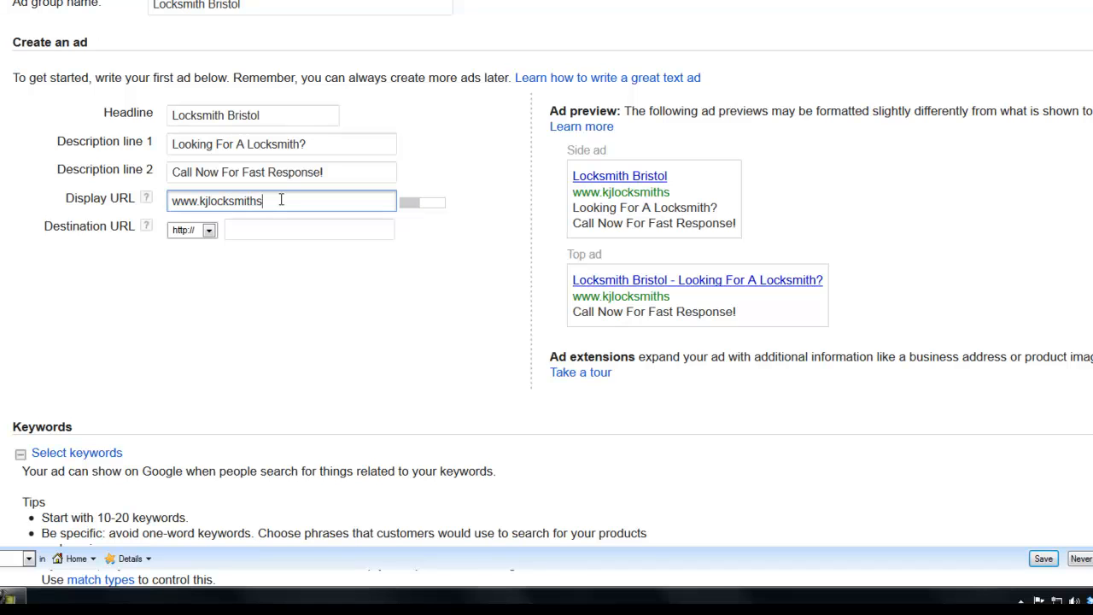
type(".vo.uk")
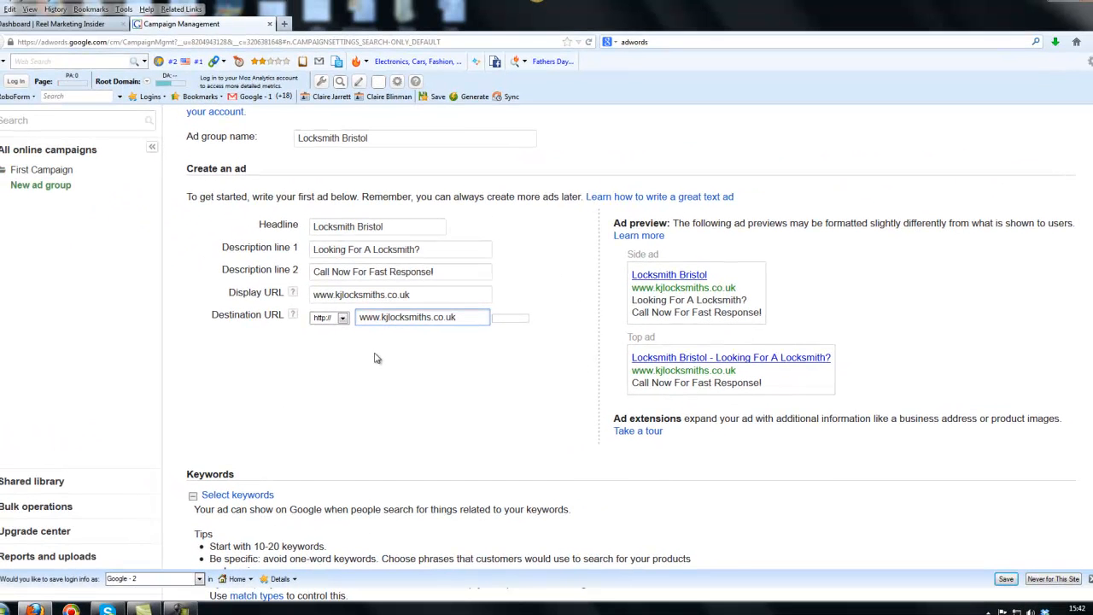
scroll("down", 3)
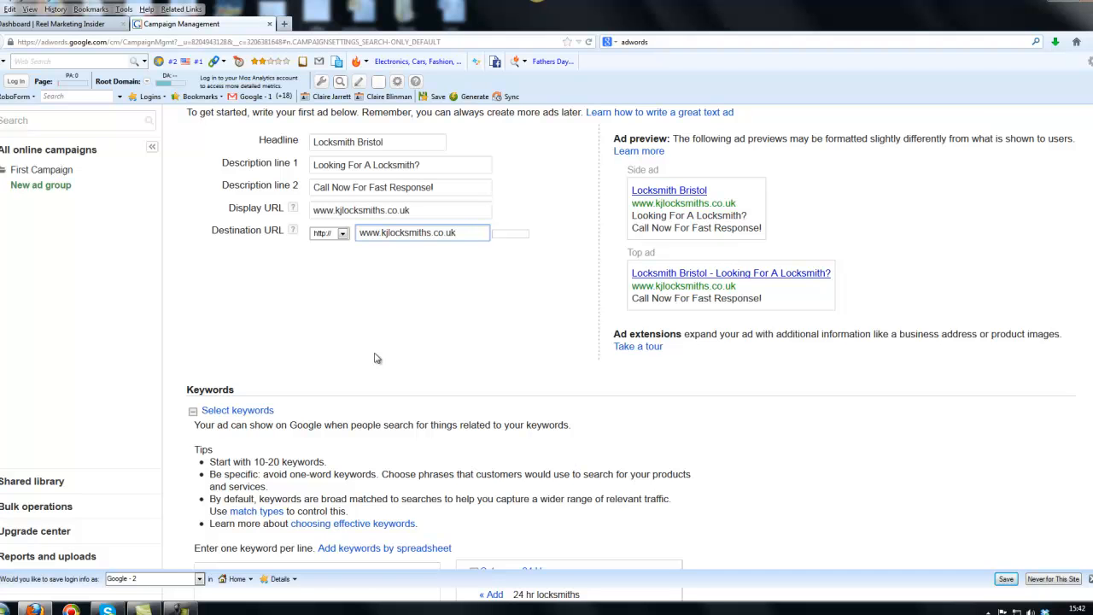
Add the keyword 'locksmith bristol' with the £0.50 default bid and save via Set up billing later
scroll("down", 3)
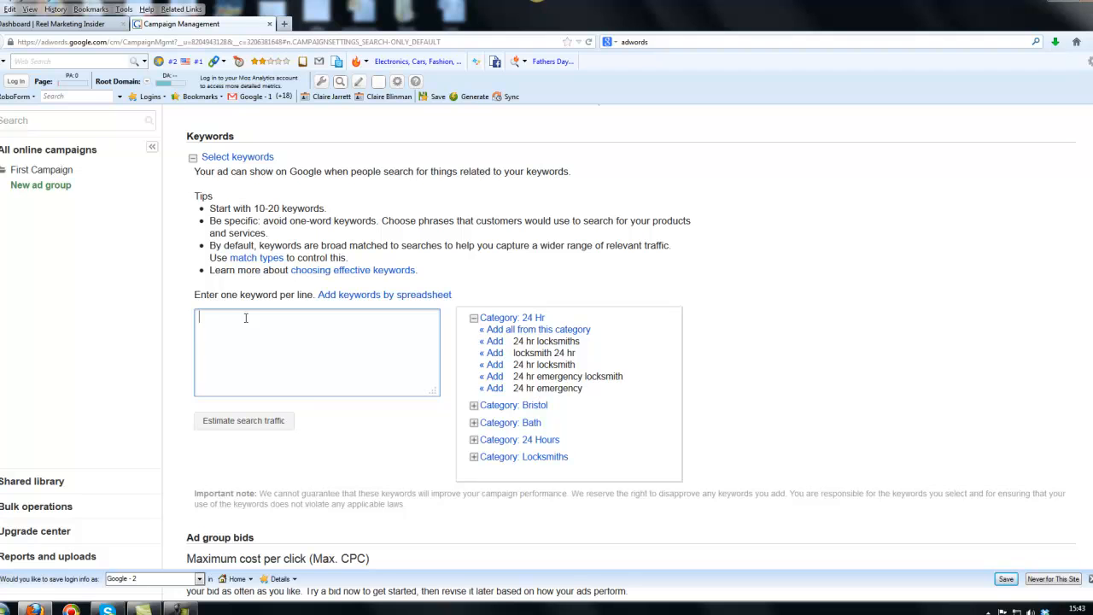
type("locksmith bristol")
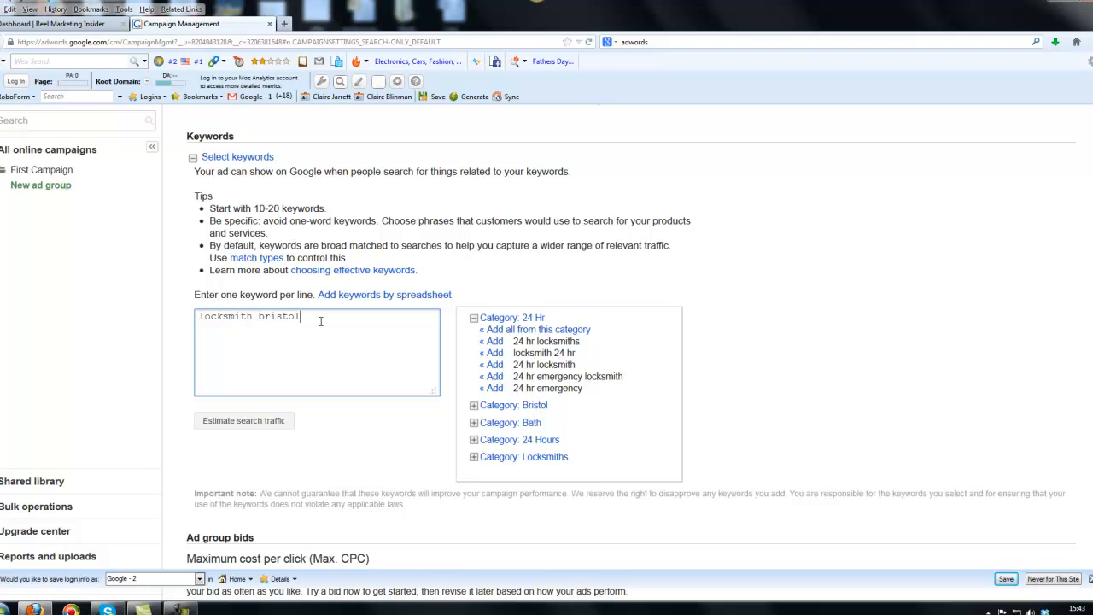
mouse_move(324, 348)
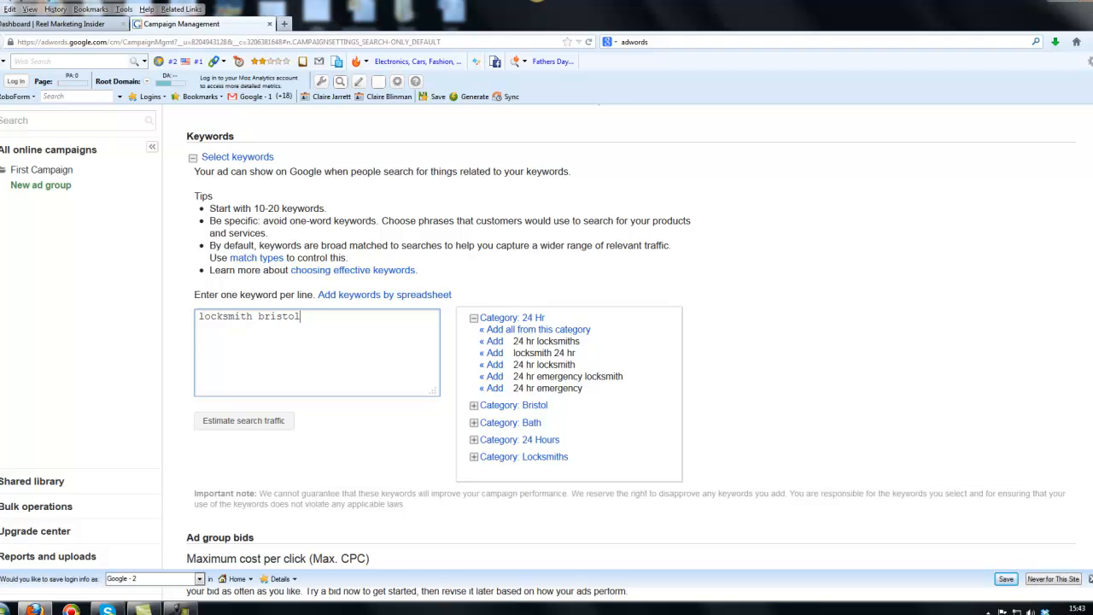
scroll("up", 3)
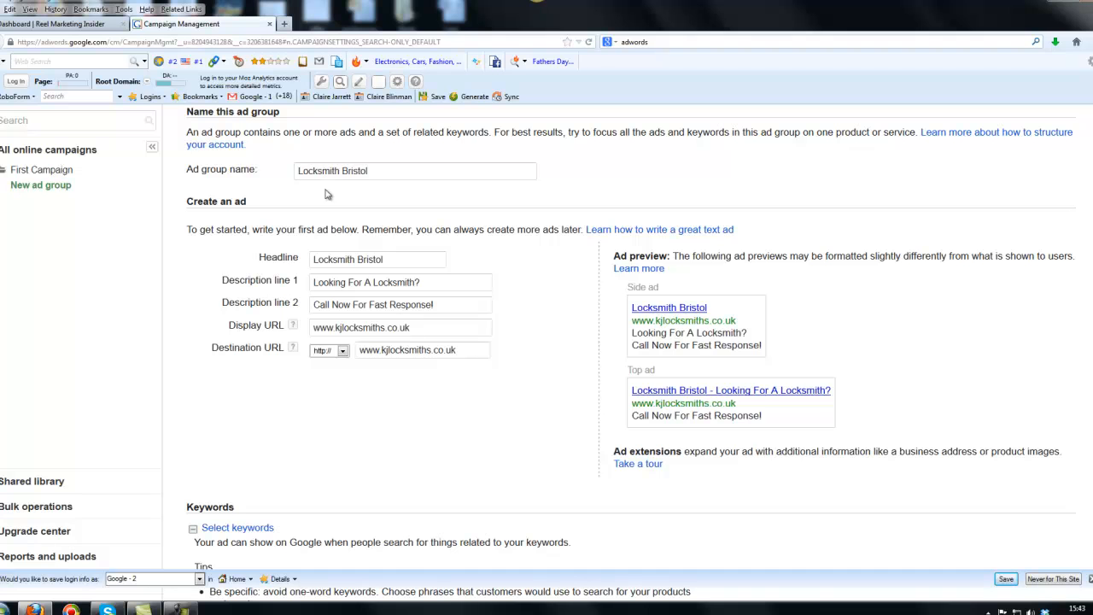
scroll("down", 3)
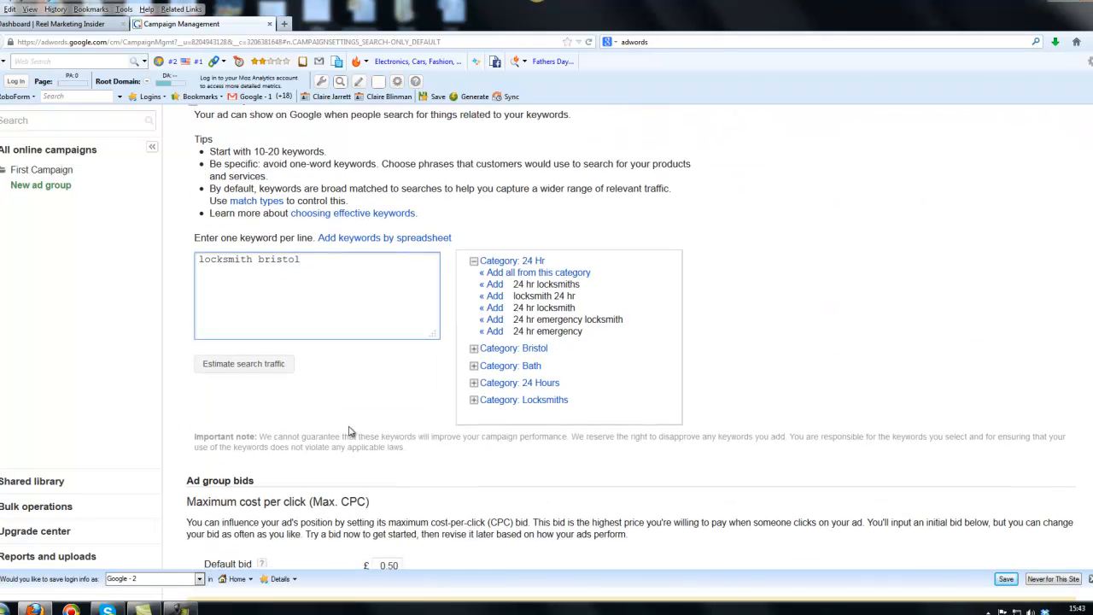
scroll("down", 3)
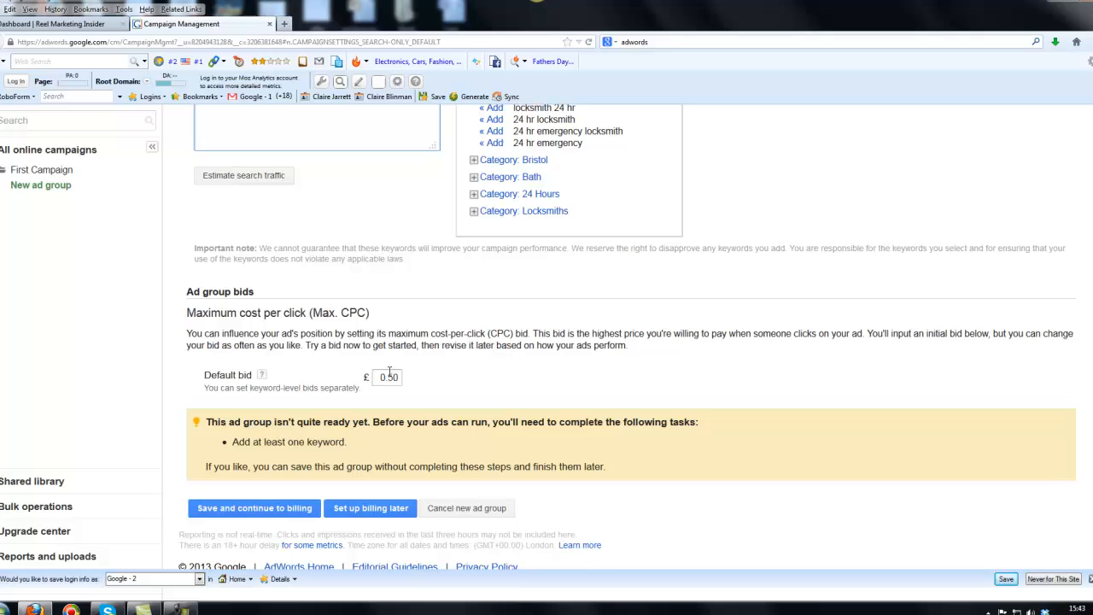
mouse_move(402, 396)
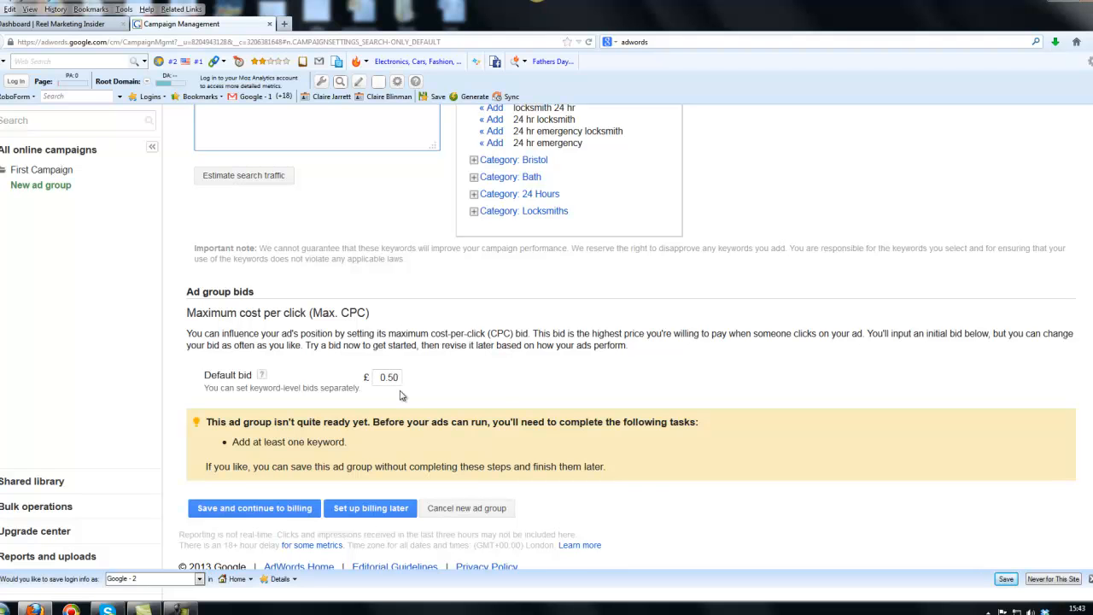
left_click(389, 377)
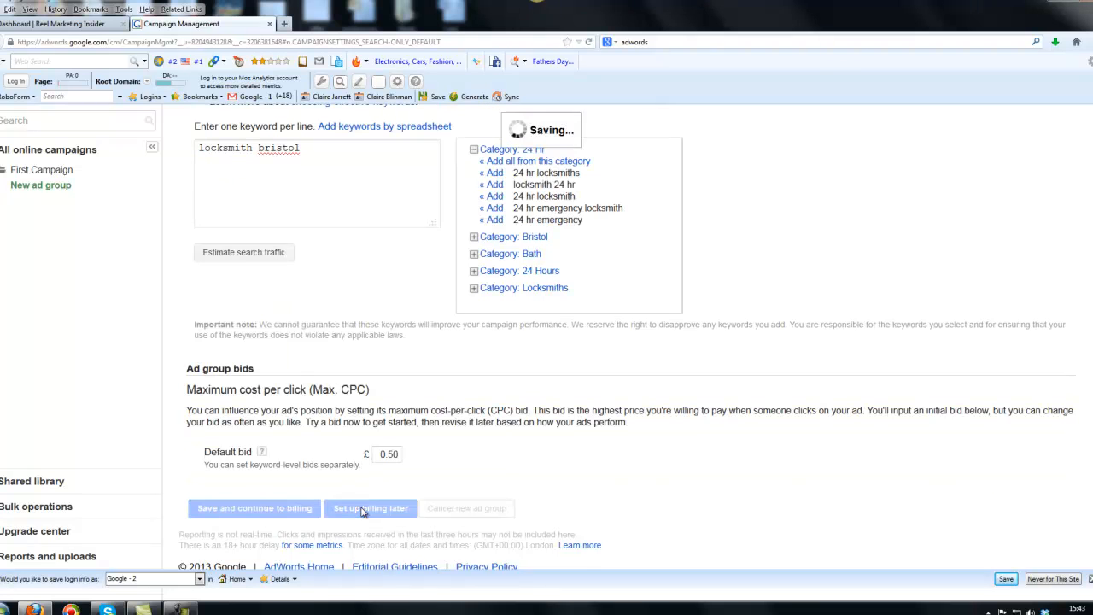
Save the Locksmith Bristol ad group without billing and review its overview
left_click(368, 509)
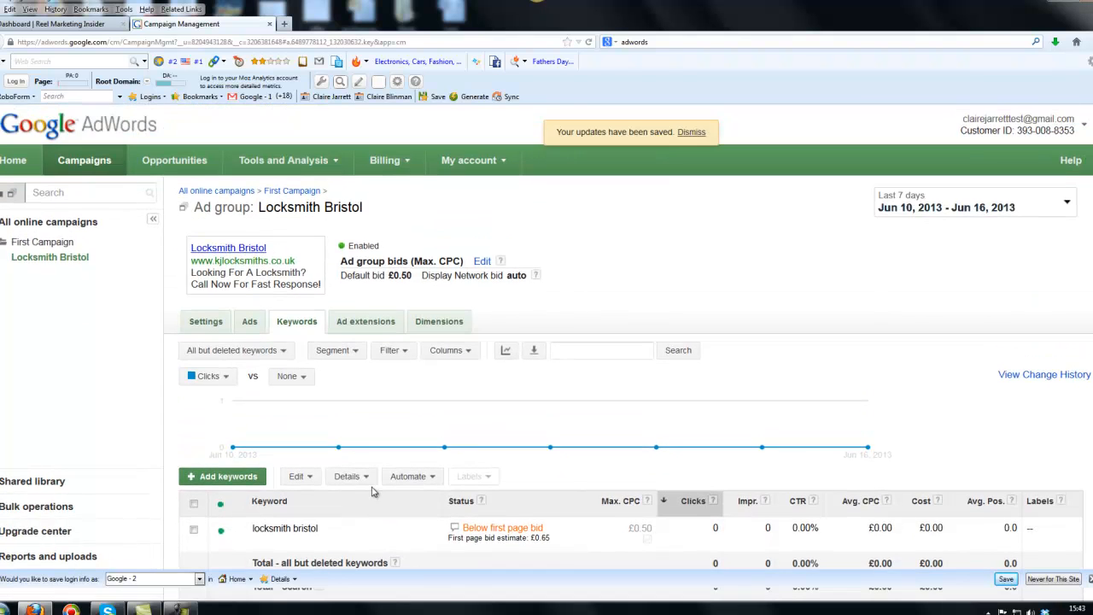
mouse_move(41, 242)
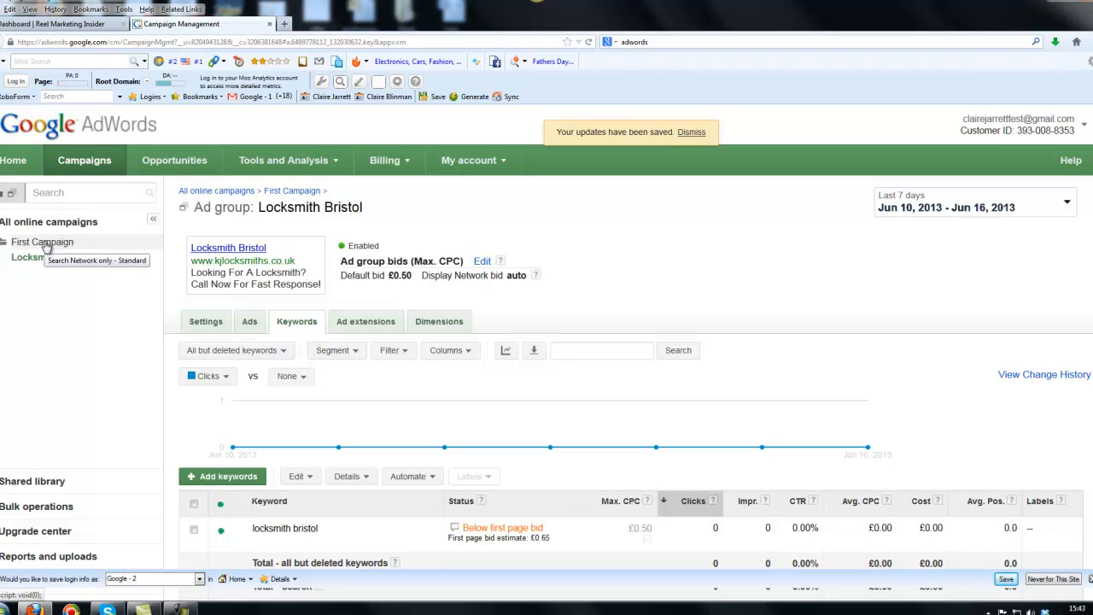
left_click(48, 258)
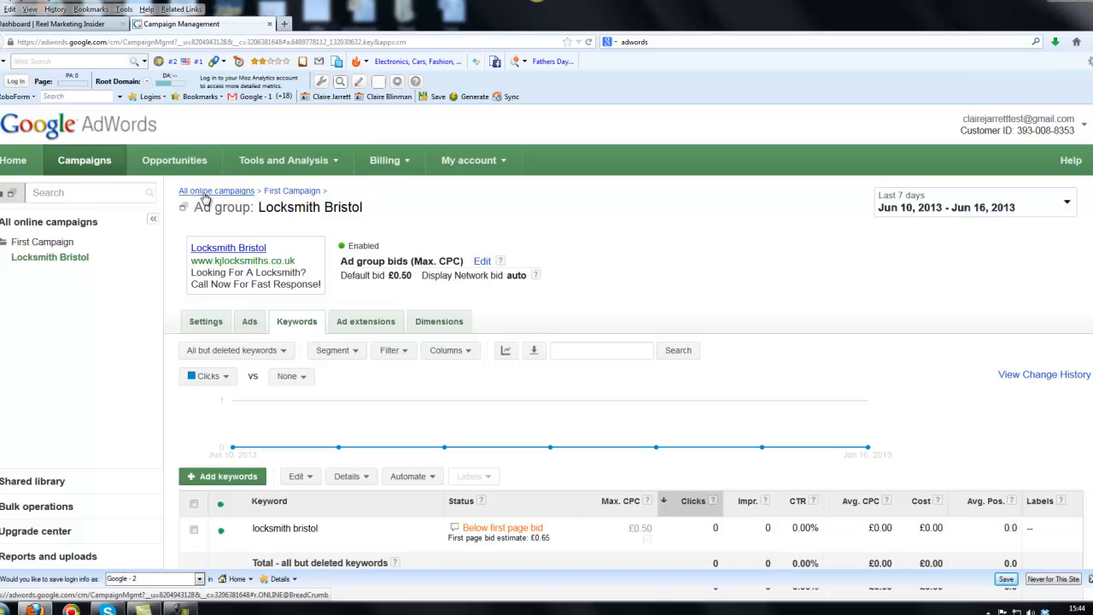
mouse_move(287, 196)
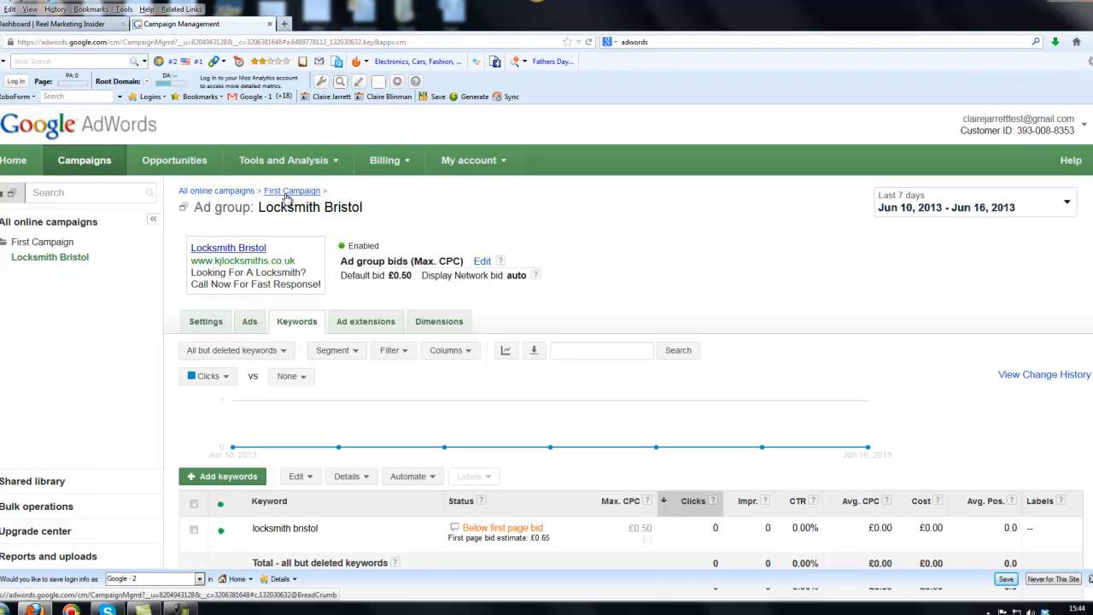
mouse_move(287, 195)
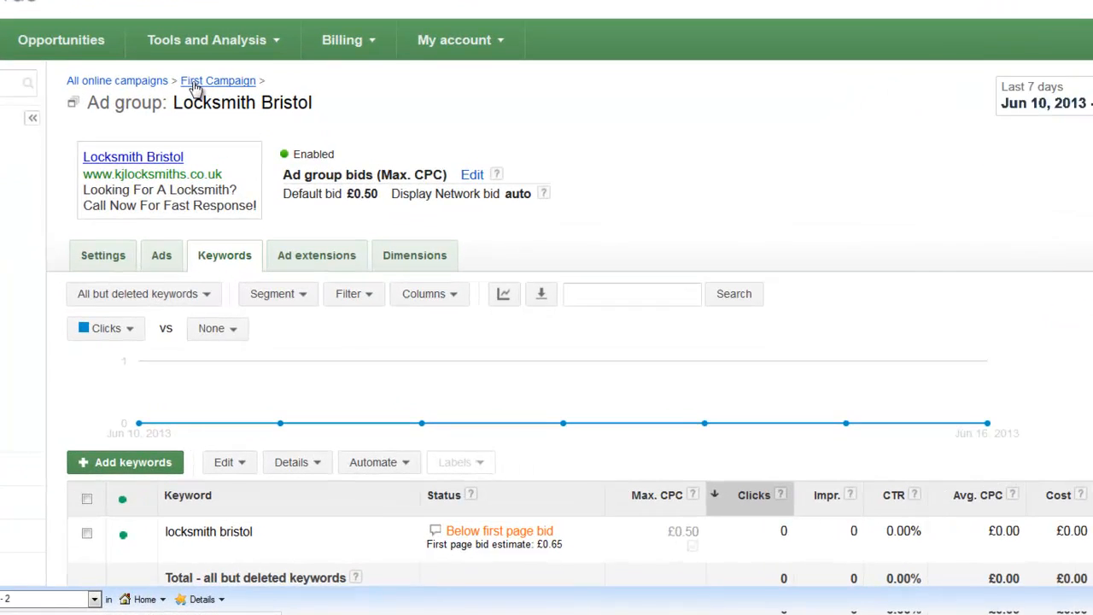
Start a new ad group in First Campaign from the Ad groups tab
left_click(219, 80)
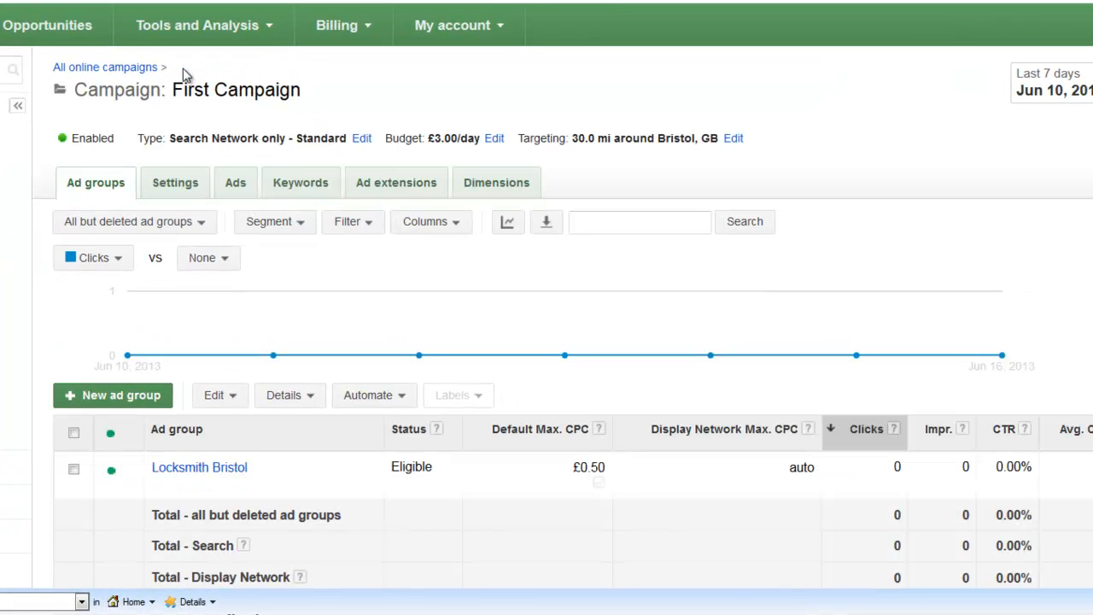
mouse_move(192, 162)
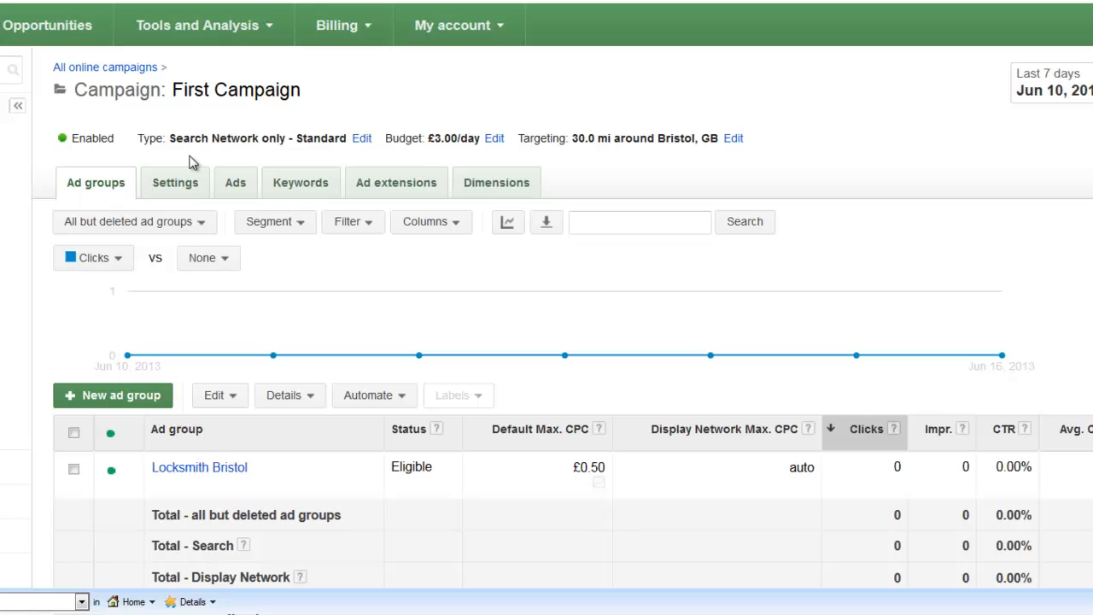
mouse_move(130, 403)
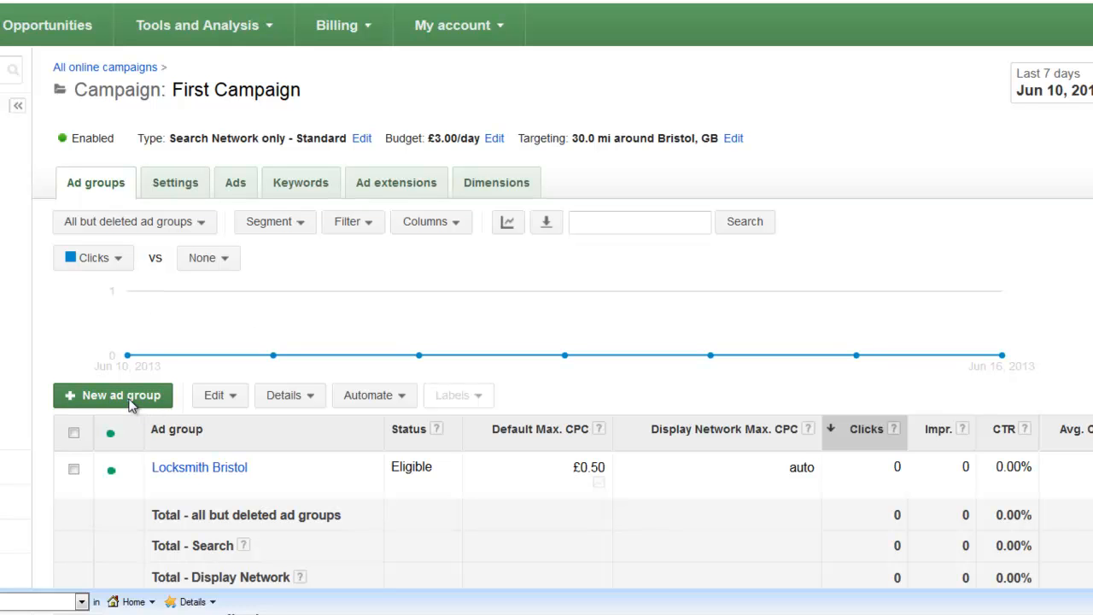
mouse_move(112, 406)
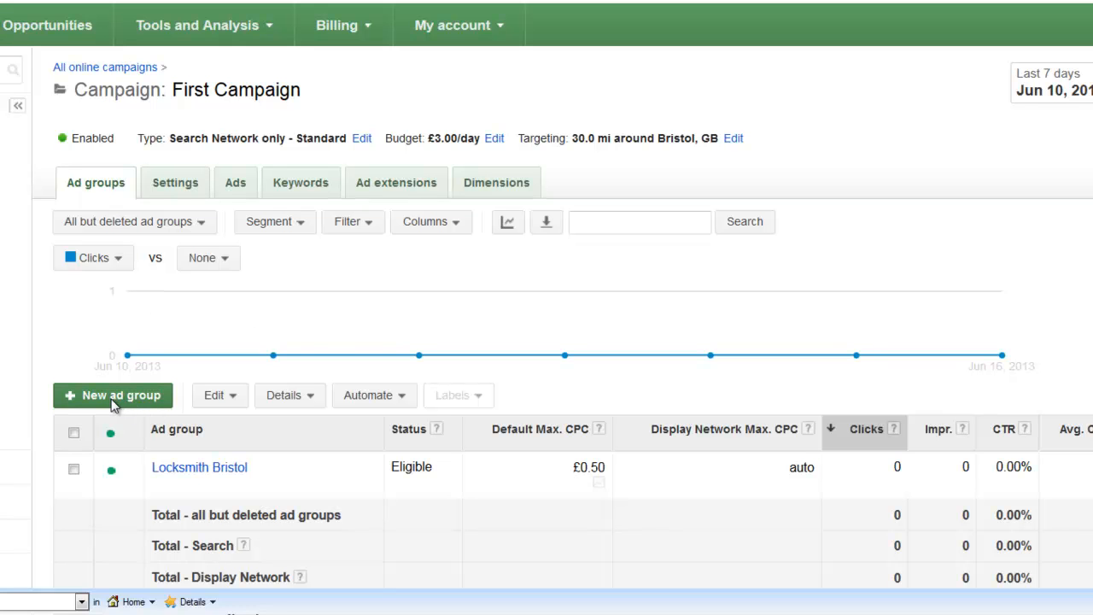
left_click(112, 397)
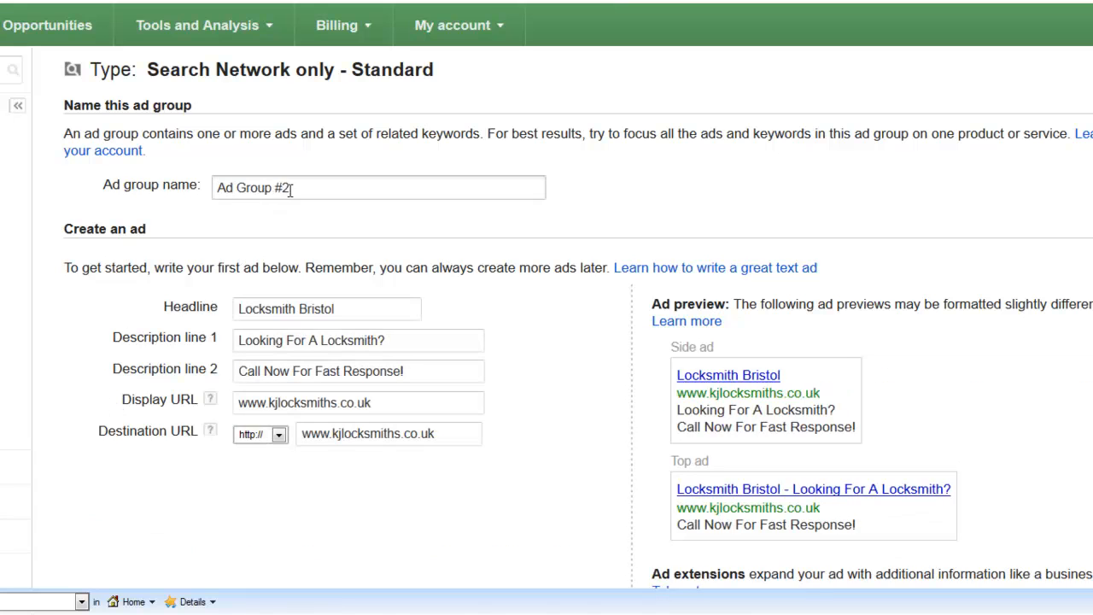
Name the ad group 'Locksmith Bath' and change the ad headline to 'Locksmith Bath'
triple_click(255, 186)
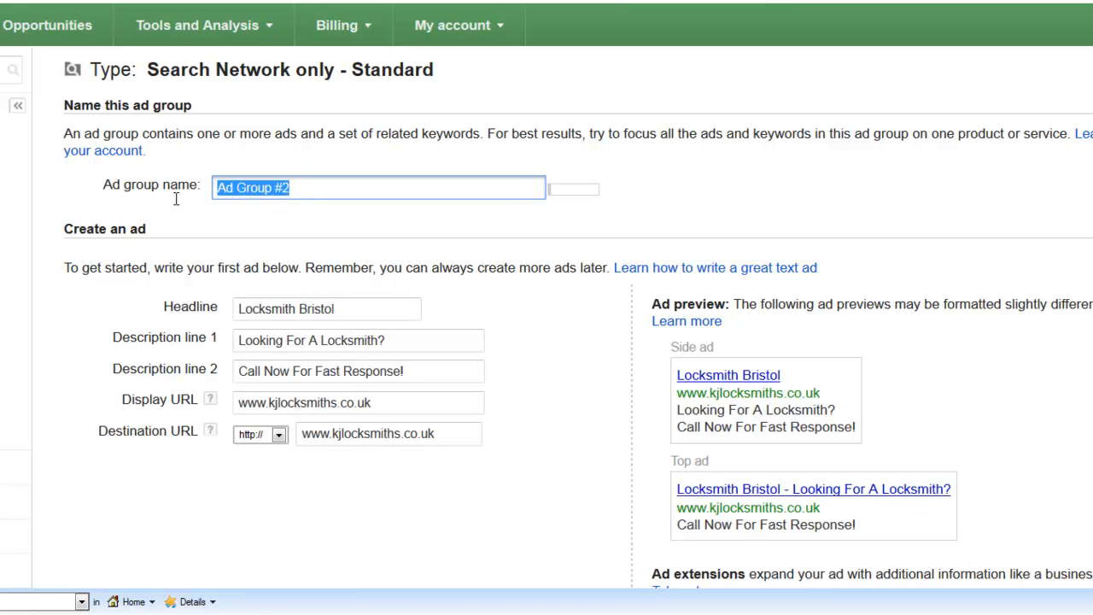
type("Locksmith")
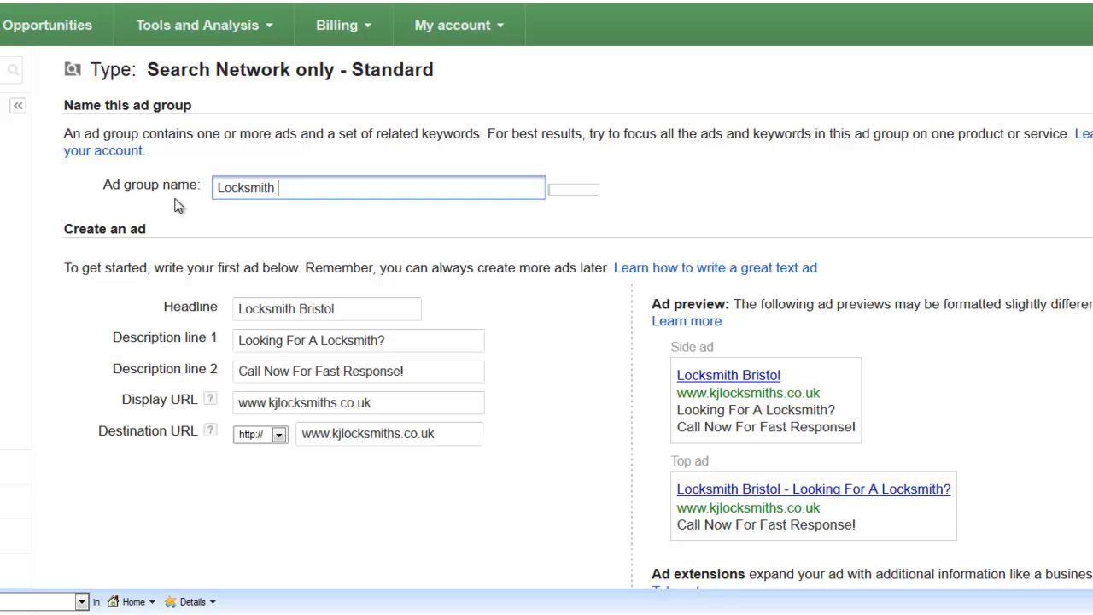
type("Bath")
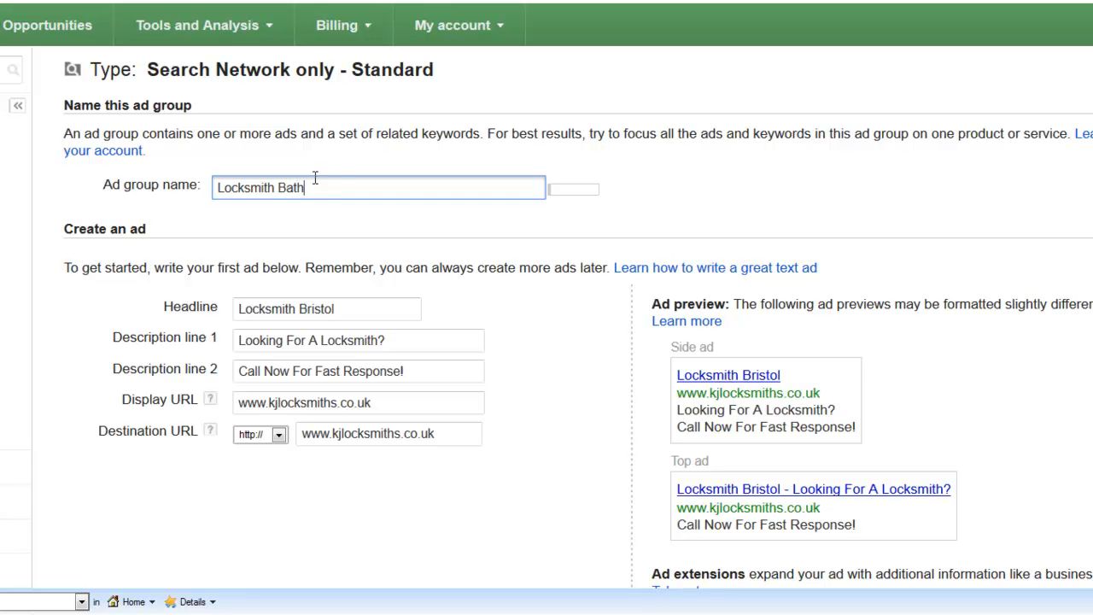
double_click(258, 187)
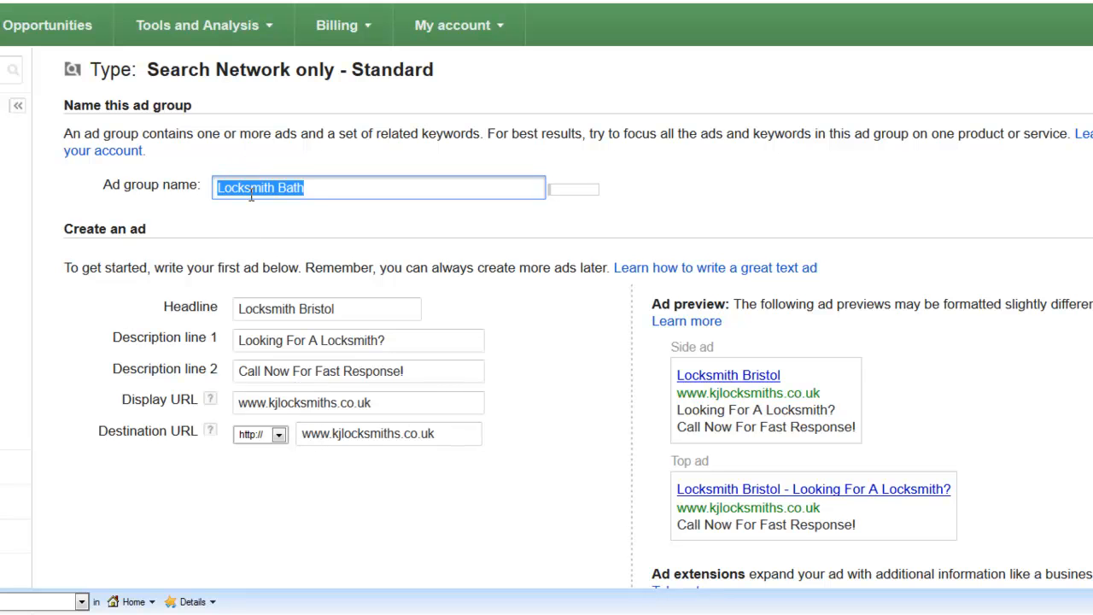
right_click(253, 188)
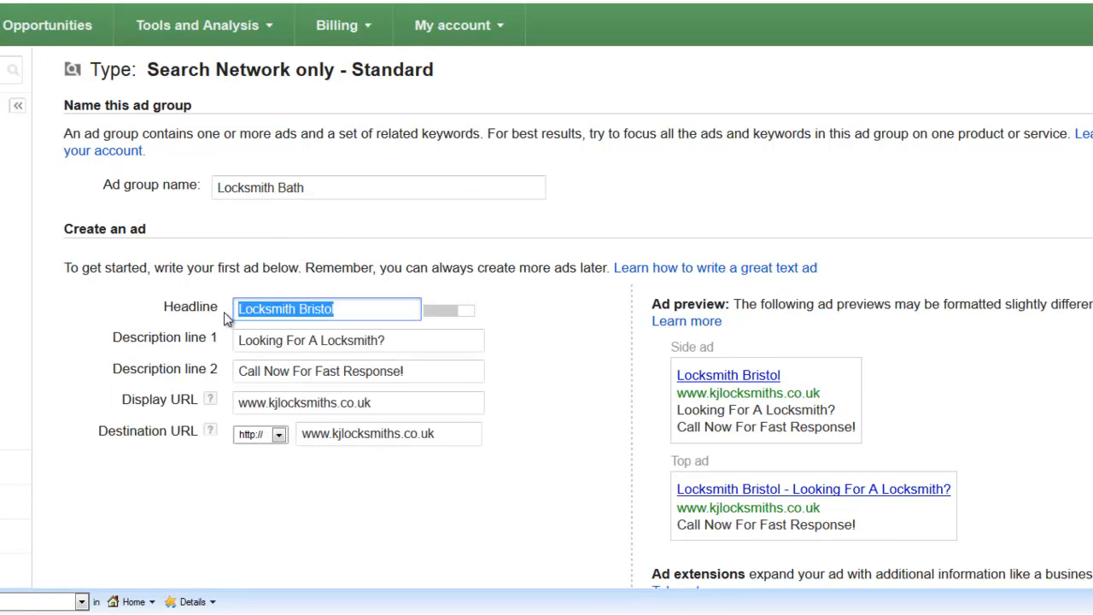
type("Locksmith Bath")
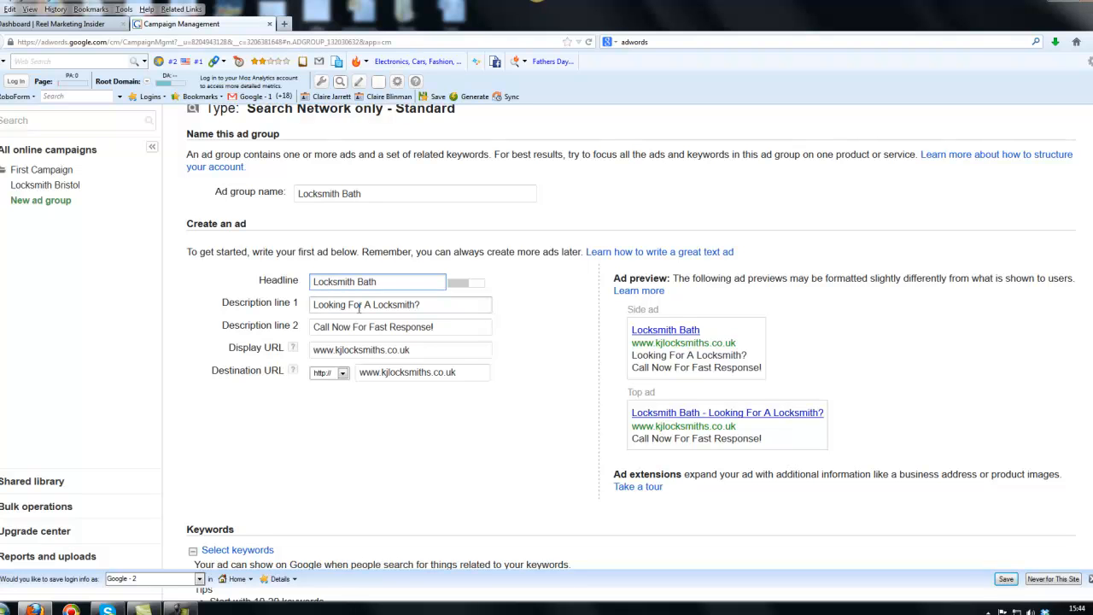
scroll("down", 3)
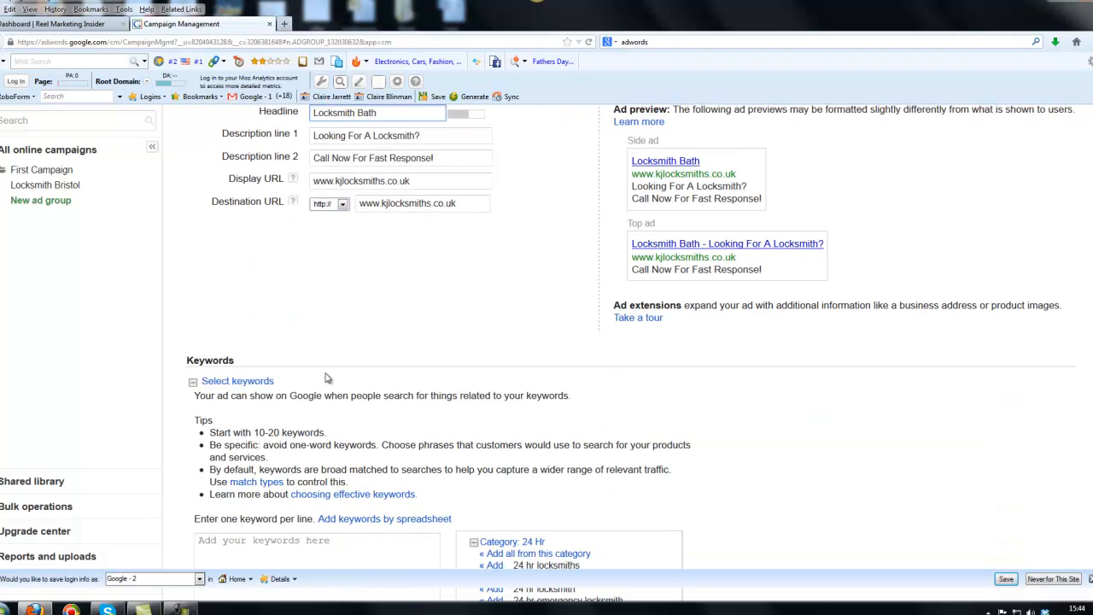
Add keyword 'Locksmith Bath' with a 0.50 default bid and save without billing
scroll("down", 3)
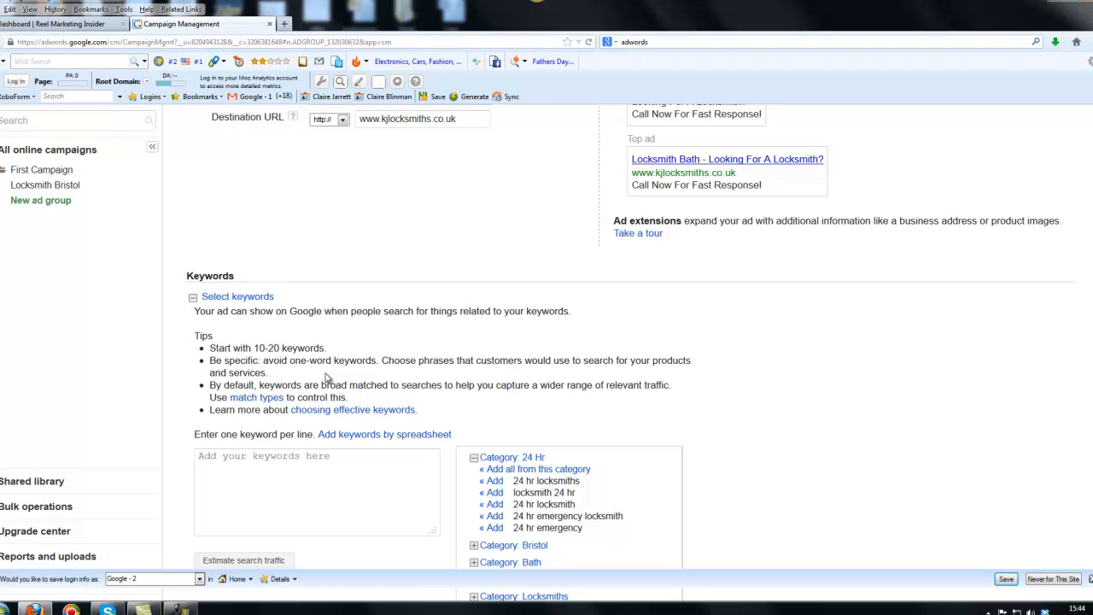
scroll("down", 3)
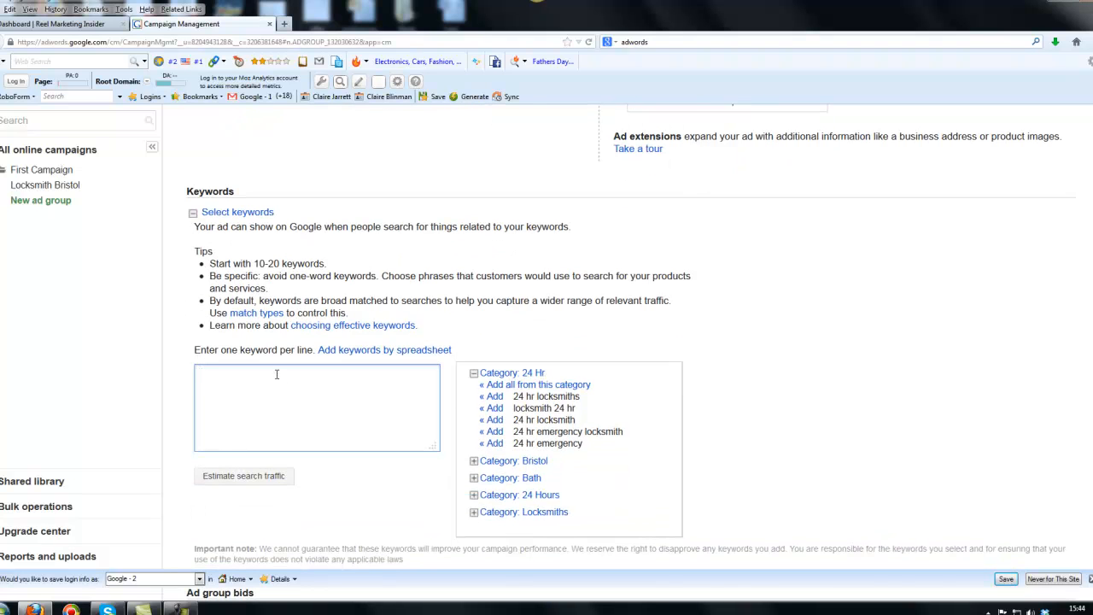
type("Locksmith Bath")
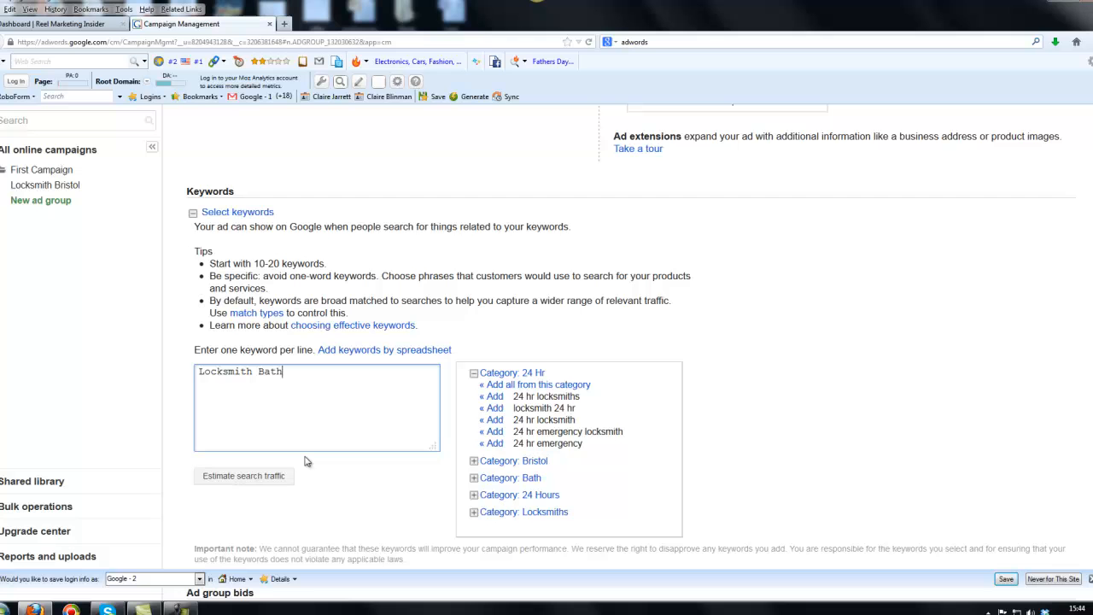
scroll("down", 3)
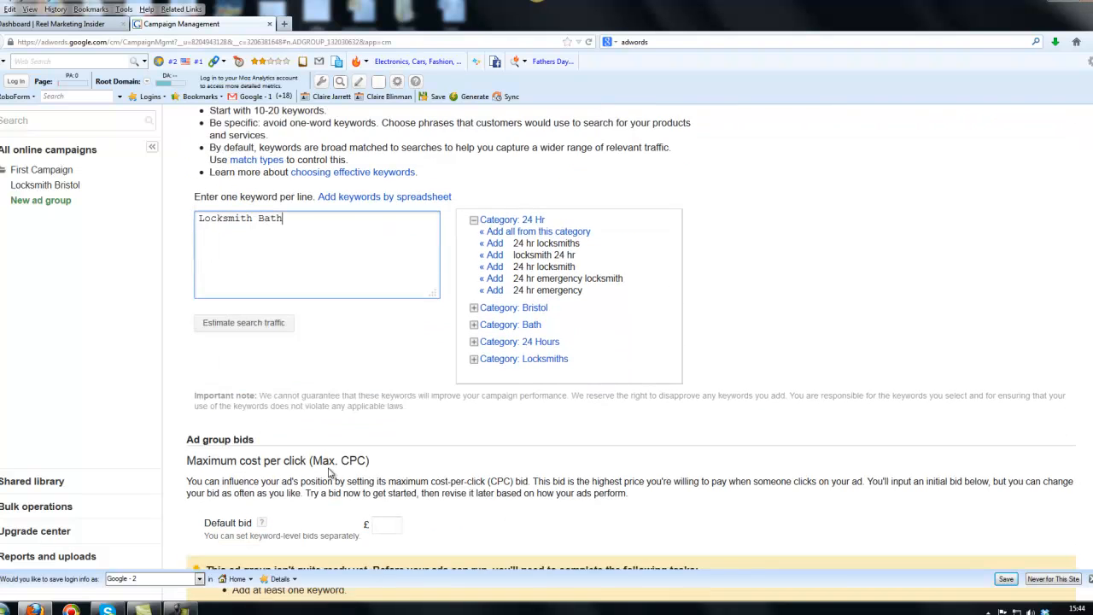
scroll("down", 3)
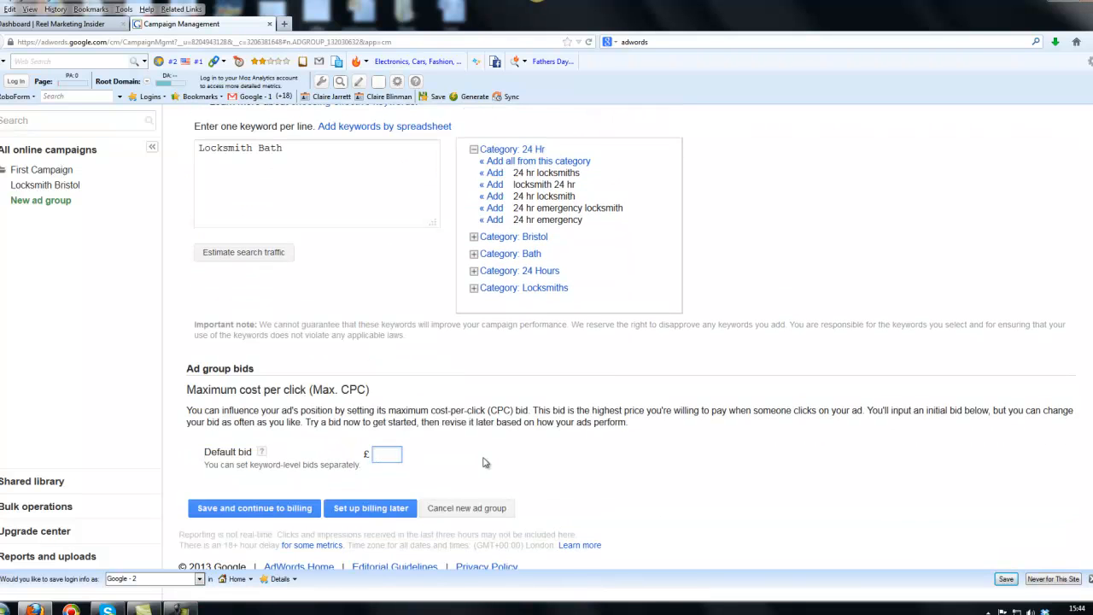
type("0.50")
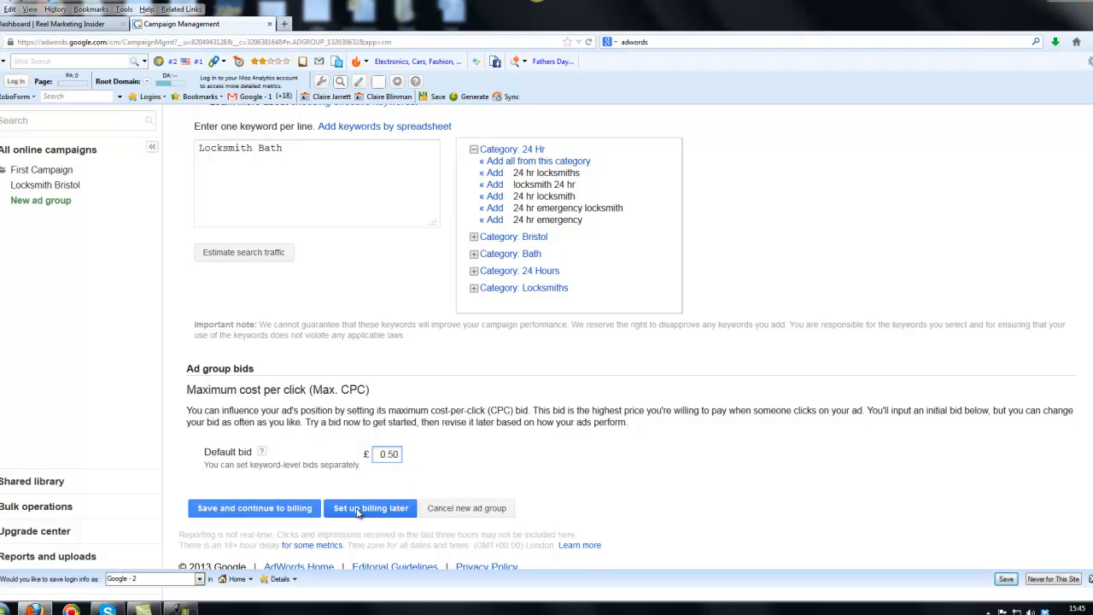
left_click(369, 508)
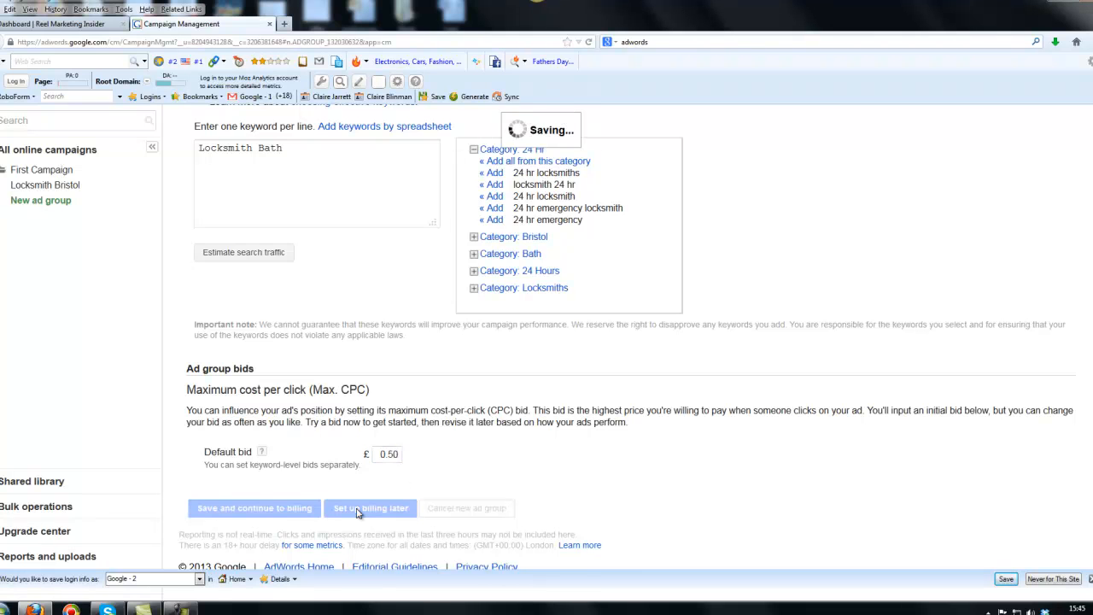
Confirm the save and review the Locksmith Bath ad group's keywords
left_click(368, 509)
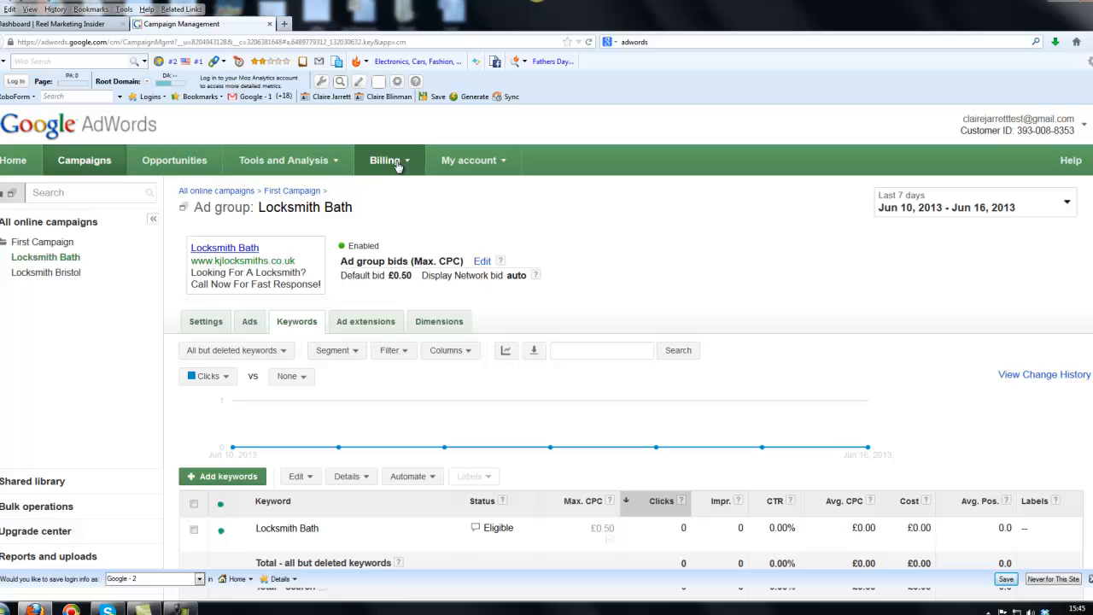
mouse_move(389, 171)
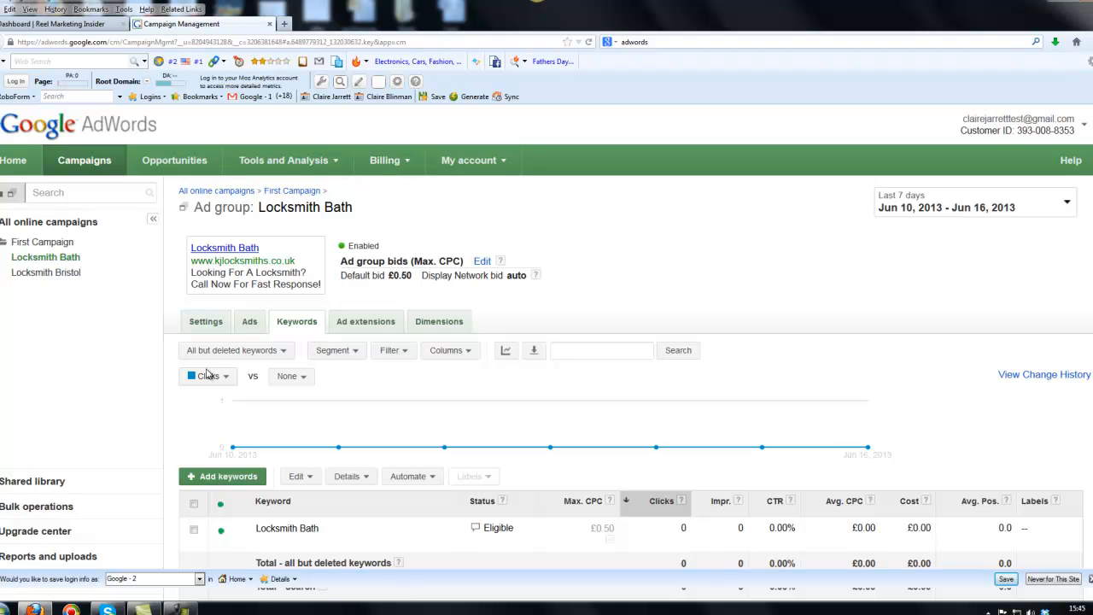
mouse_move(547, 321)
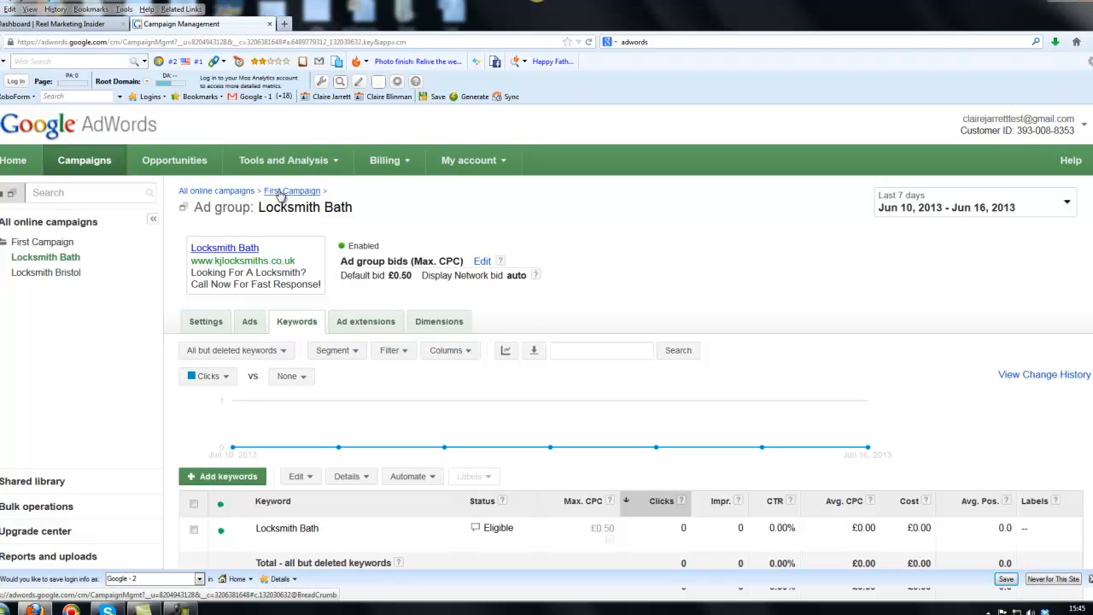
Set First Campaign default max CPC to £2.00 for Locksmith Bristol and £3.00 for Locksmith Bath
left_click(290, 192)
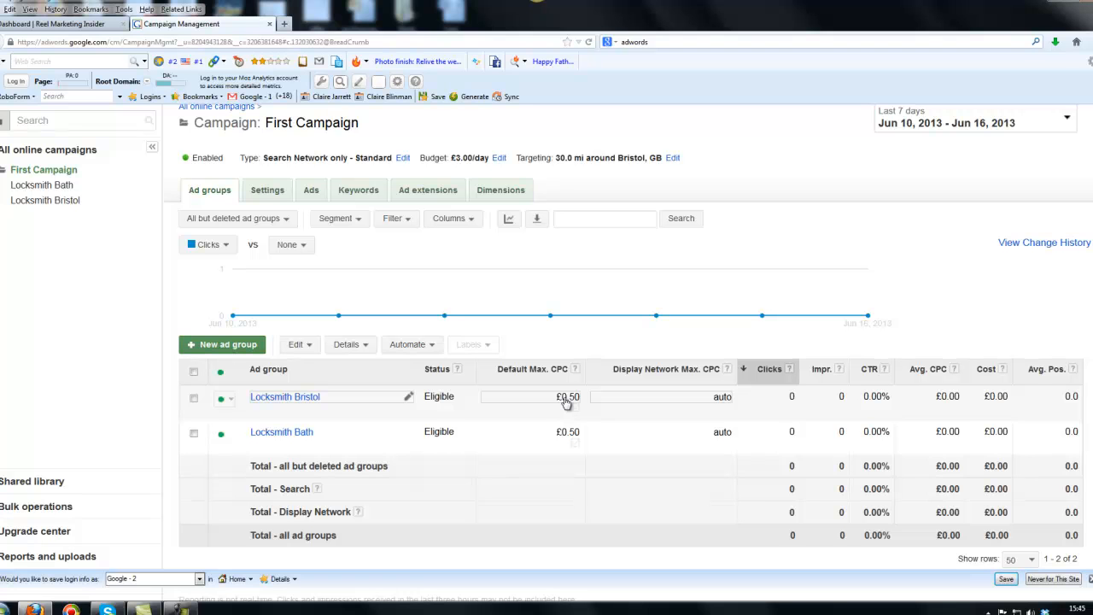
left_click(563, 396)
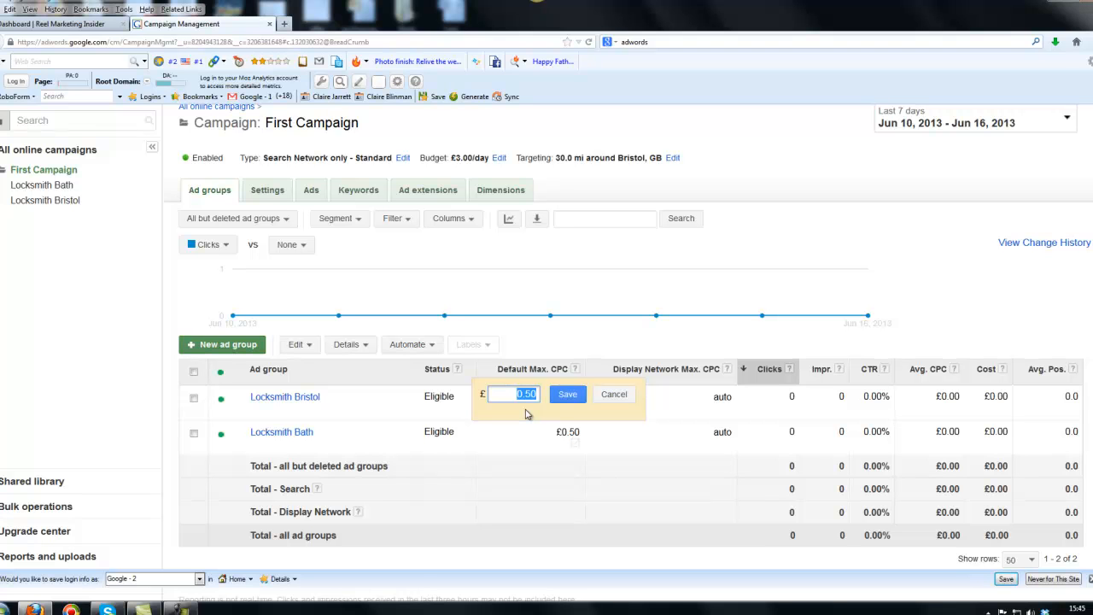
type("2")
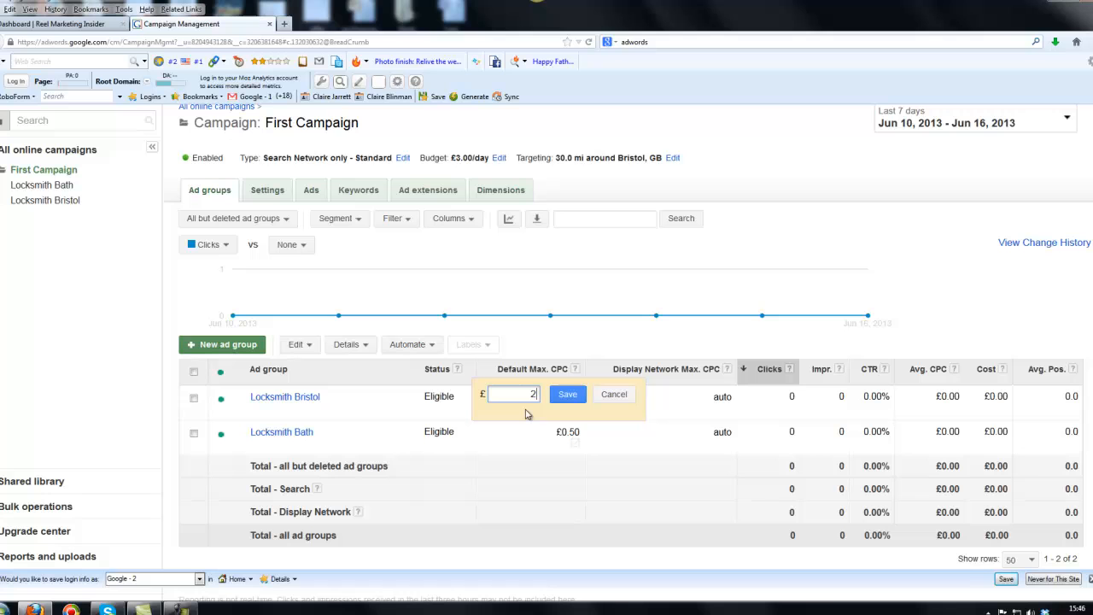
type(".00")
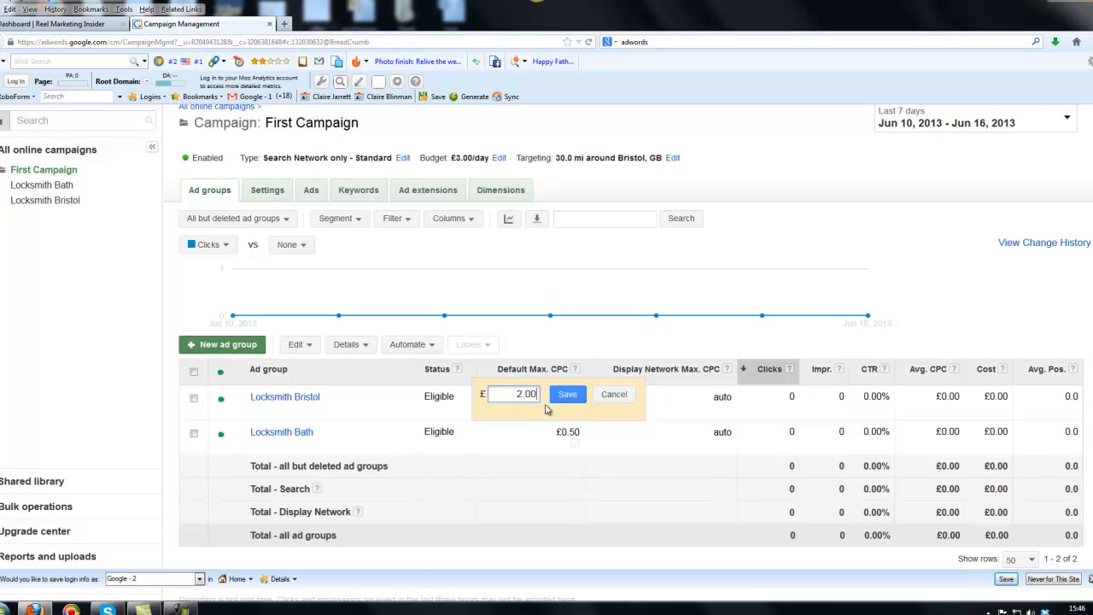
left_click(567, 393)
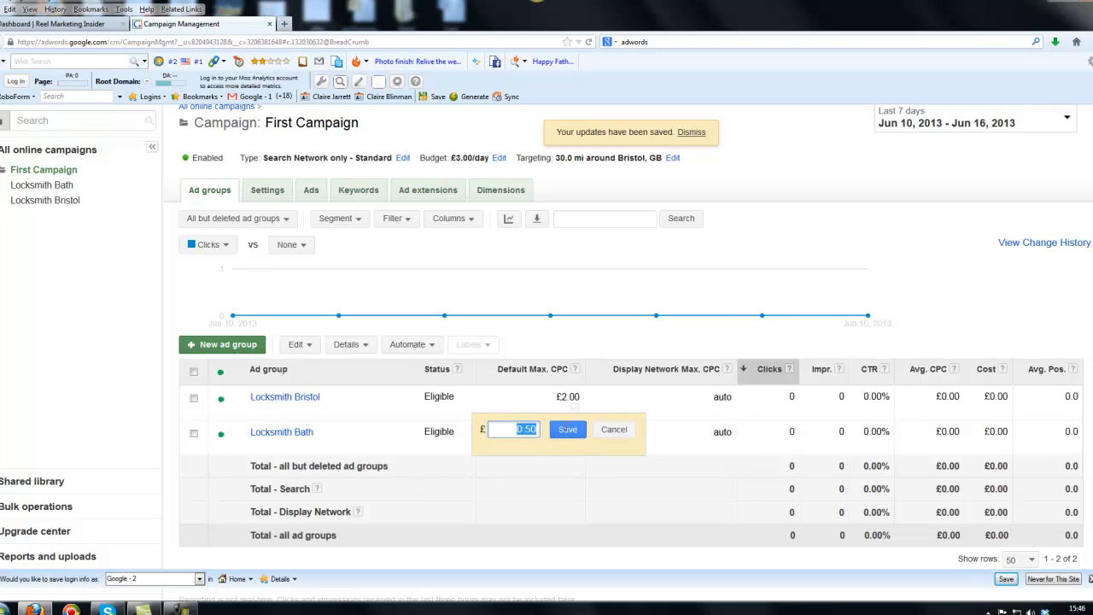
left_click(567, 429)
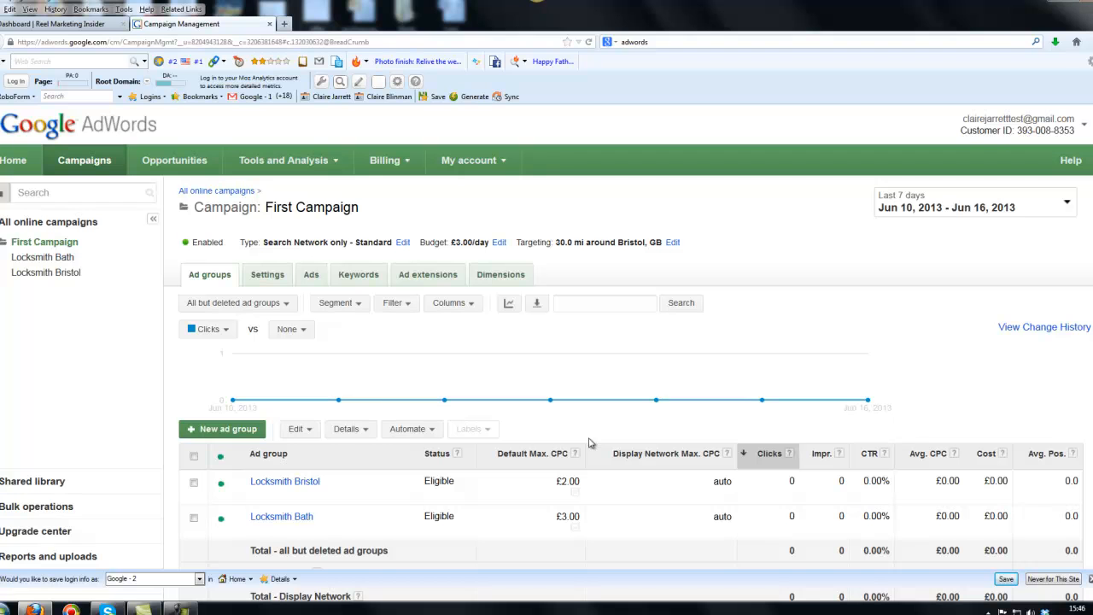
scroll("down", 3)
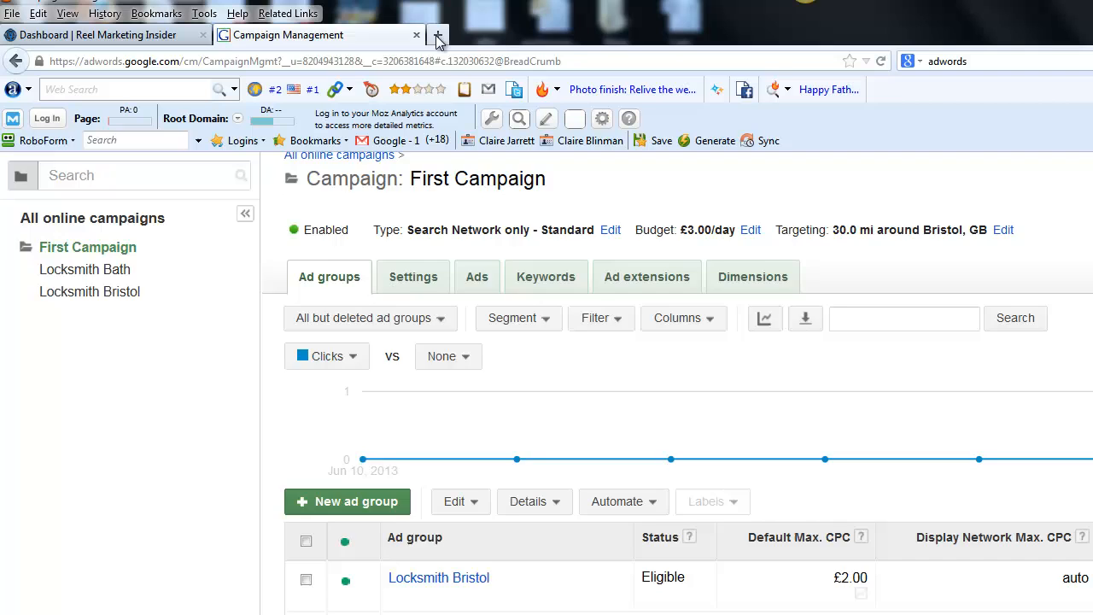
left_click(457, 34)
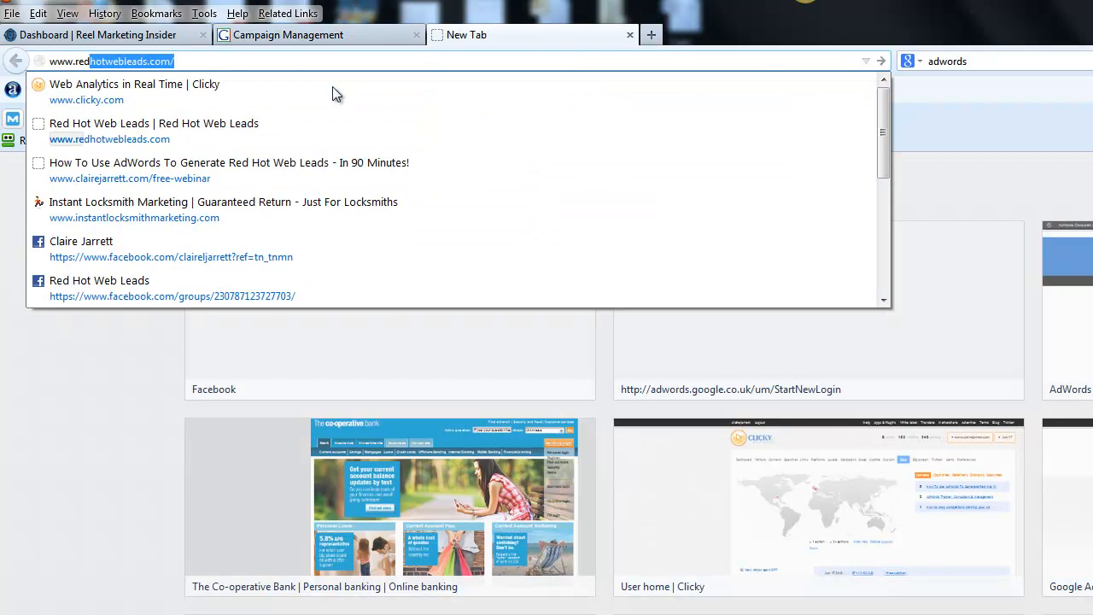
left_click(109, 138)
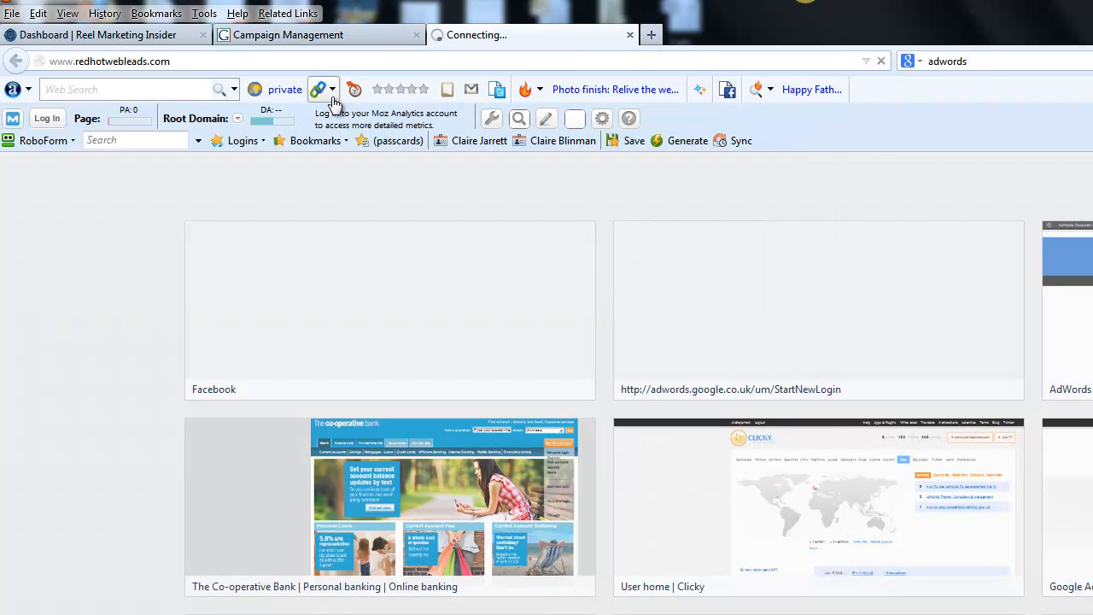